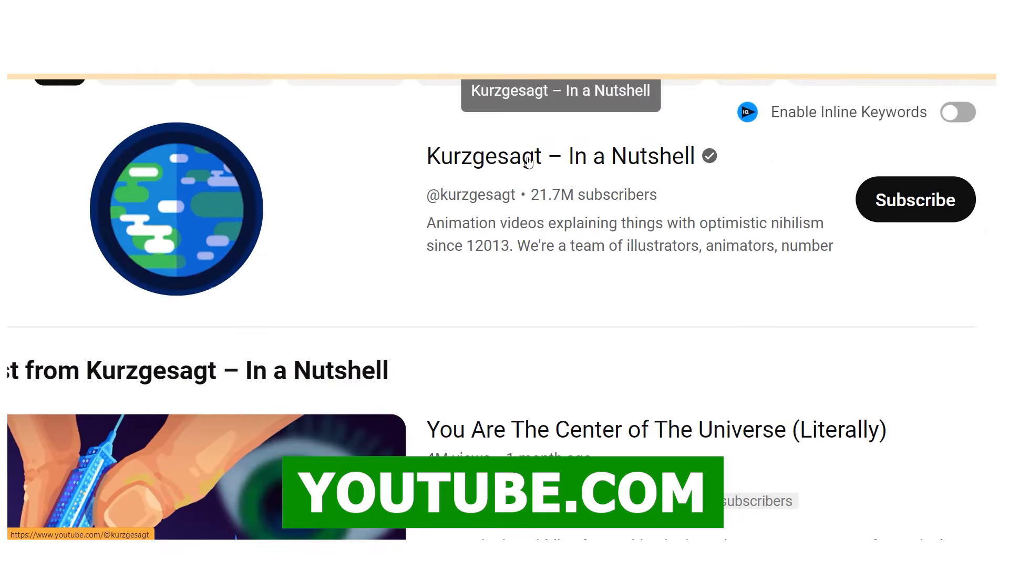
# Bring up the Kurzgesagt – In a Nutshell channel page and browse its Videos grid.
pyautogui.doubleClick(455, 232)
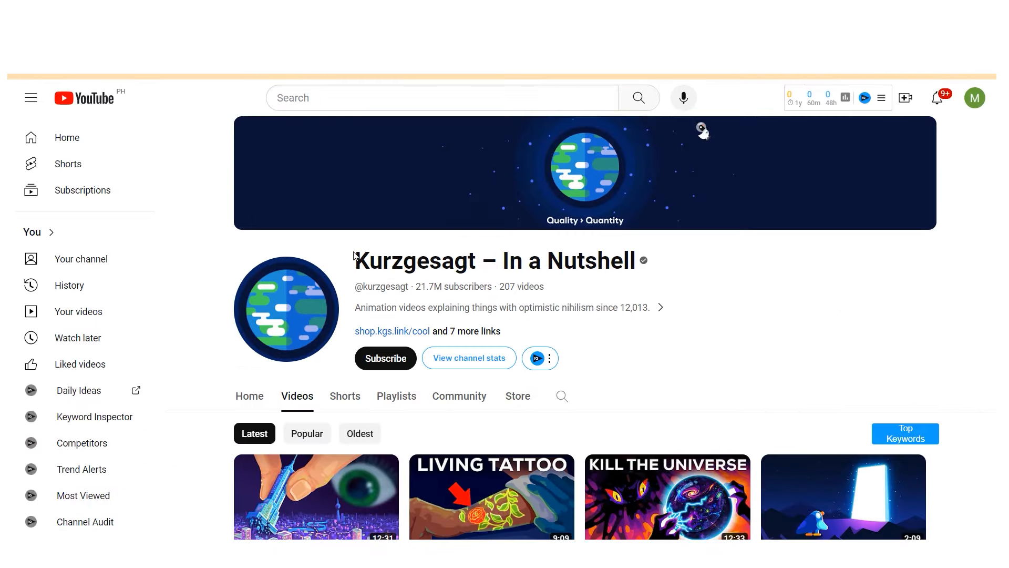
pyautogui.doubleClick(417, 260)
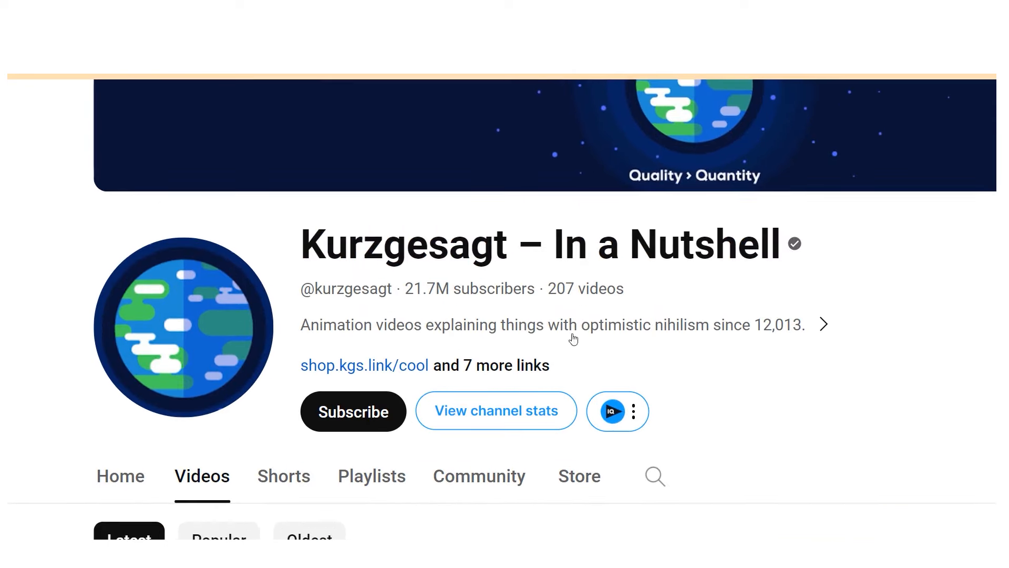
pyautogui.click(823, 324)
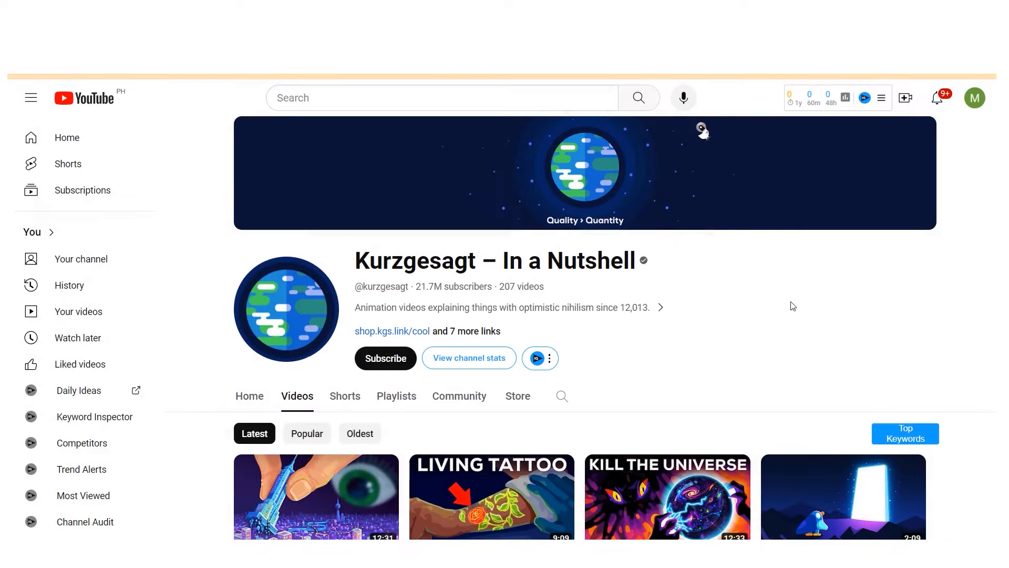
pyautogui.scroll(-3)
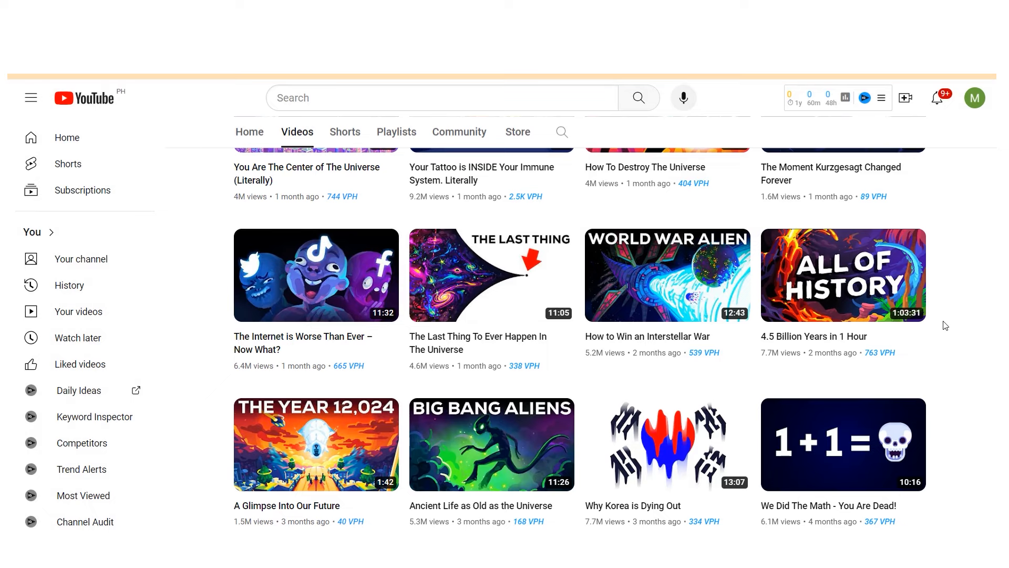
pyautogui.scroll(-3)
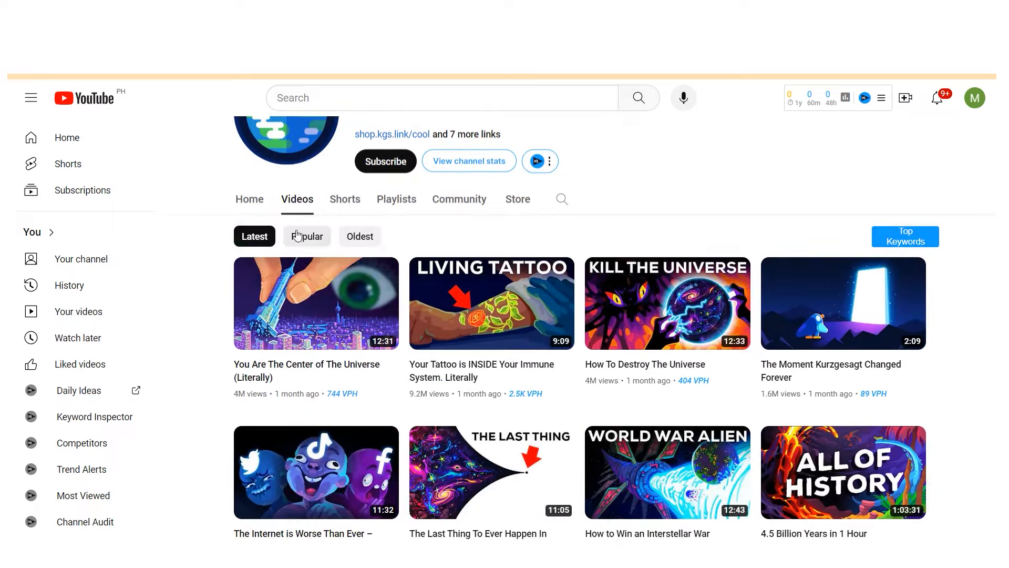
# Sort the channel's videos by Popular and highlight its subscriber count.
pyautogui.click(307, 237)
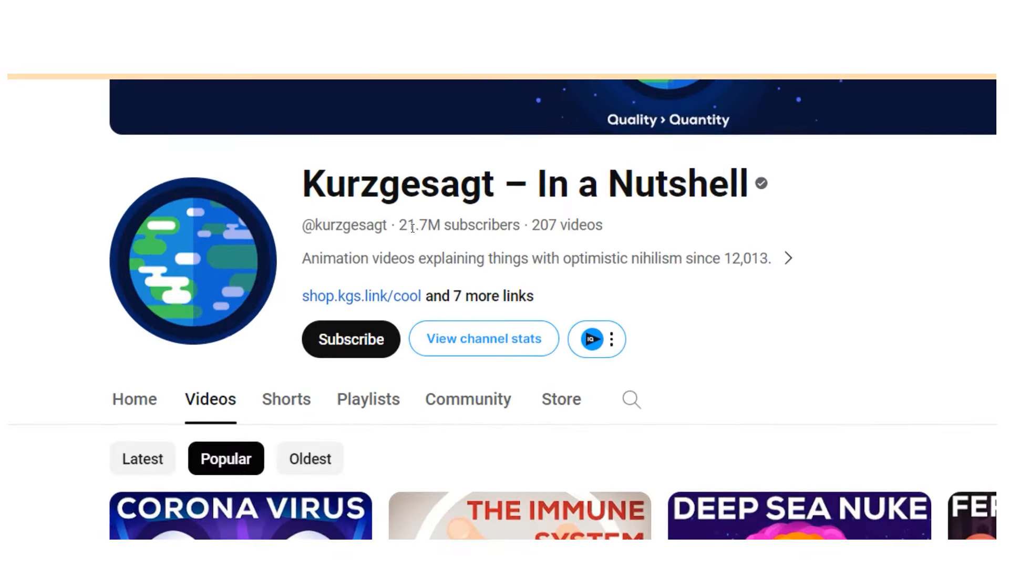
pyautogui.doubleClick(458, 225)
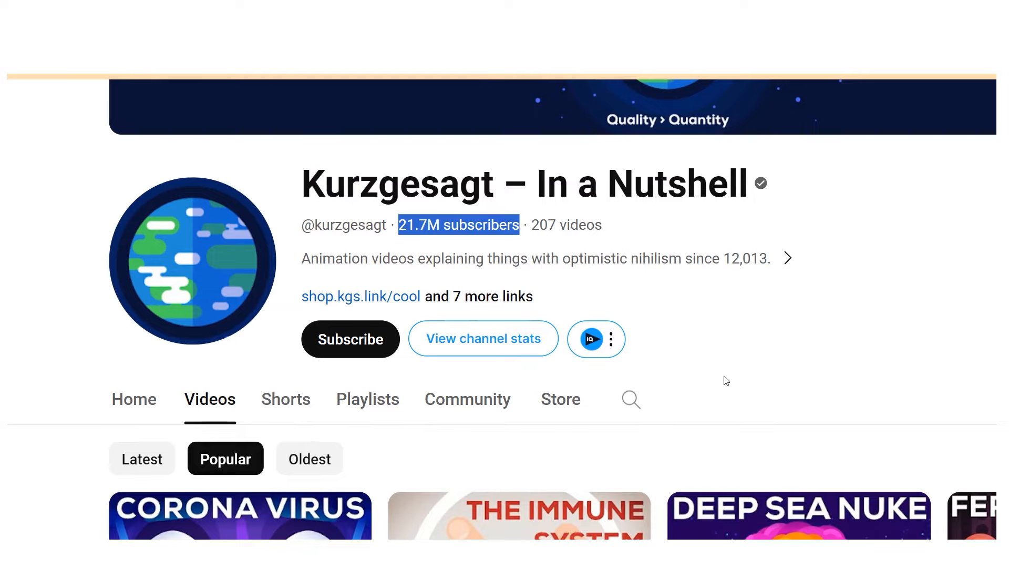
pyautogui.scroll(-3)
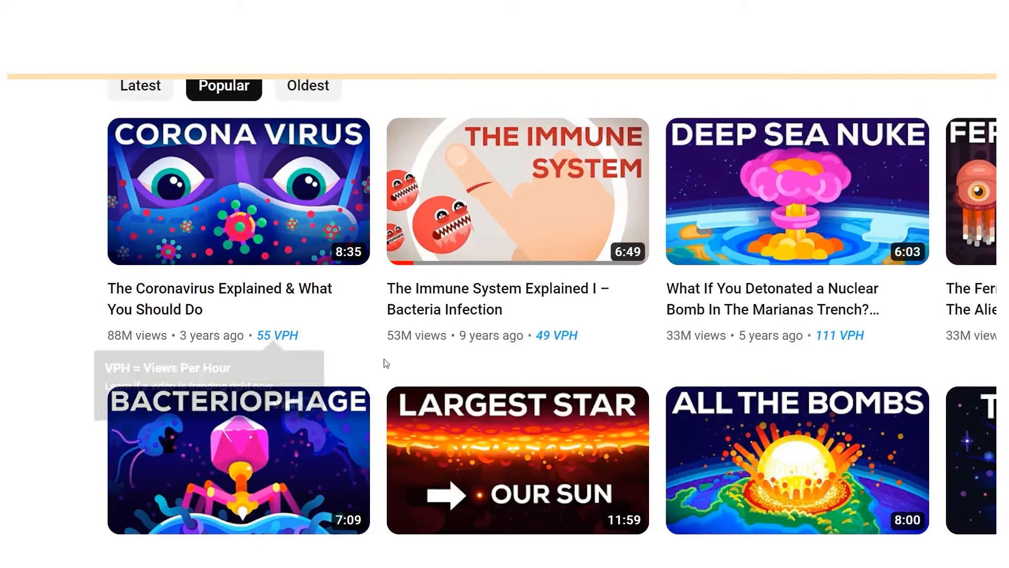
pyautogui.scroll(-3)
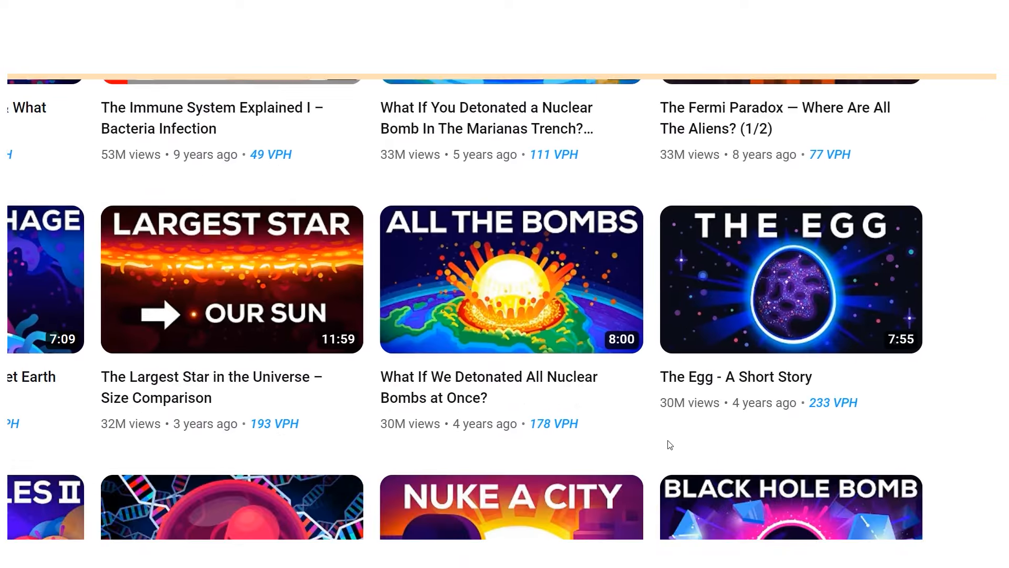
pyautogui.scroll(-3)
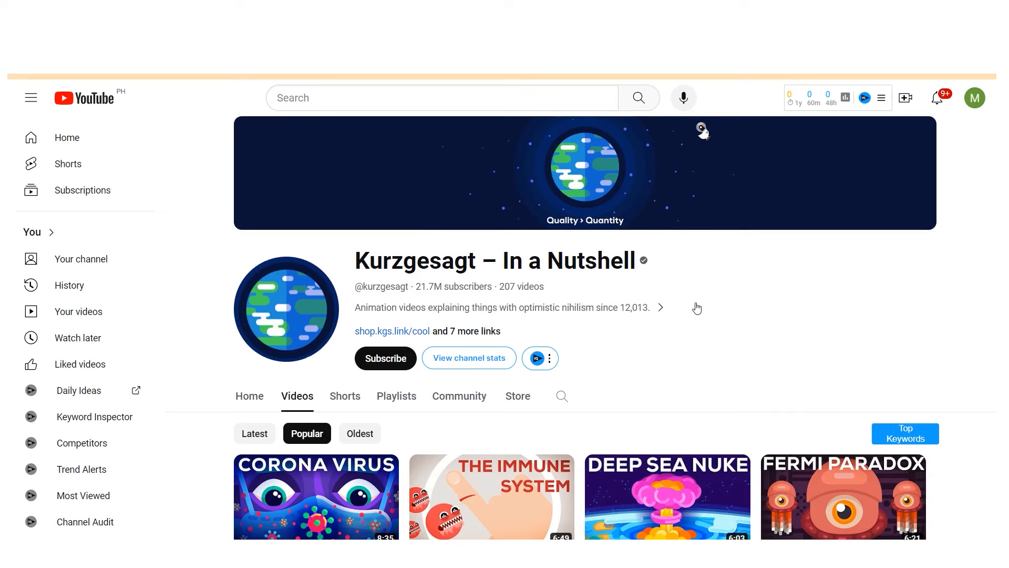
# Play the Immune System explainer, then search for 'faceless youtube channel' and browse the results.
pyautogui.click(491, 495)
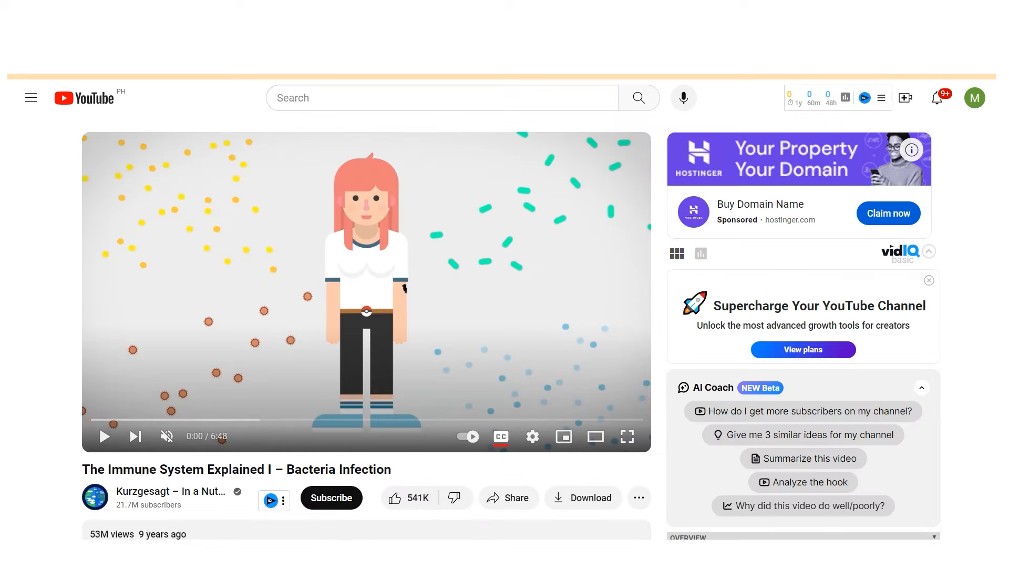
pyautogui.click(104, 435)
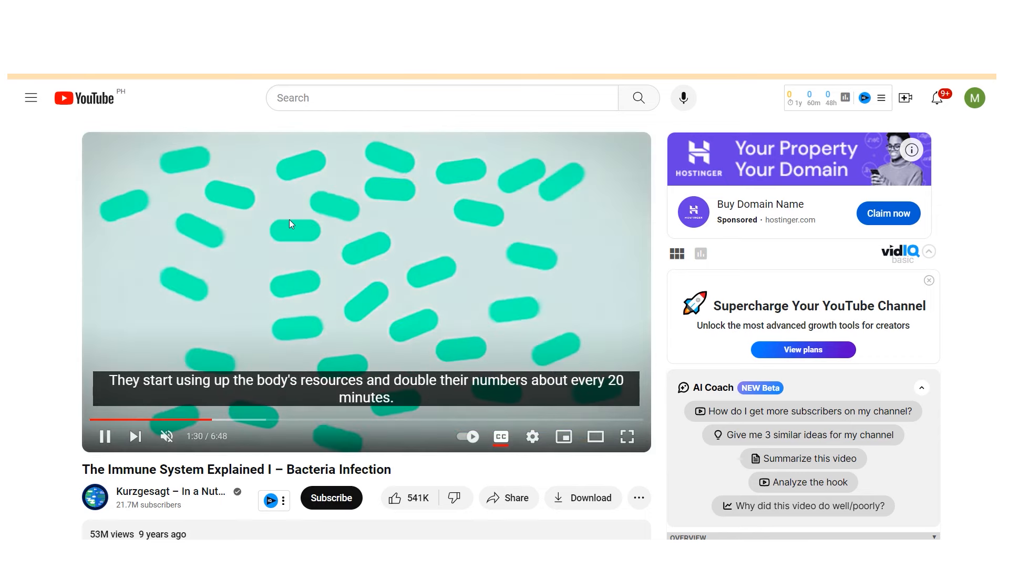
pyautogui.write('faceless youtube channel')
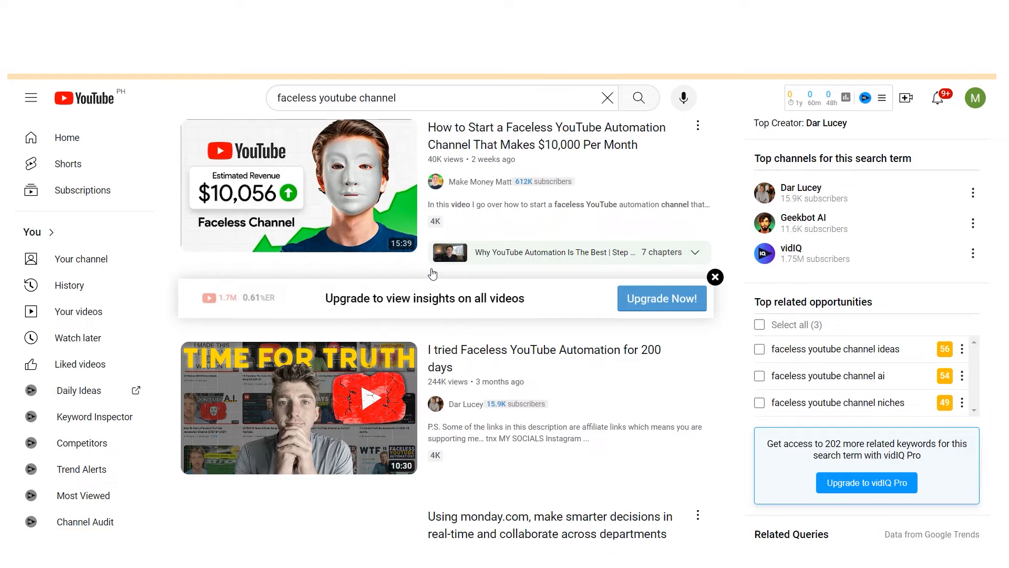
pyautogui.scroll(-3)
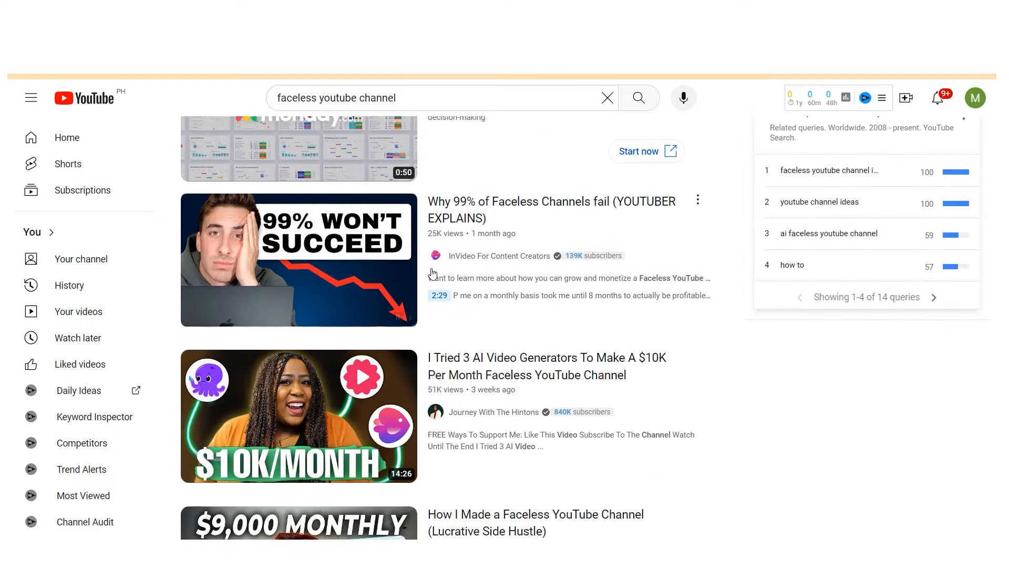
pyautogui.scroll(-3)
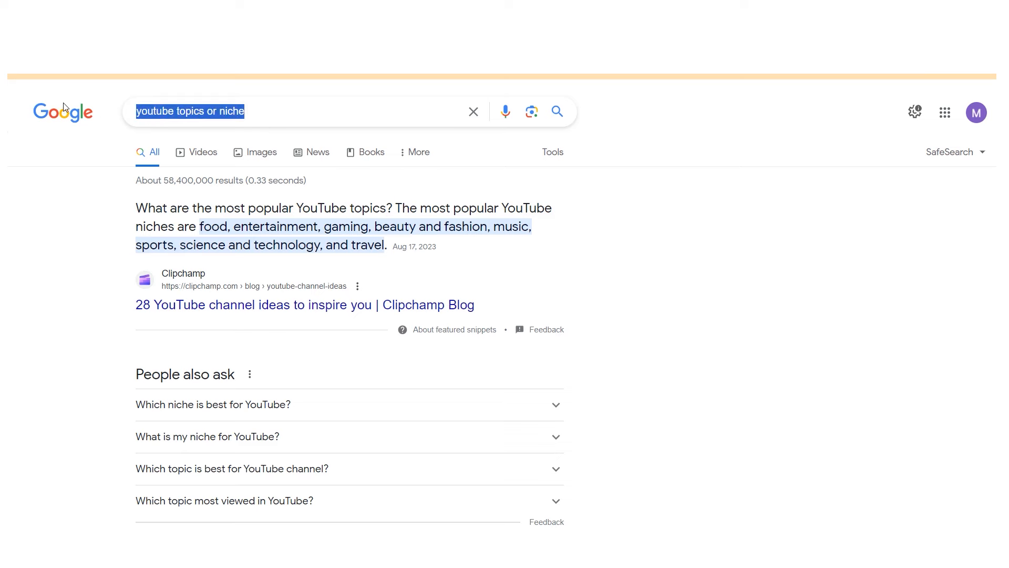
# Zoom in and highlight the popular niches snippet, including beauty and fashion.
pyautogui.press('ctrl+plus')
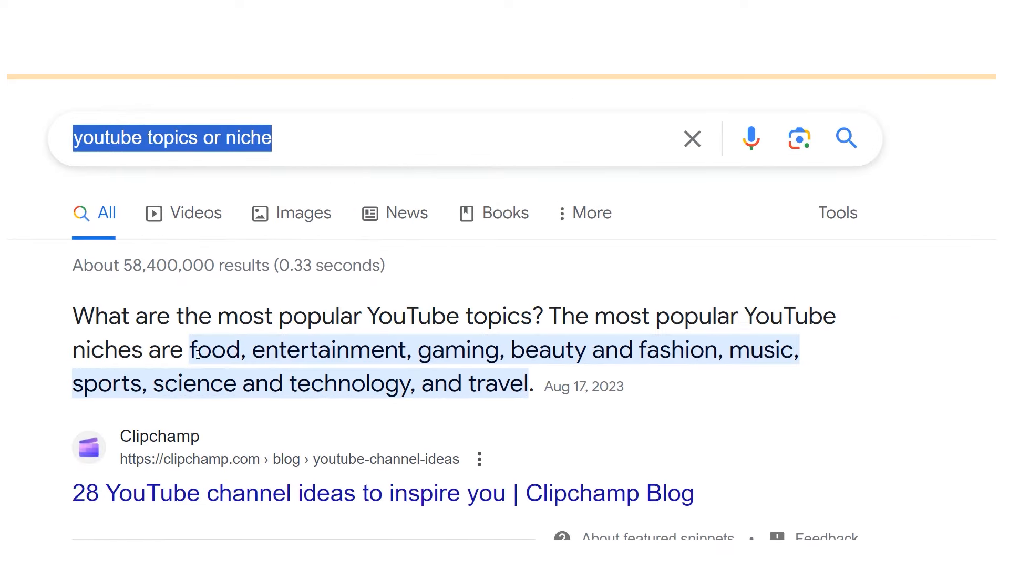
pyautogui.moveTo(192, 349); pyautogui.dragTo(528, 384)
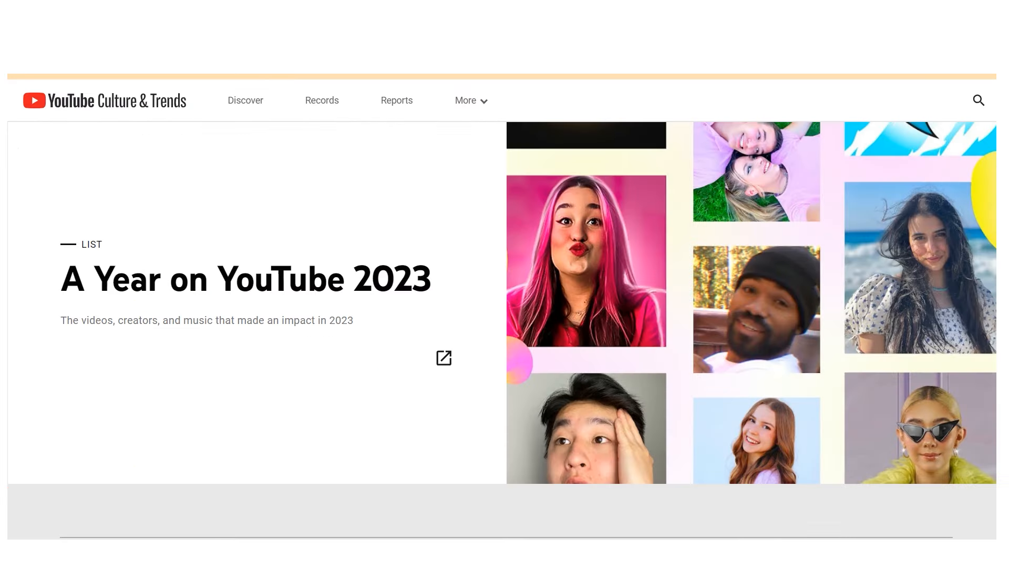
pyautogui.moveTo(442, 358)
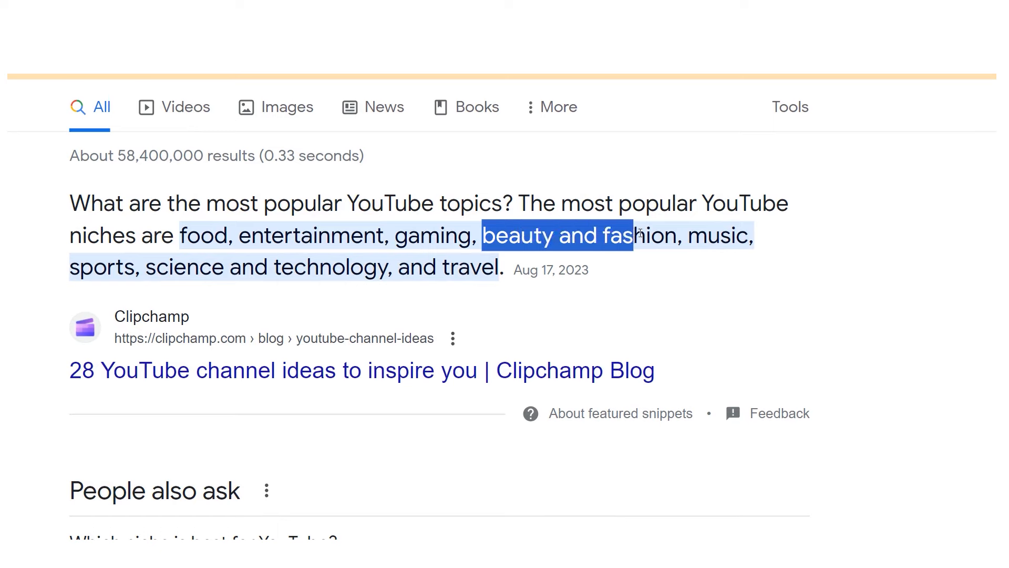
pyautogui.doubleClick(718, 235)
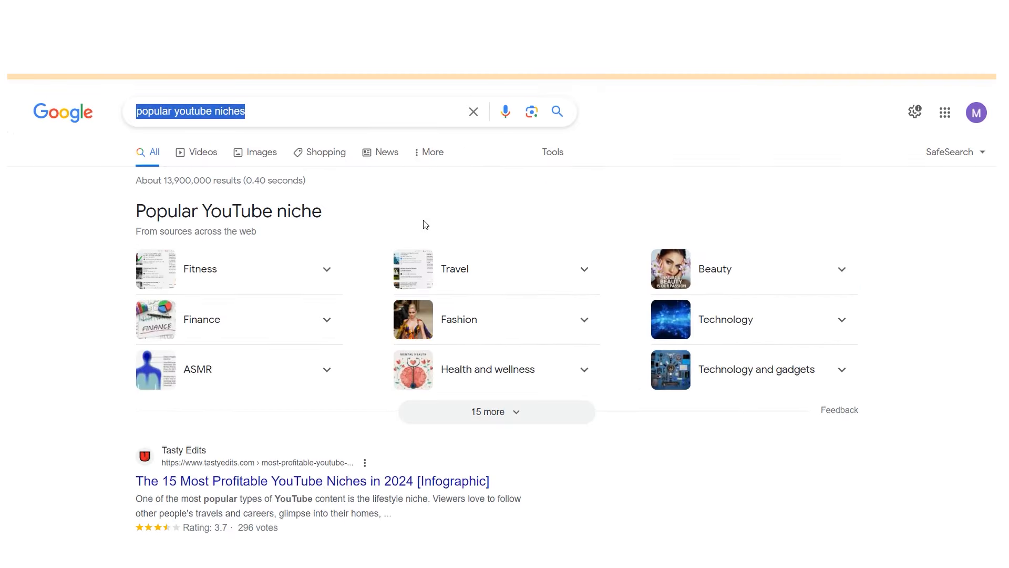
# Expand the '15 more' list of popular YouTube niches and browse it.
pyautogui.click(495, 411)
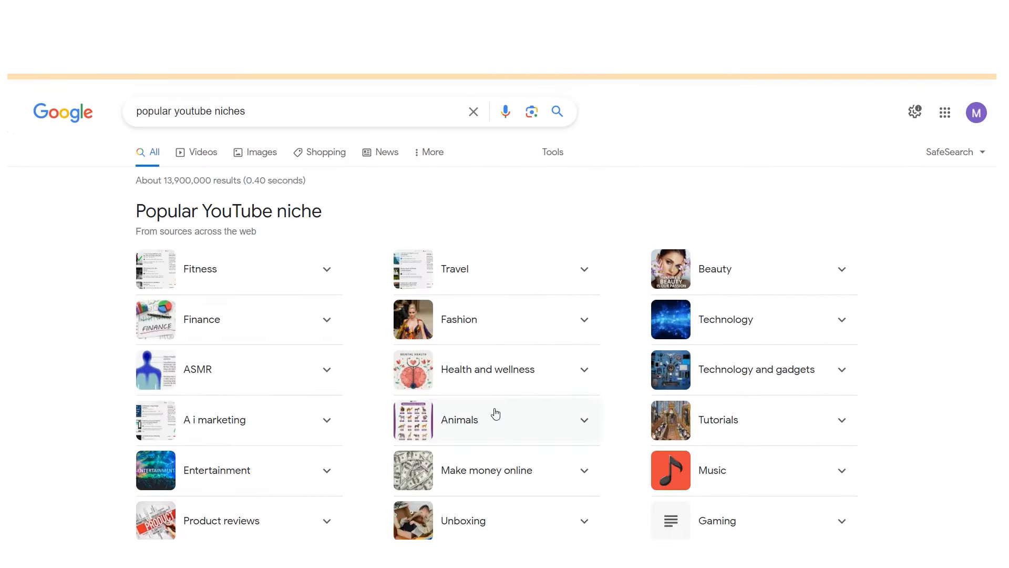
pyautogui.scroll(-3)
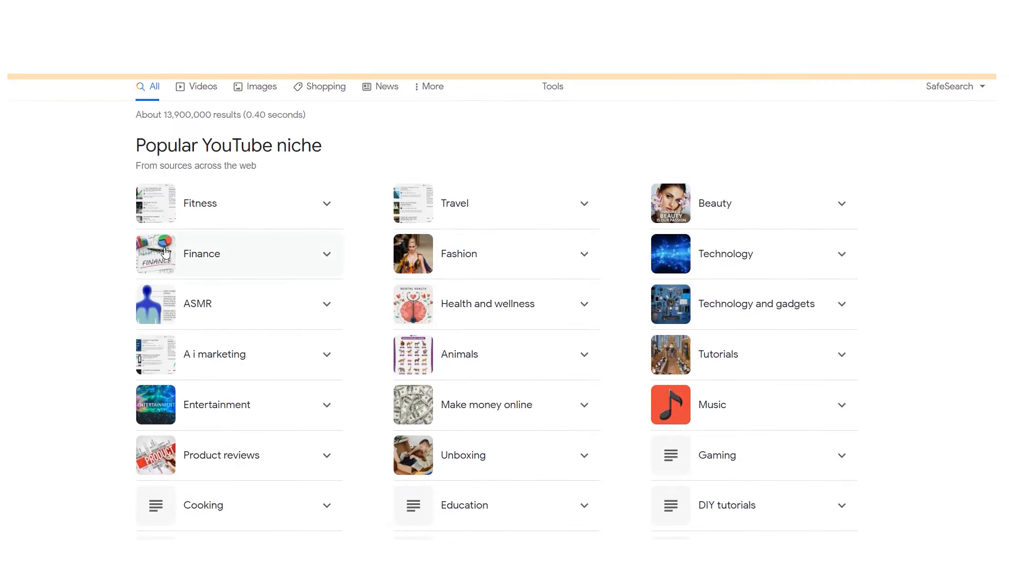
pyautogui.scroll(-3)
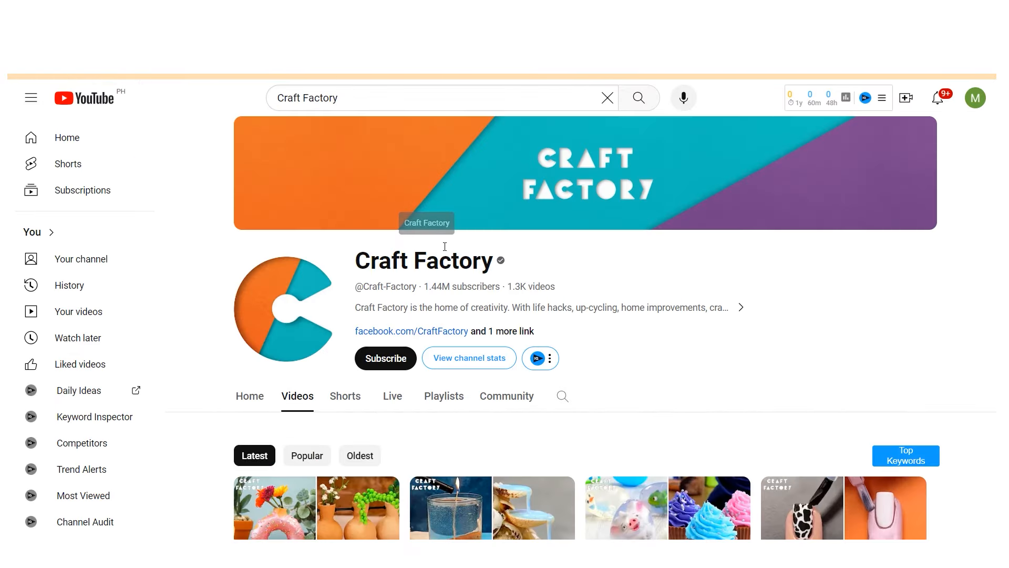
# View Craft Factory's About details, sort its videos by Popular and browse the grid.
pyautogui.doubleClick(362, 261)
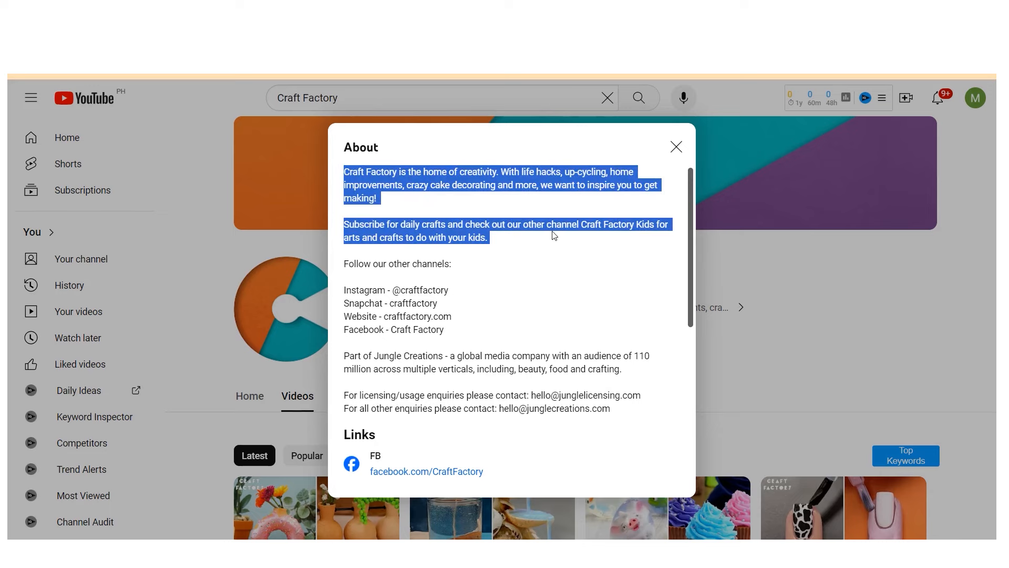
pyautogui.click(675, 146)
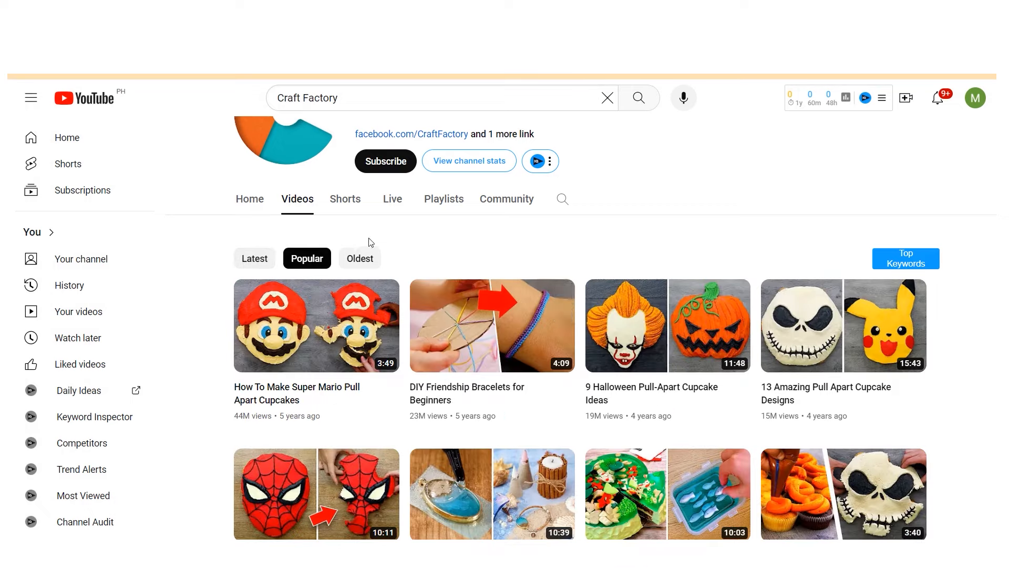
pyautogui.scroll(-3)
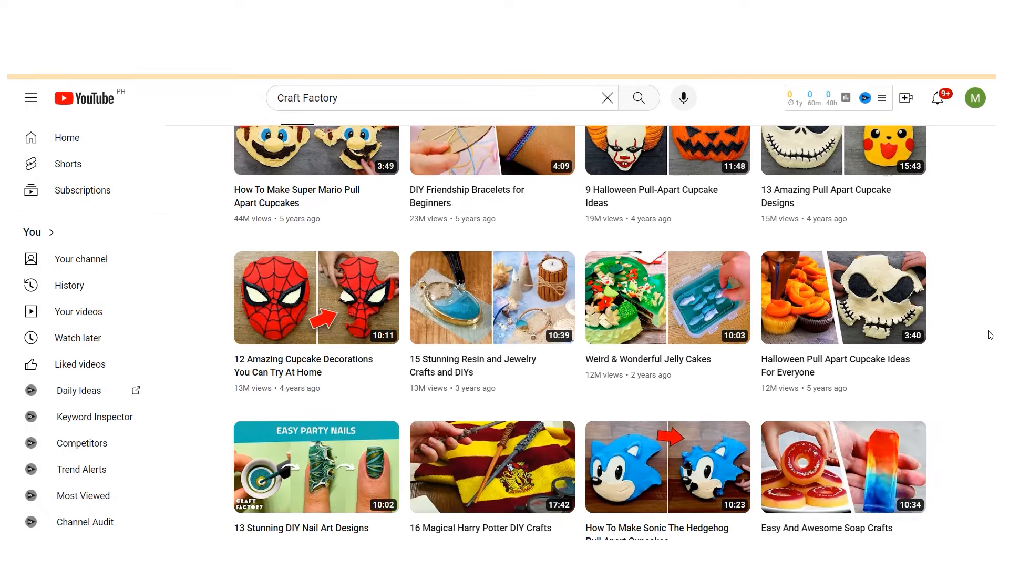
pyautogui.scroll(-3)
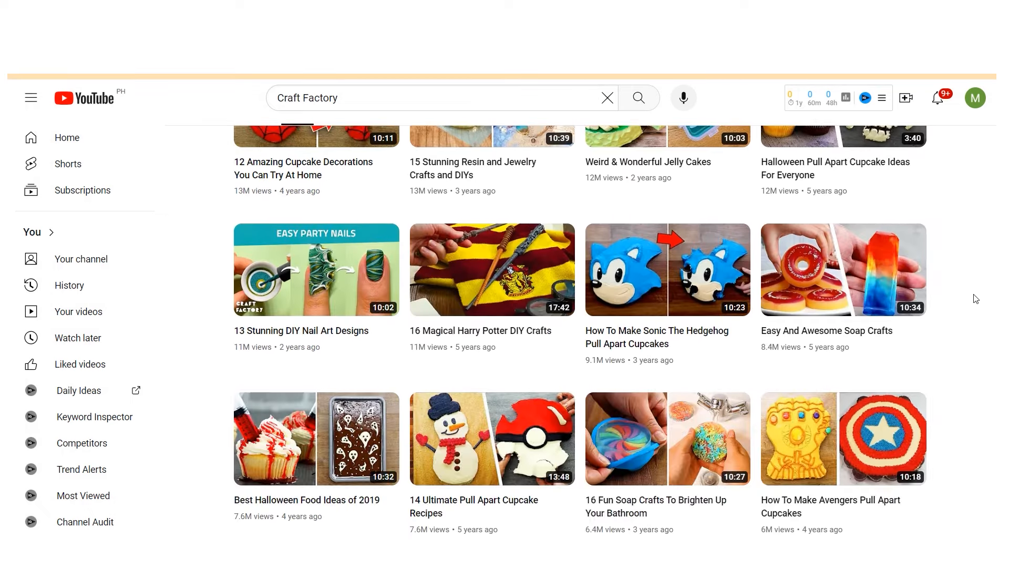
pyautogui.scroll(-3)
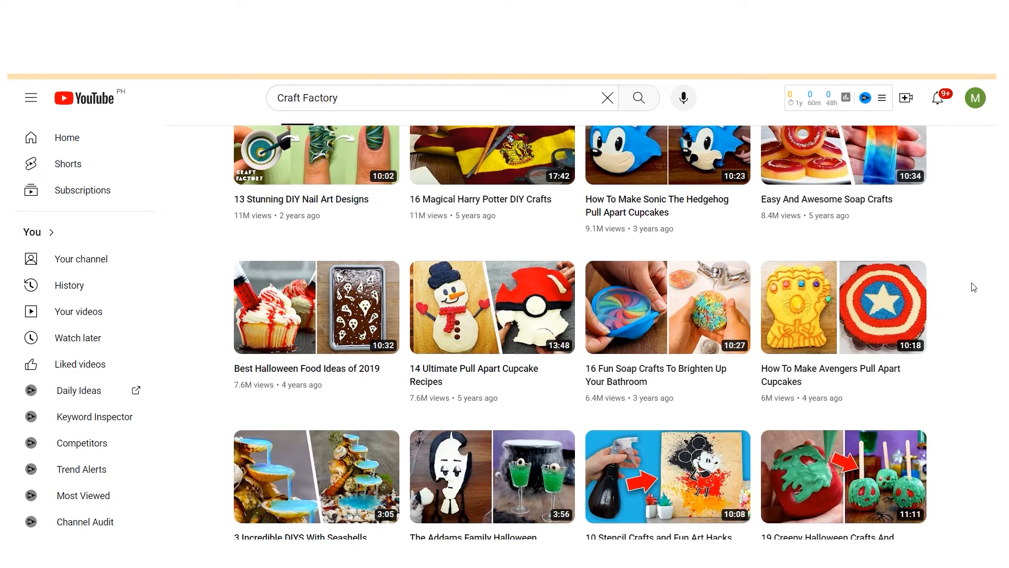
pyautogui.scroll(-3)
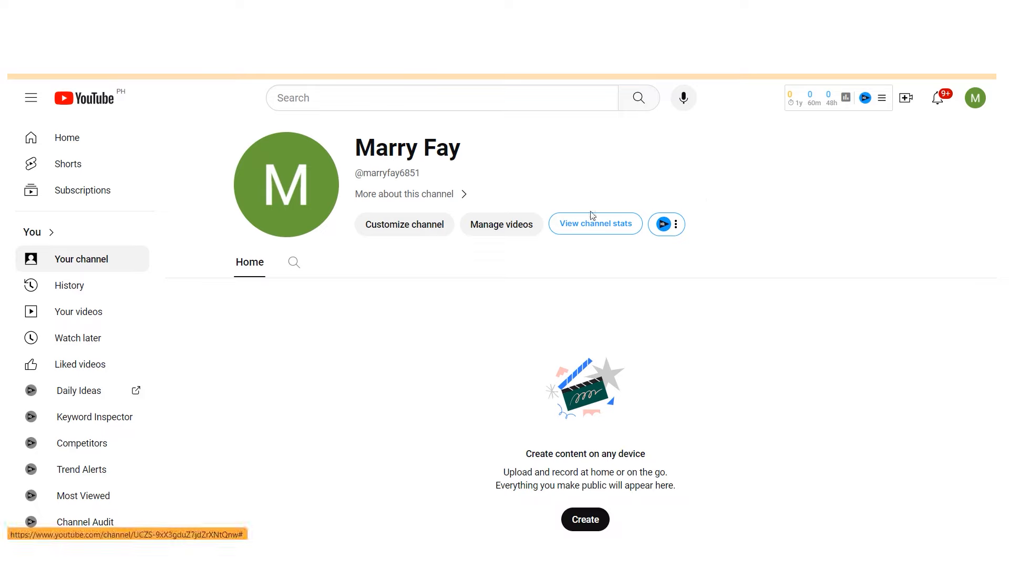
# Sign in with the Google account and bring up Your channel from the sidebar.
pyautogui.scroll(-3)
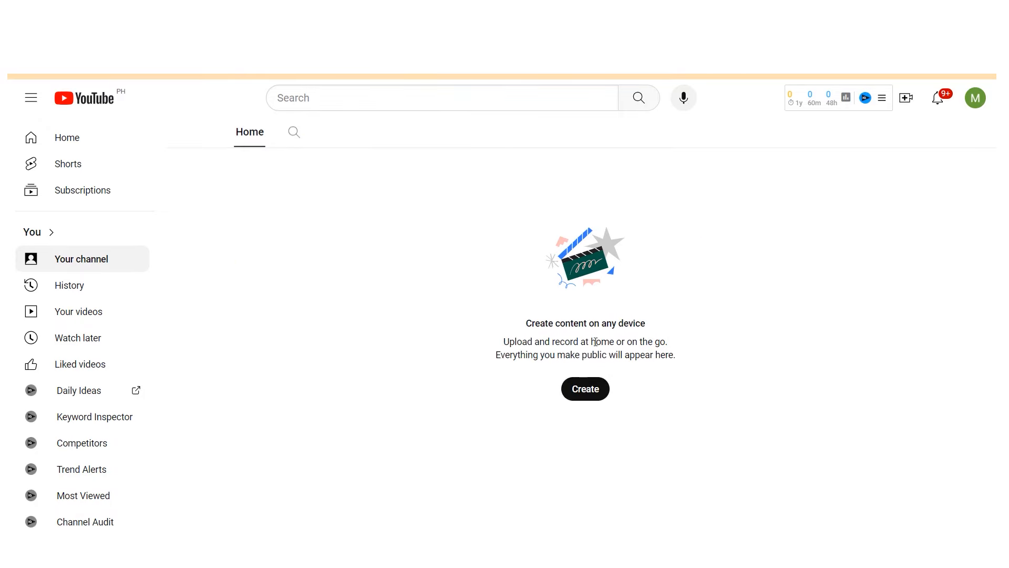
pyautogui.click(82, 259)
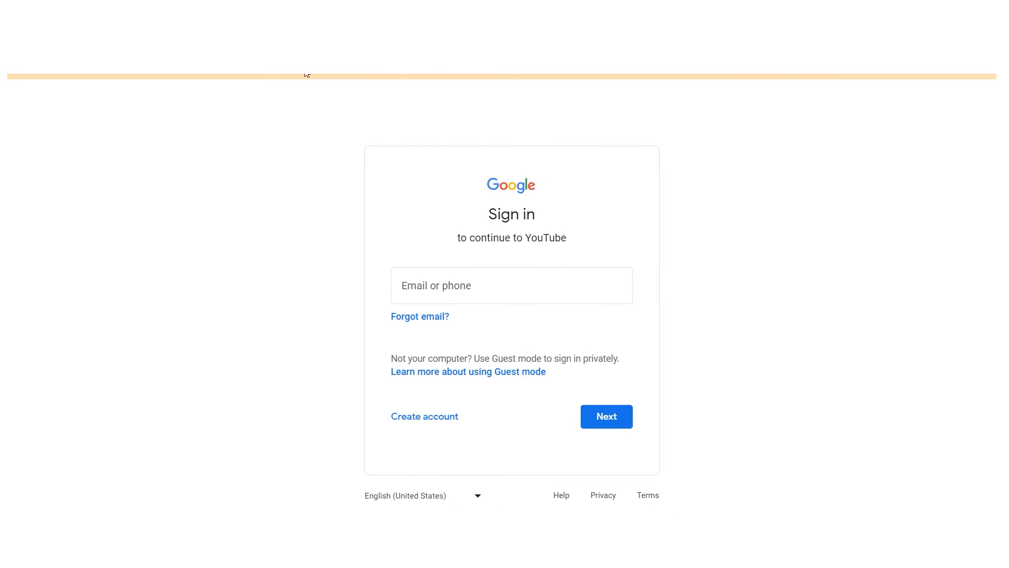
pyautogui.click(423, 416)
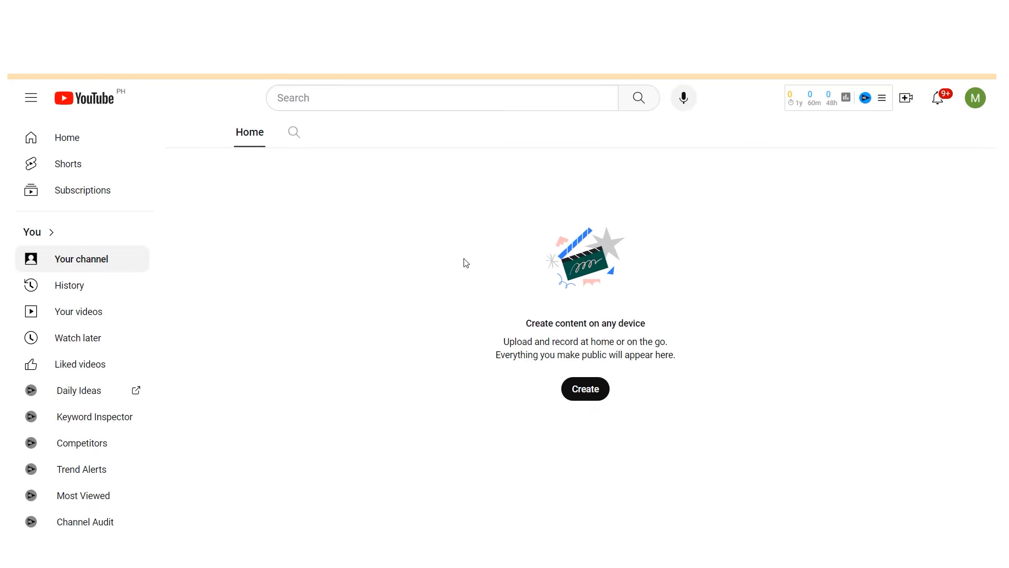
pyautogui.click(82, 258)
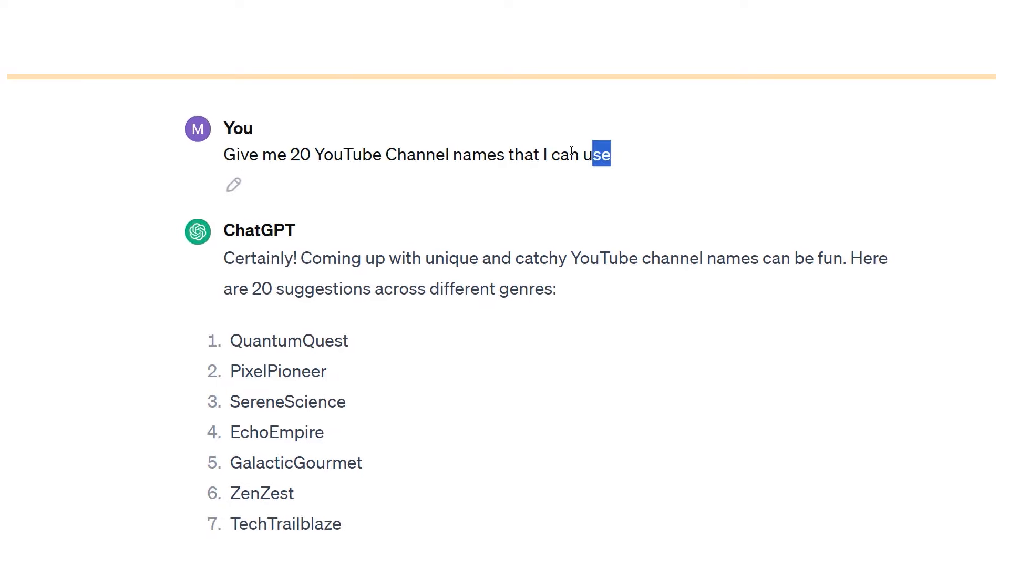
# Select and copy the suggested channel name SereneScience from ChatGPT's list.
pyautogui.scroll(-3)
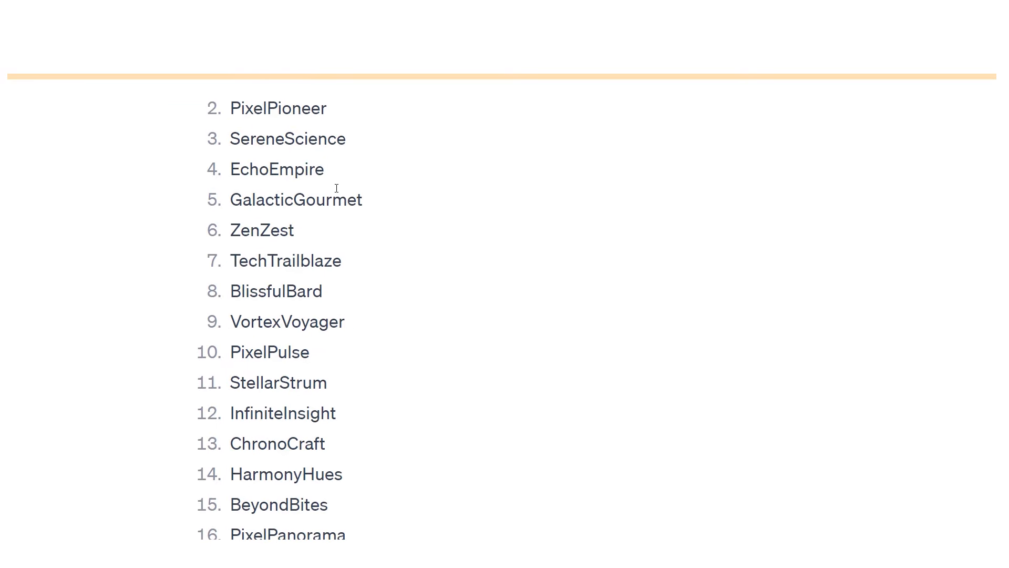
pyautogui.scroll(-3)
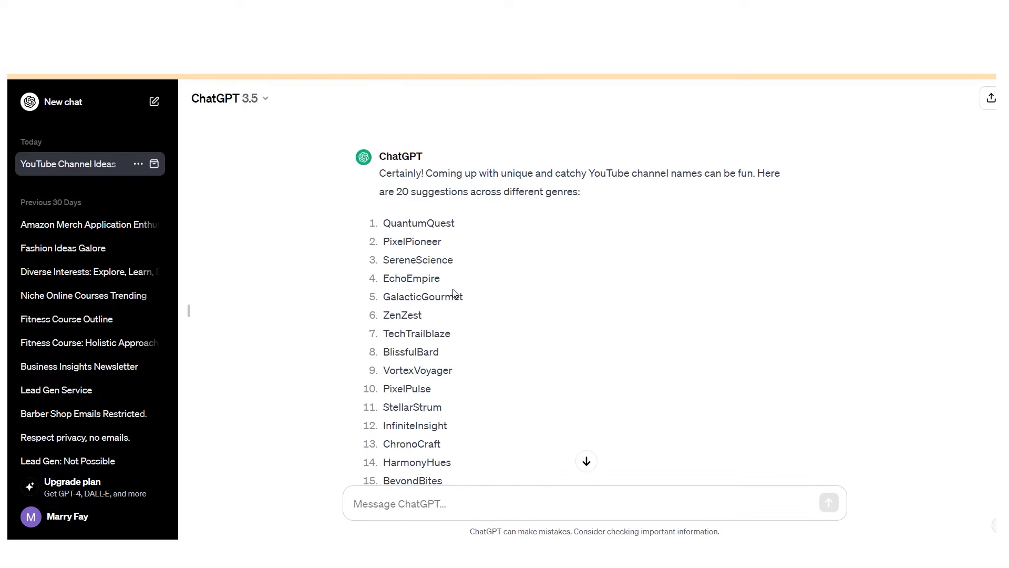
pyautogui.doubleClick(417, 259)
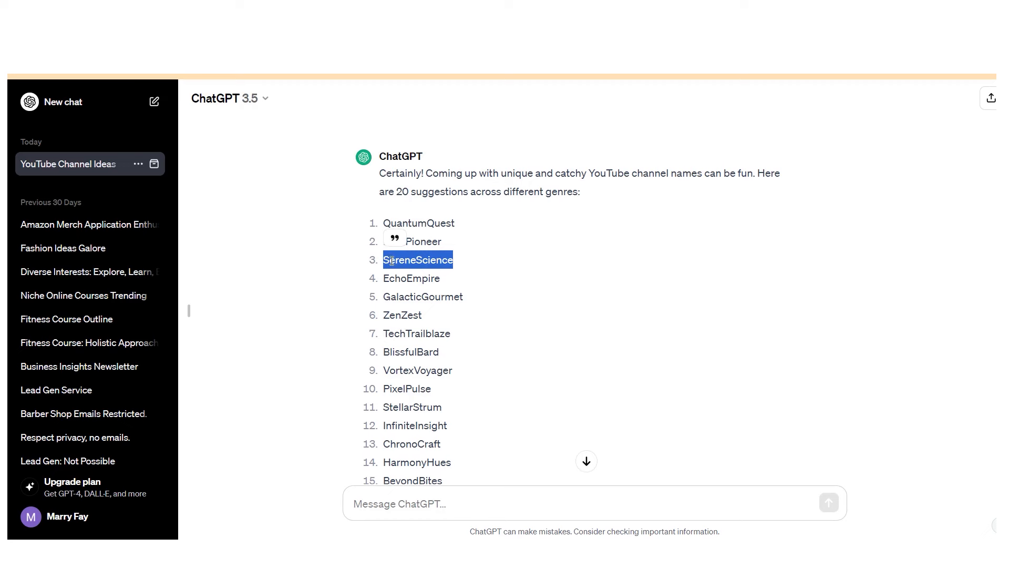
pyautogui.rightClick(417, 260)
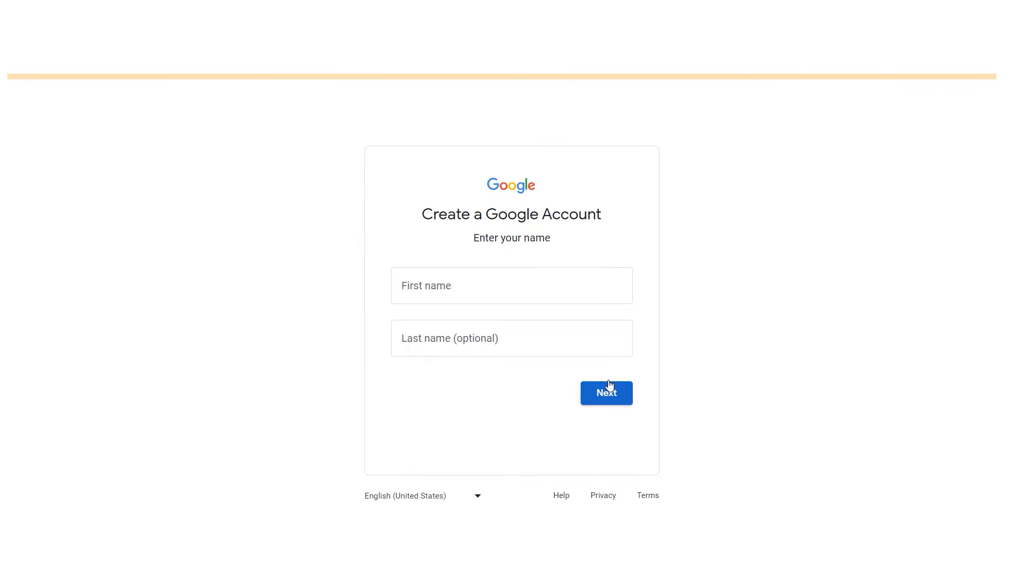
pyautogui.moveTo(377, 297)
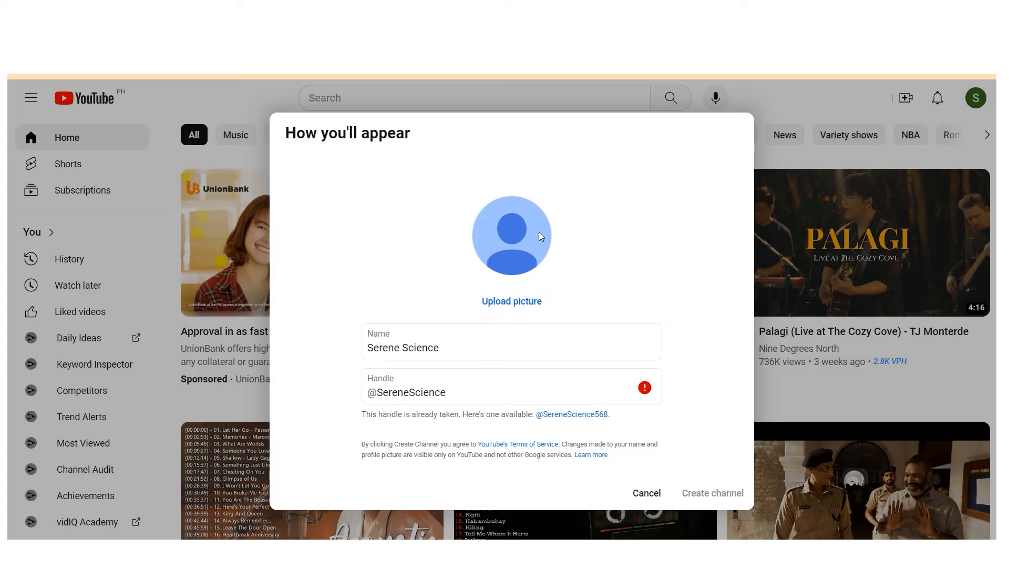
pyautogui.click(404, 348)
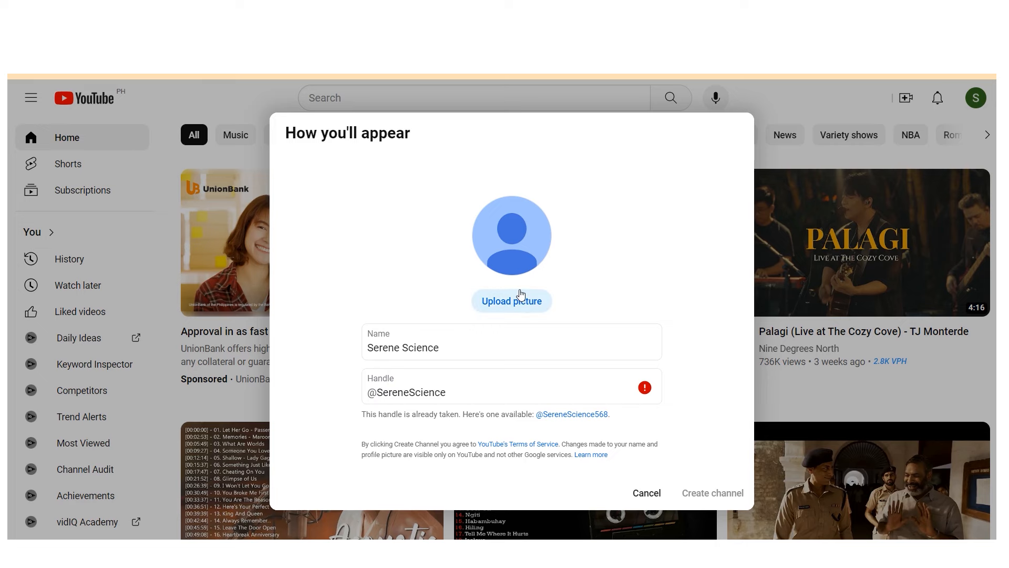
pyautogui.moveTo(383, 107)
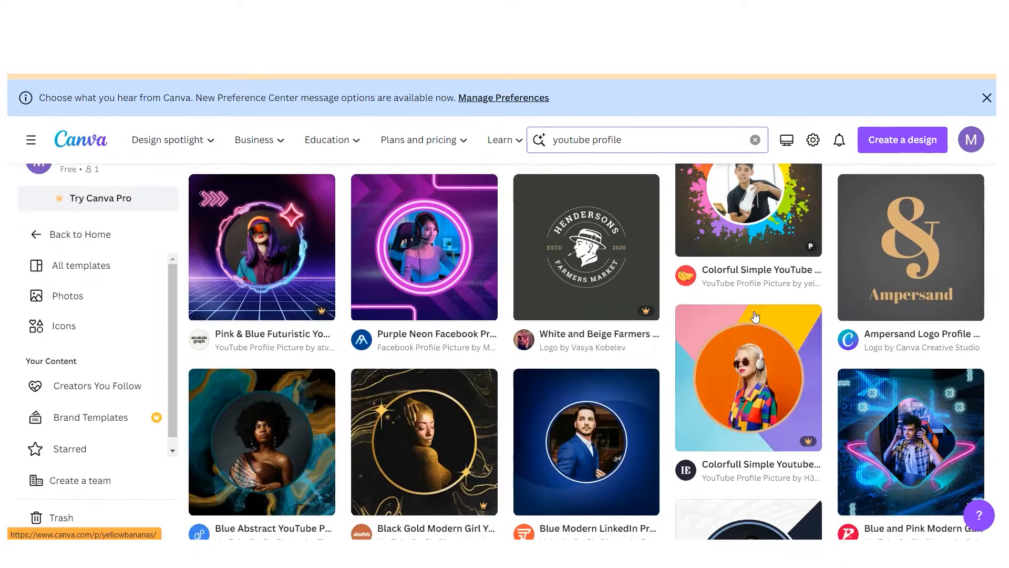
# Download the finished neon light-bulb Serene Science profile picture via Share.
pyautogui.scroll(-3)
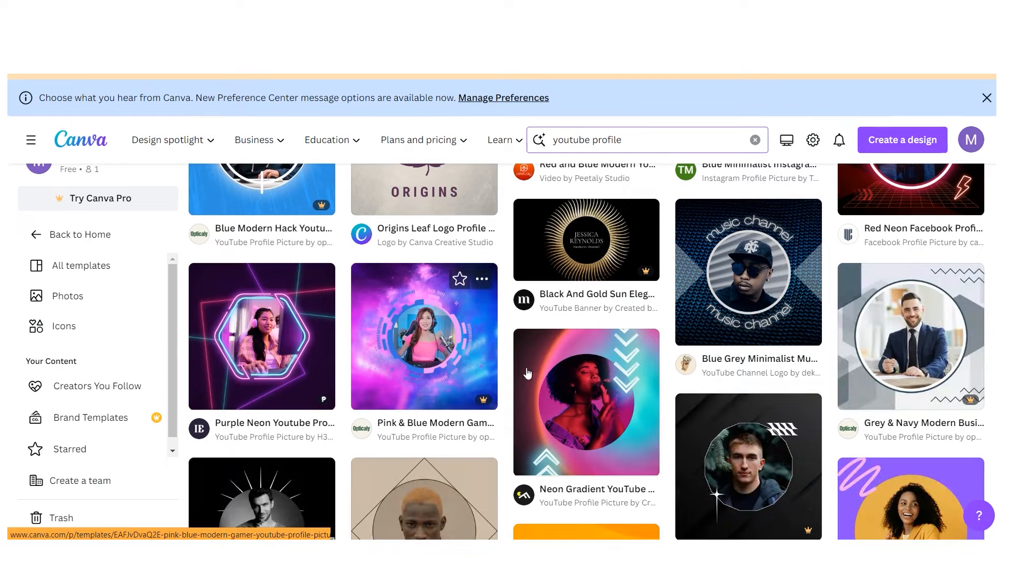
pyautogui.scroll(-3)
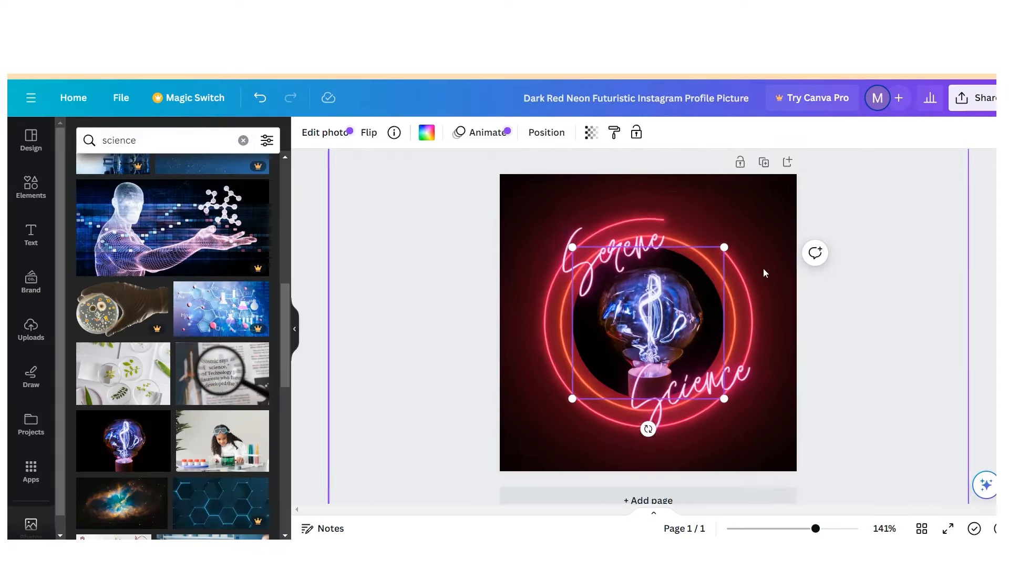
pyautogui.click(978, 98)
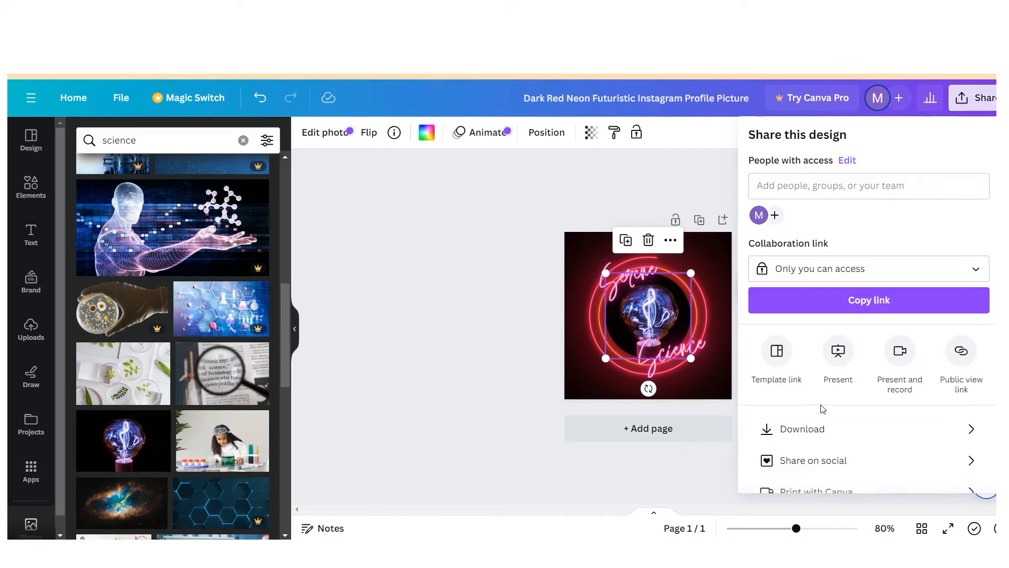
pyautogui.click(802, 429)
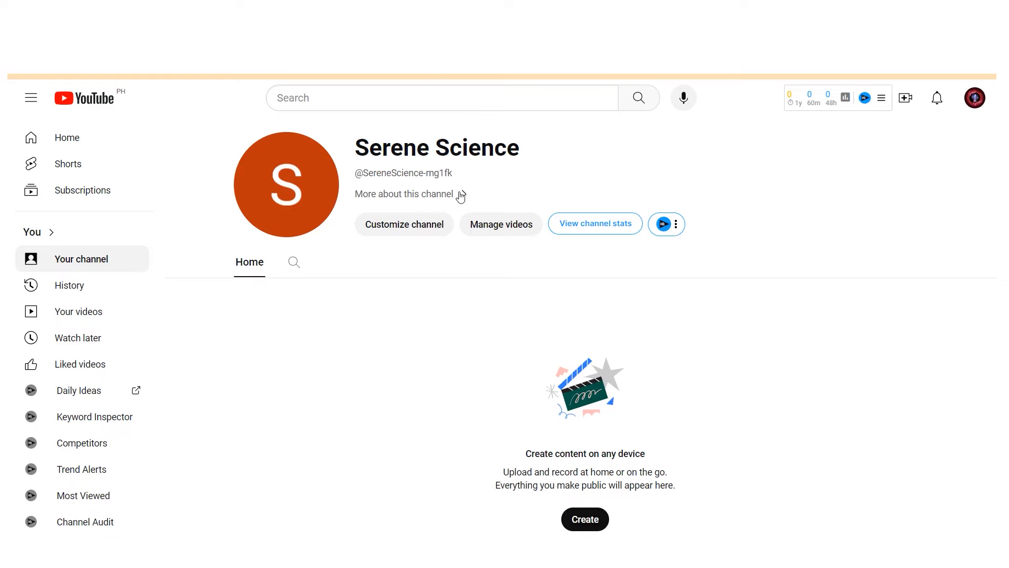
# Review the channel's Basic info fields — Name, Handle, Description and Links — under Customize channel.
pyautogui.click(403, 224)
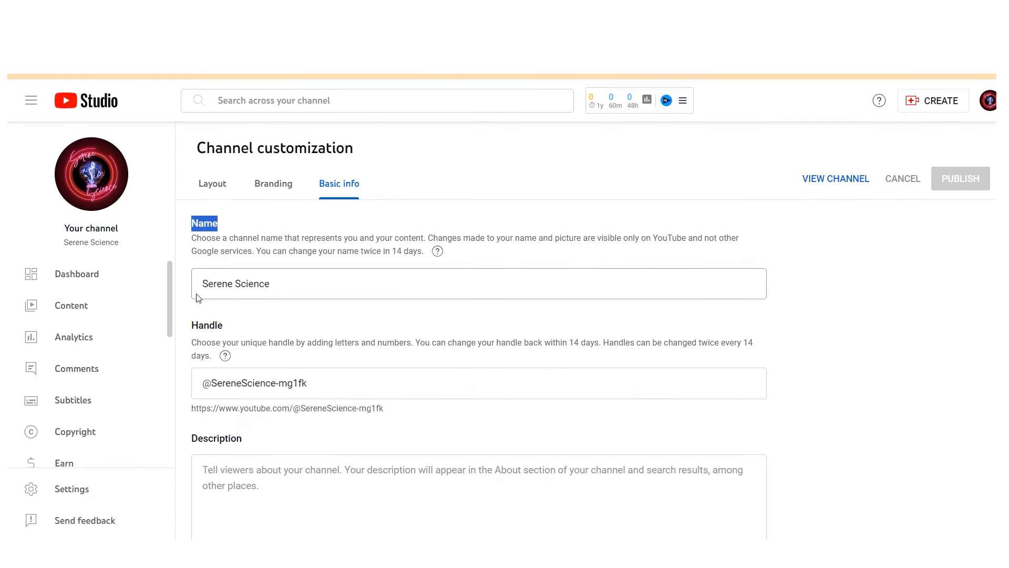
pyautogui.scroll(-3)
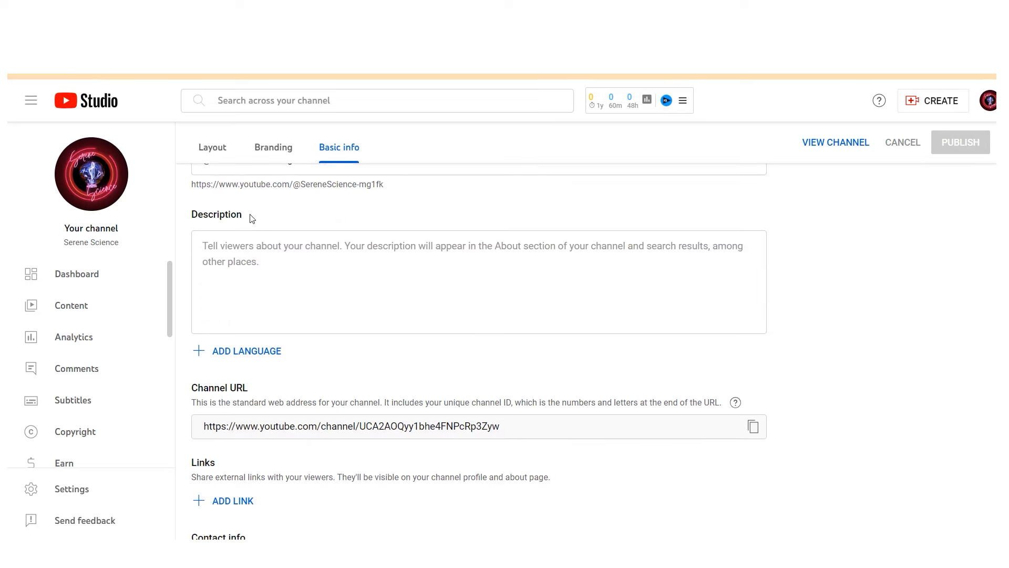
pyautogui.doubleClick(216, 214)
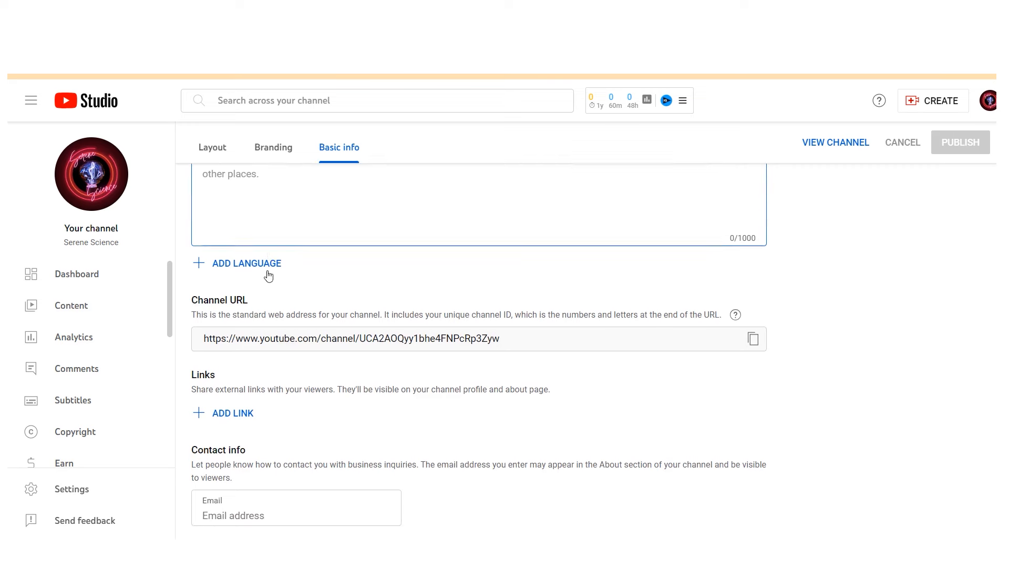
pyautogui.doubleClick(203, 375)
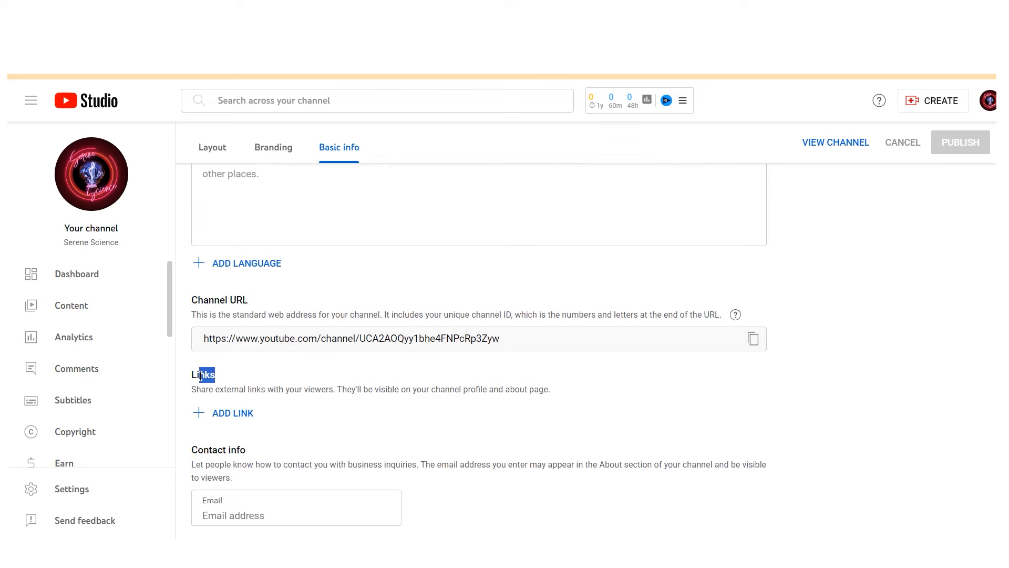
pyautogui.doubleClick(218, 449)
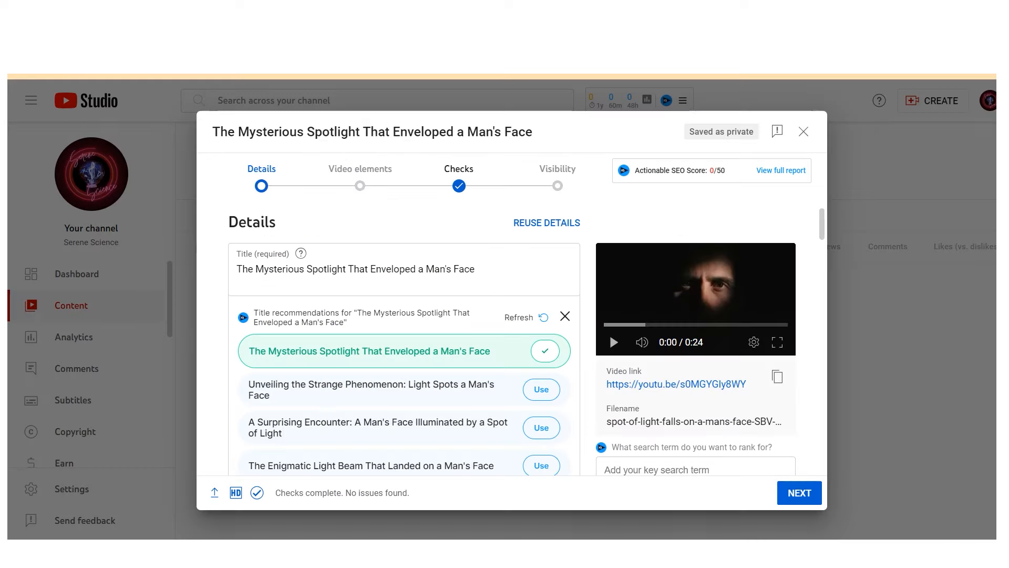
pyautogui.moveTo(629, 246)
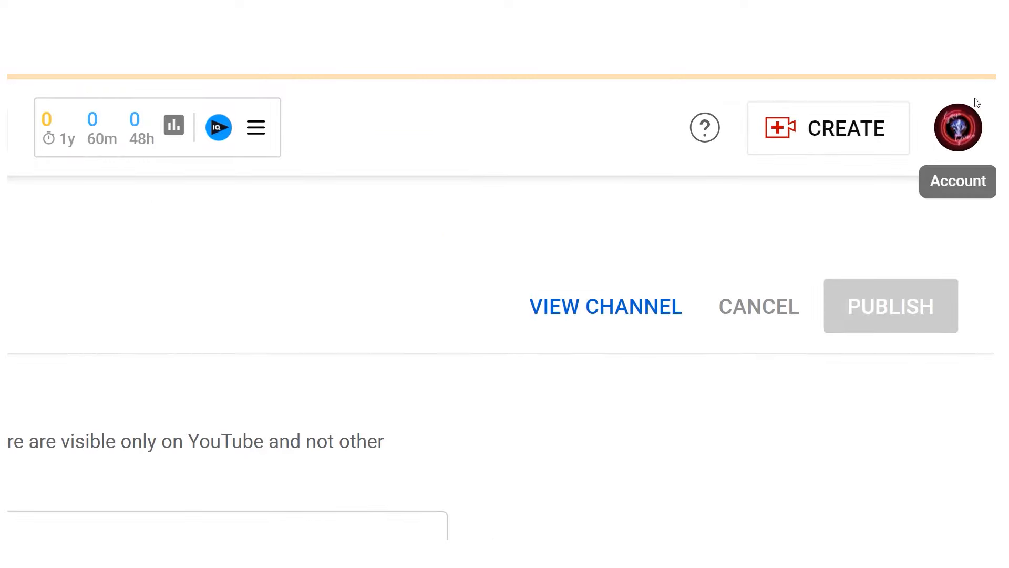
pyautogui.click(828, 127)
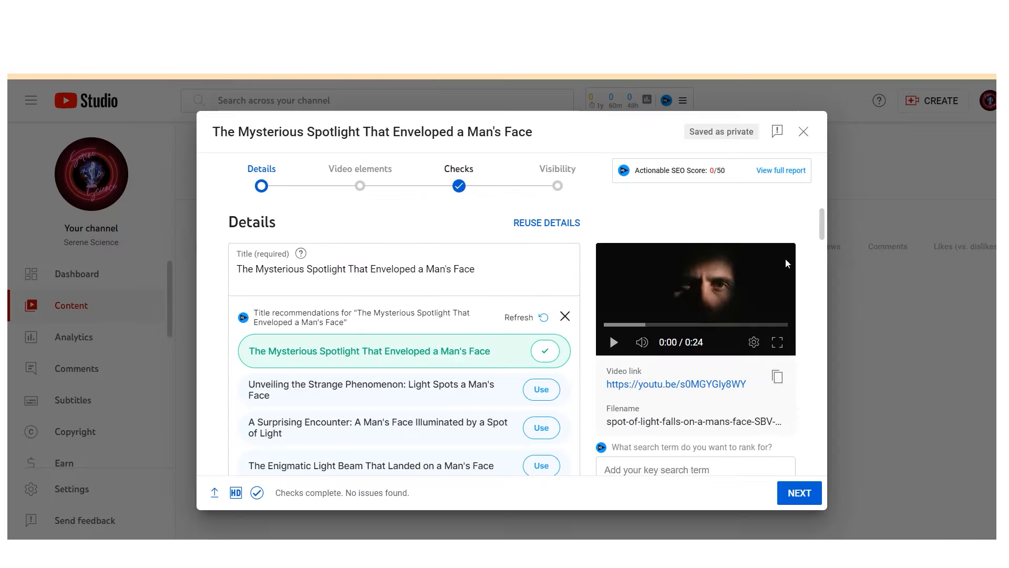
pyautogui.moveTo(747, 334)
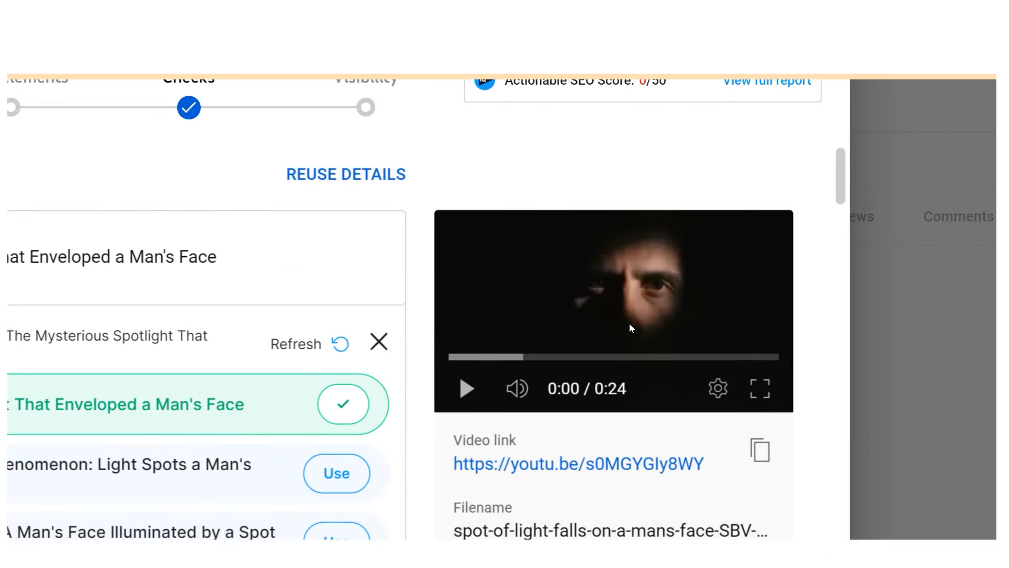
pyautogui.moveTo(691, 284)
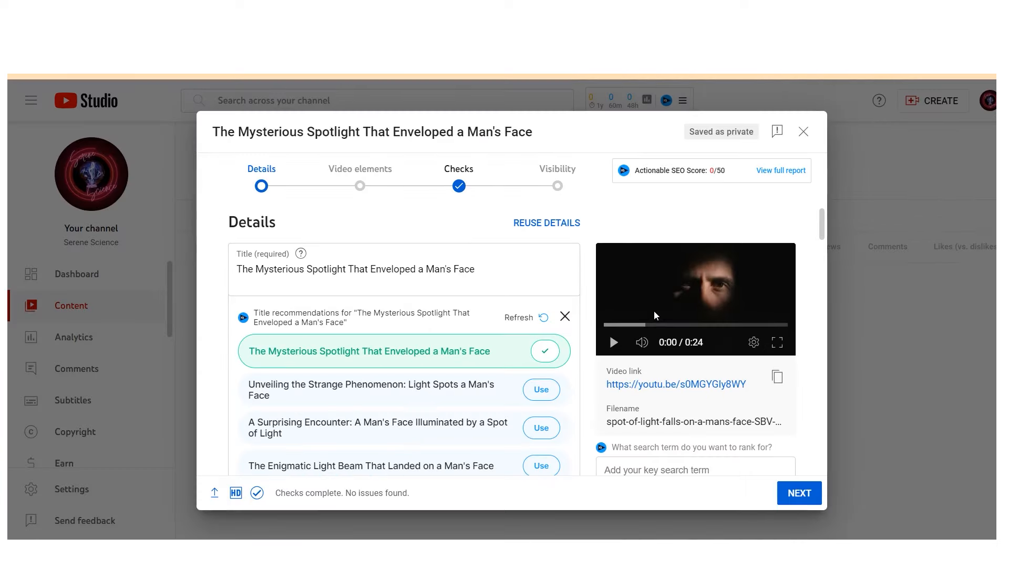
pyautogui.moveTo(341, 216)
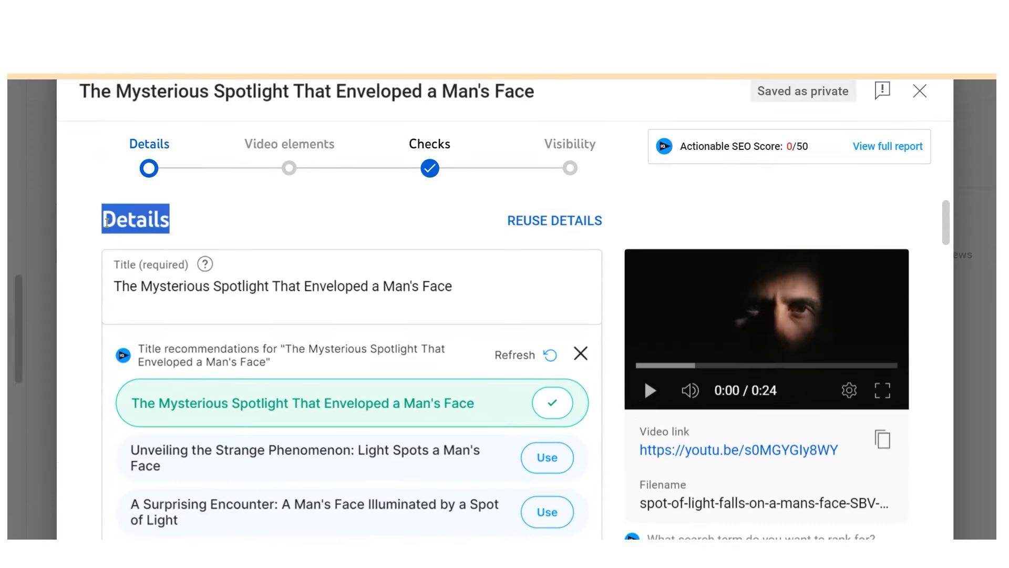
pyautogui.scroll(-3)
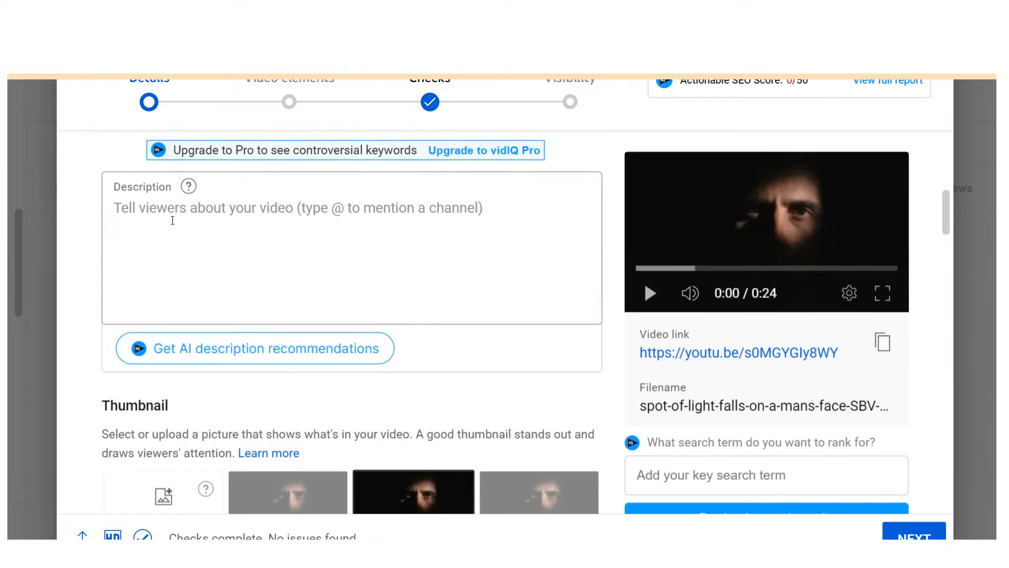
pyautogui.click(254, 348)
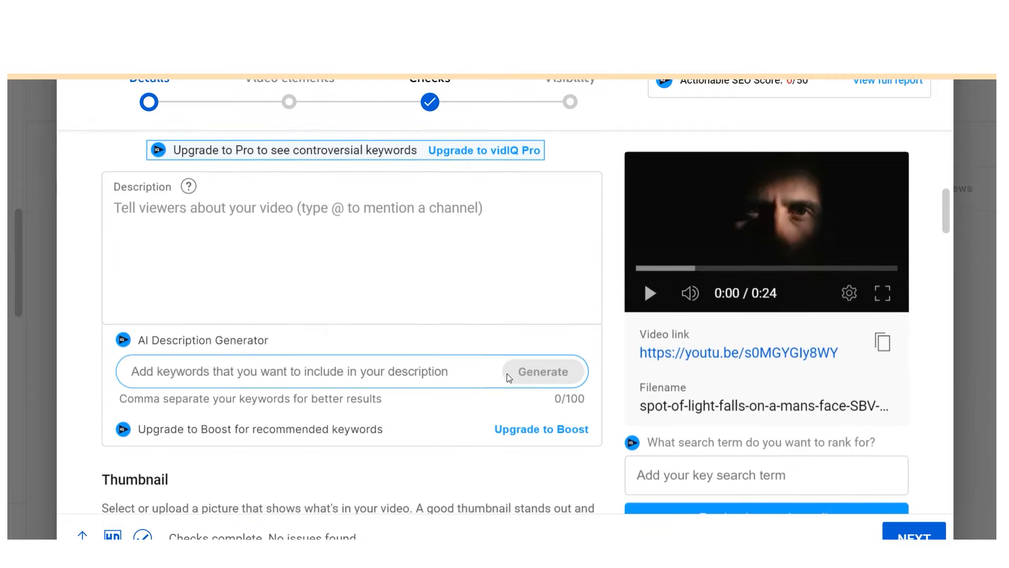
pyautogui.scroll(-3)
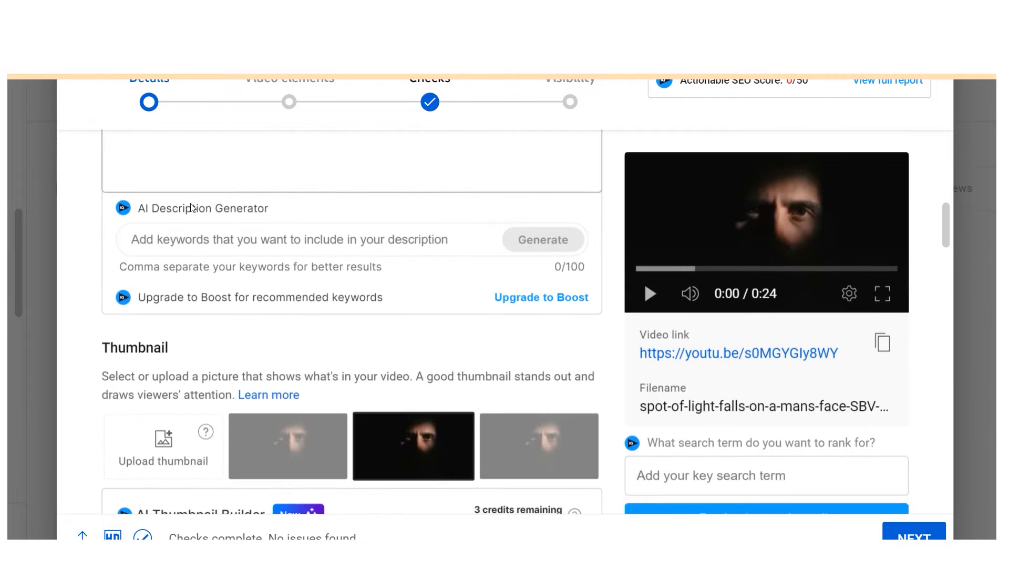
pyautogui.scroll(-3)
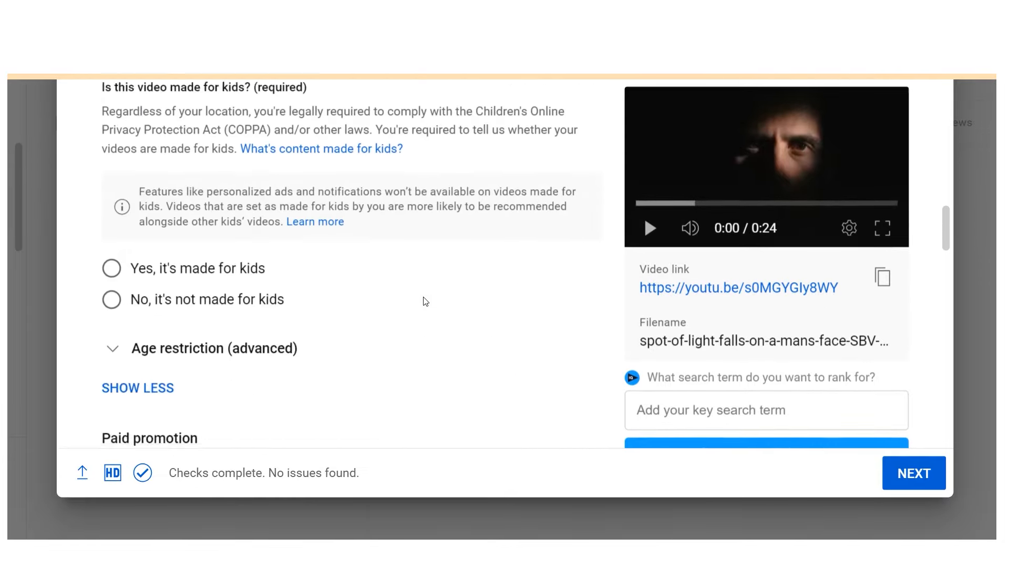
pyautogui.scroll(-3)
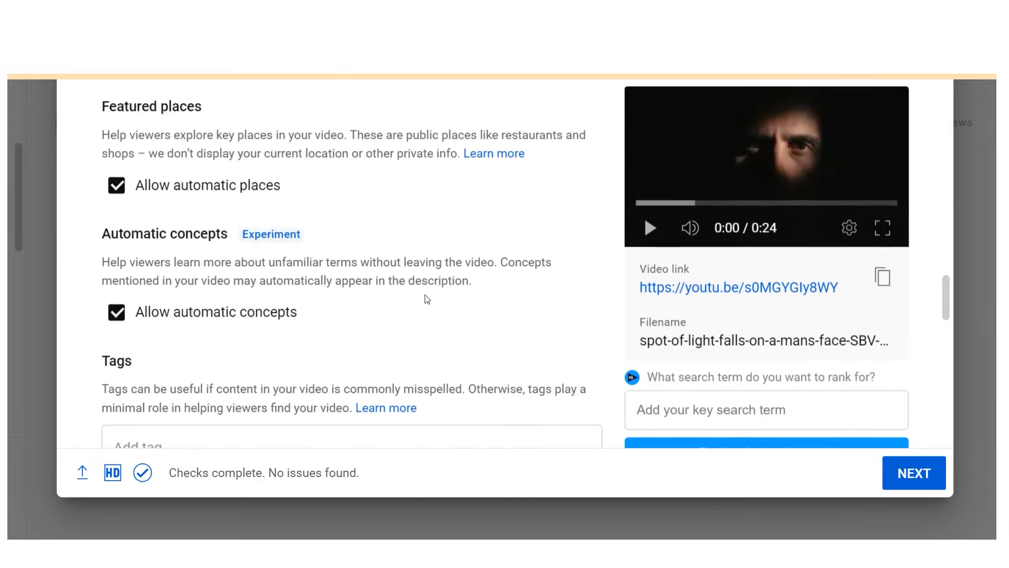
pyautogui.scroll(-3)
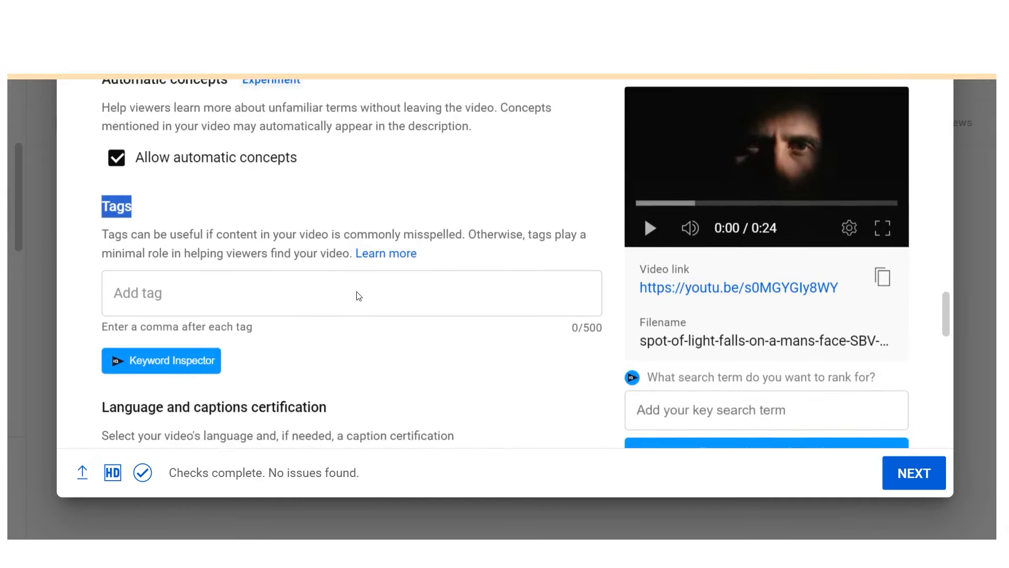
pyautogui.scroll(-3)
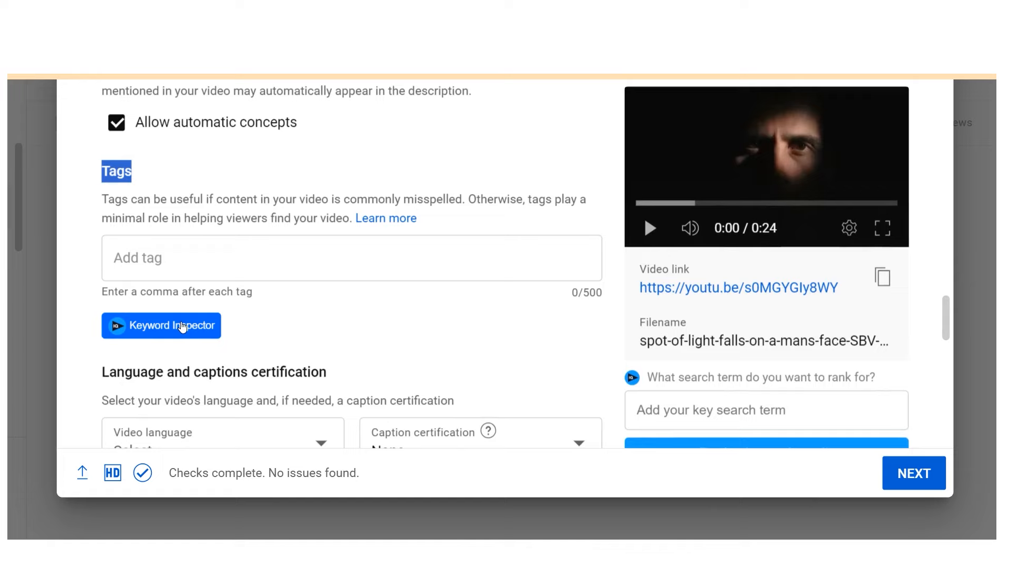
pyautogui.click(161, 324)
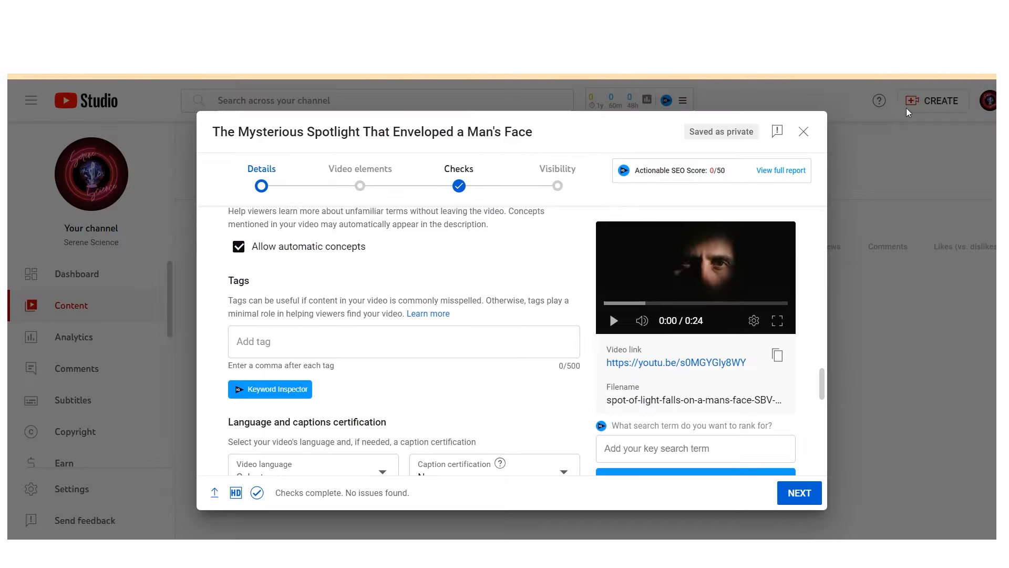
pyautogui.scroll(-3)
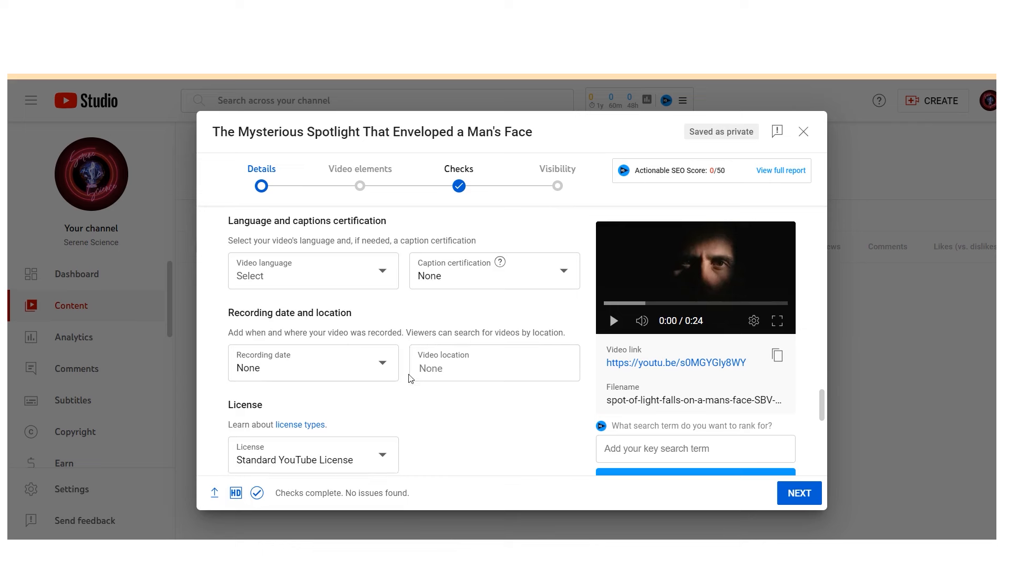
pyautogui.scroll(-3)
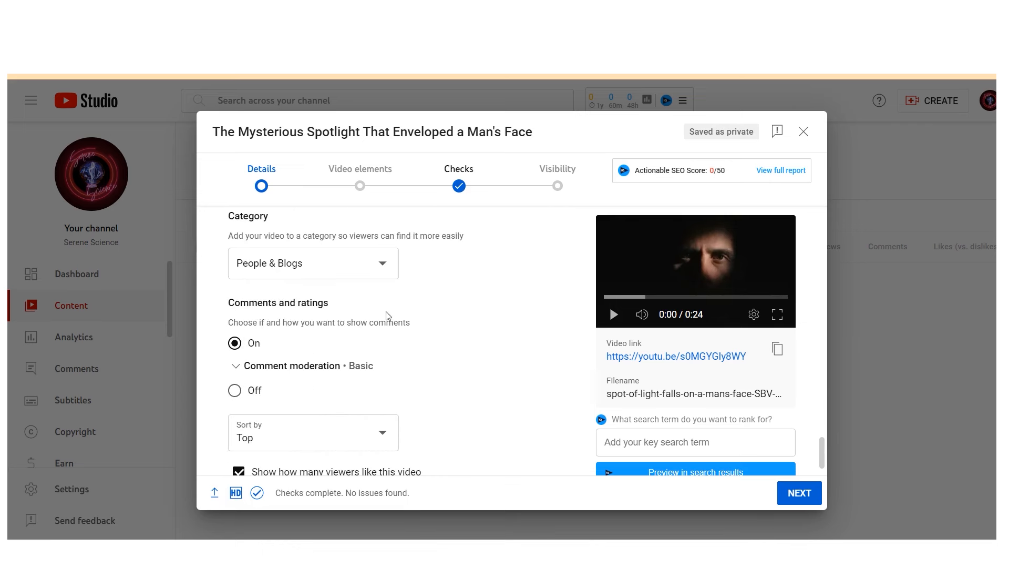
pyautogui.scroll(-3)
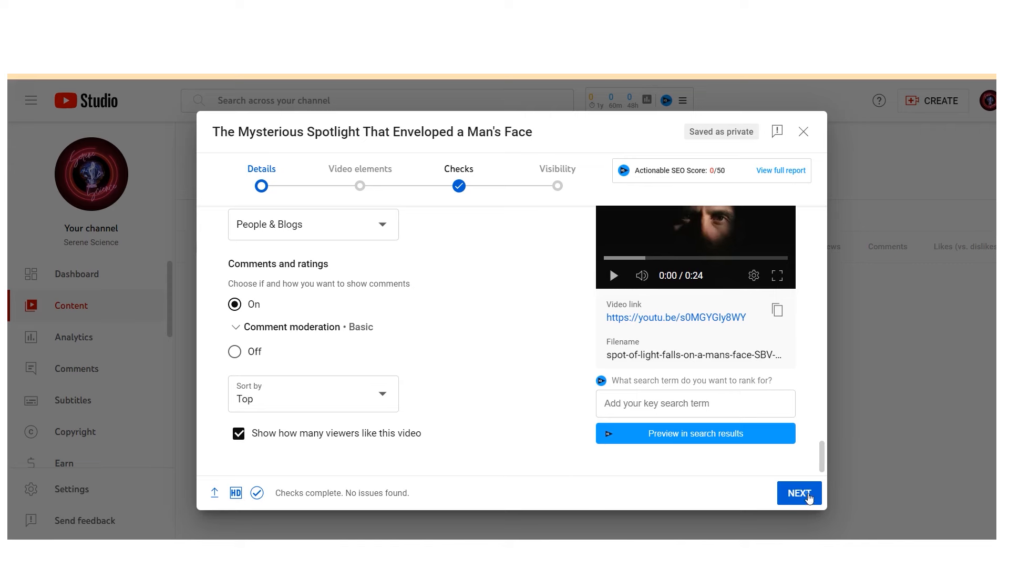
# Mark the spotlight video as 'Yes, it's made for kids' and continue to the next upload step.
pyautogui.click(799, 492)
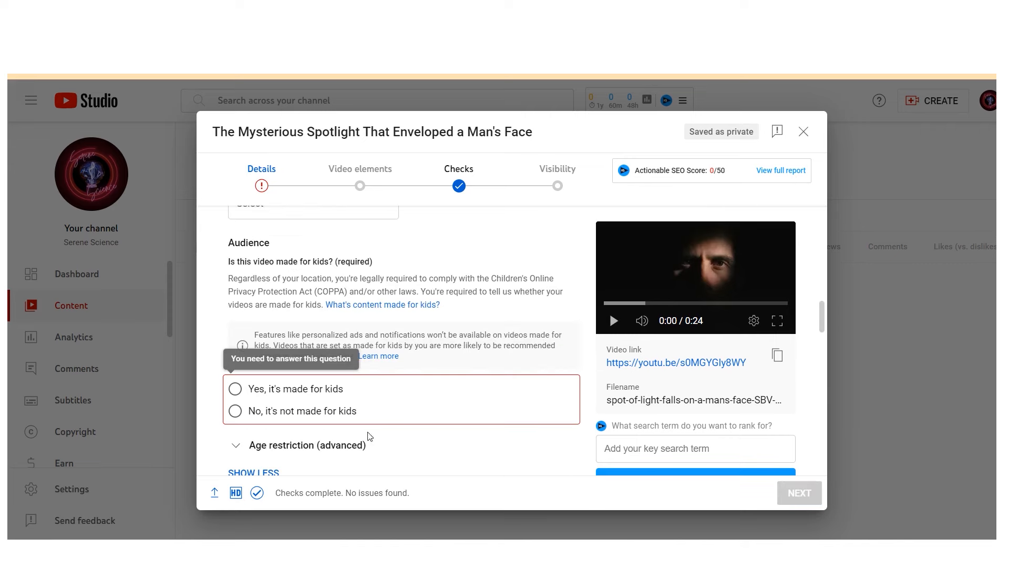
pyautogui.click(234, 389)
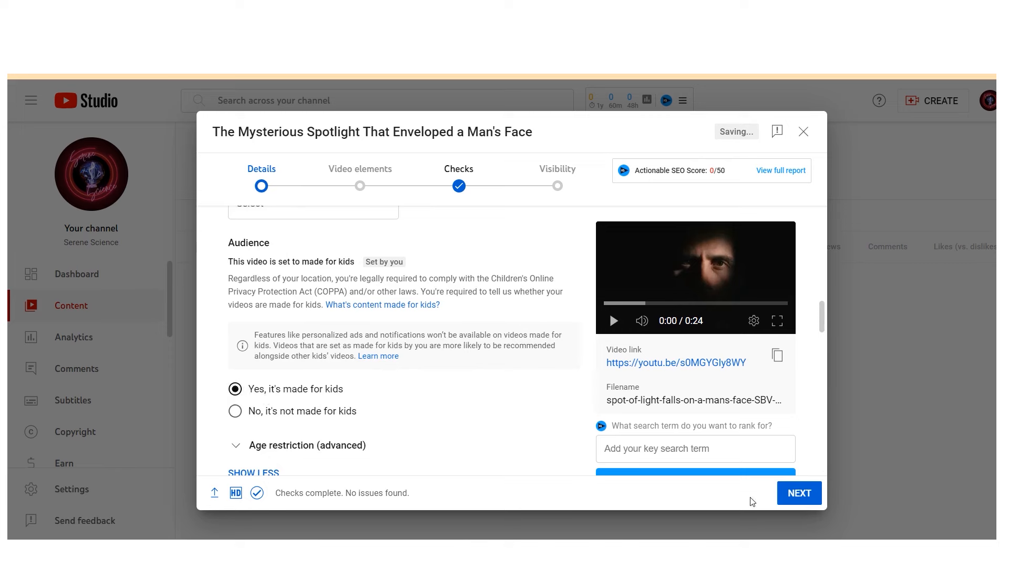
pyautogui.click(797, 492)
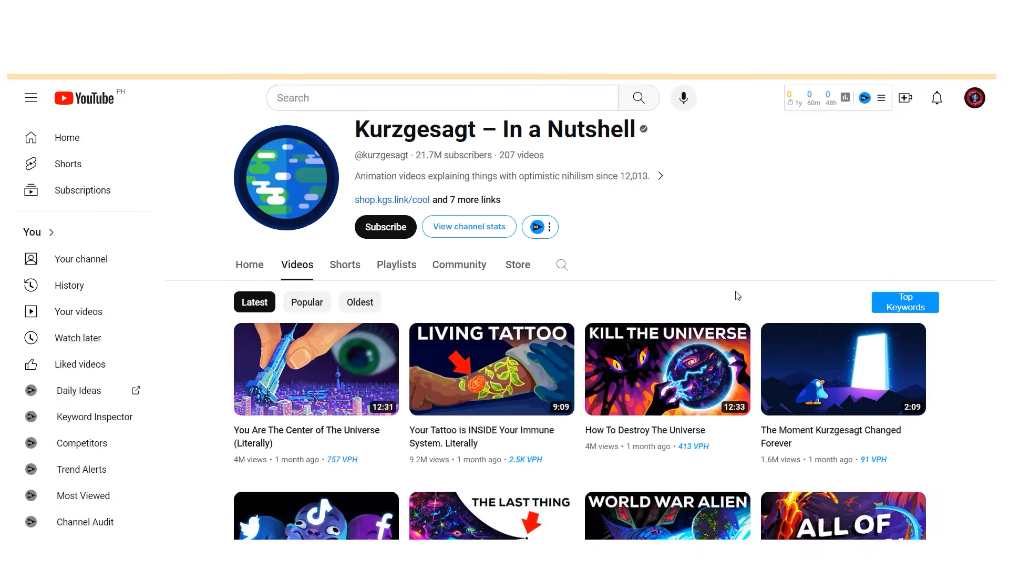
# Scroll through the Kurzgesagt and Craft Factory channels' video listings.
pyautogui.scroll(-3)
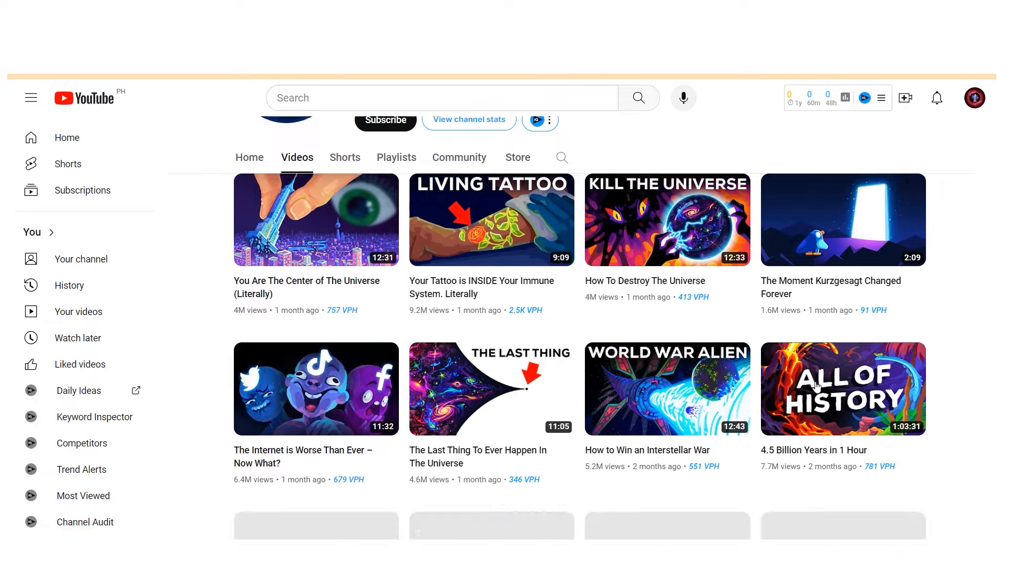
pyautogui.scroll(-3)
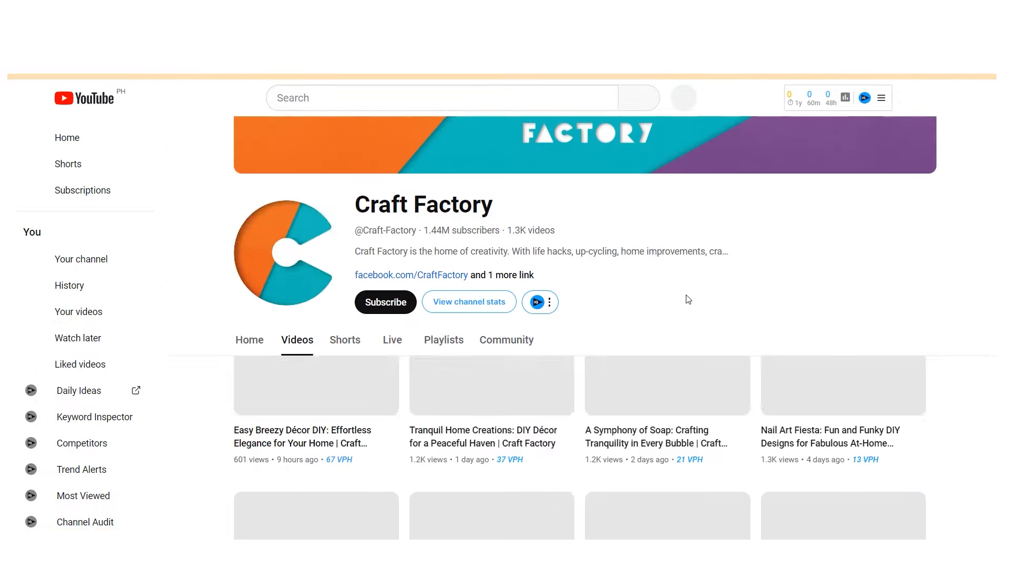
pyautogui.scroll(-3)
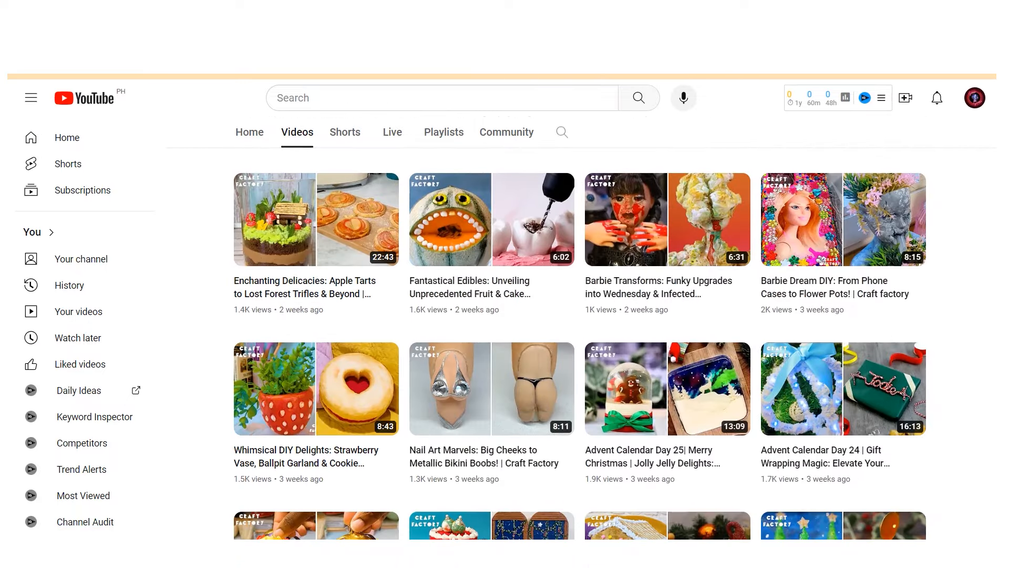
# Search 'five minute crafts', view the channel's About details and close them.
pyautogui.write('five minute crafts')
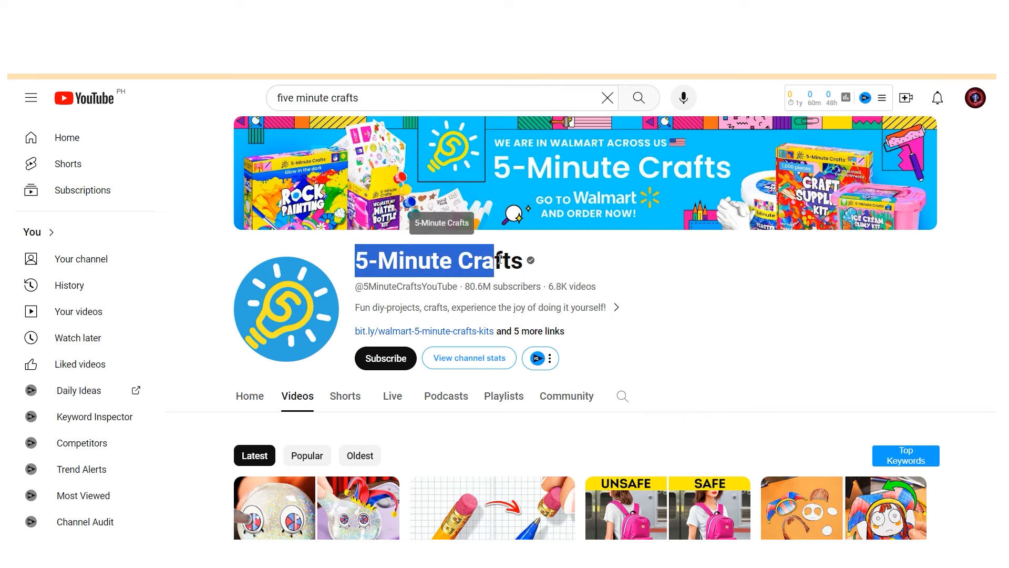
pyautogui.click(615, 307)
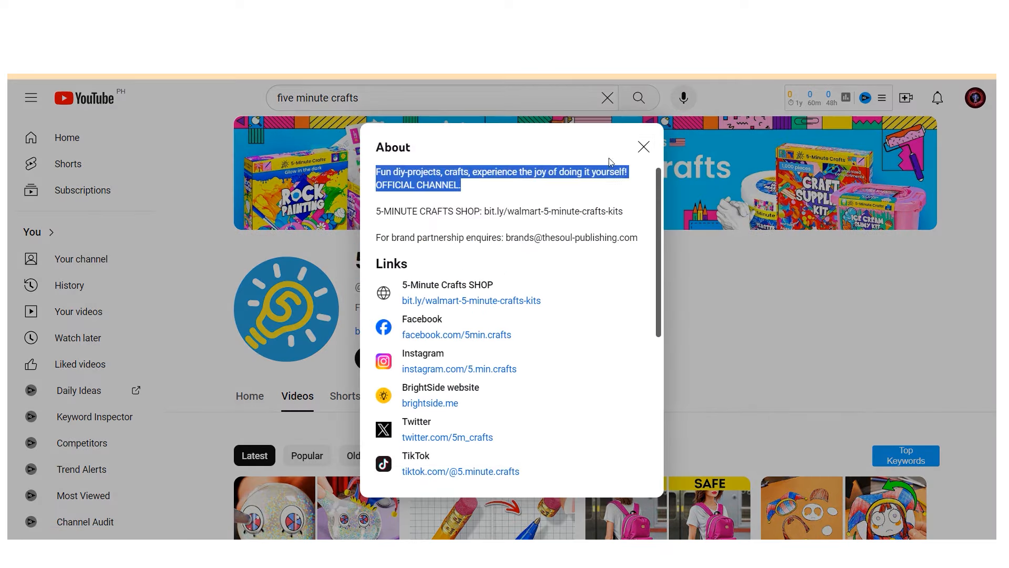
pyautogui.click(643, 146)
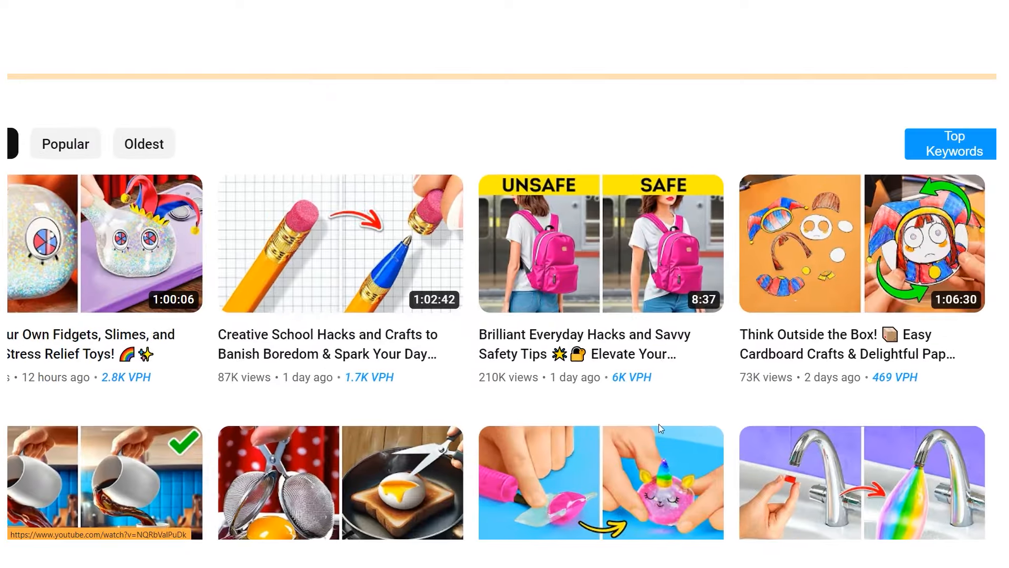
# Scroll through the 5-Minute Crafts channel's latest videos.
pyautogui.scroll(-3)
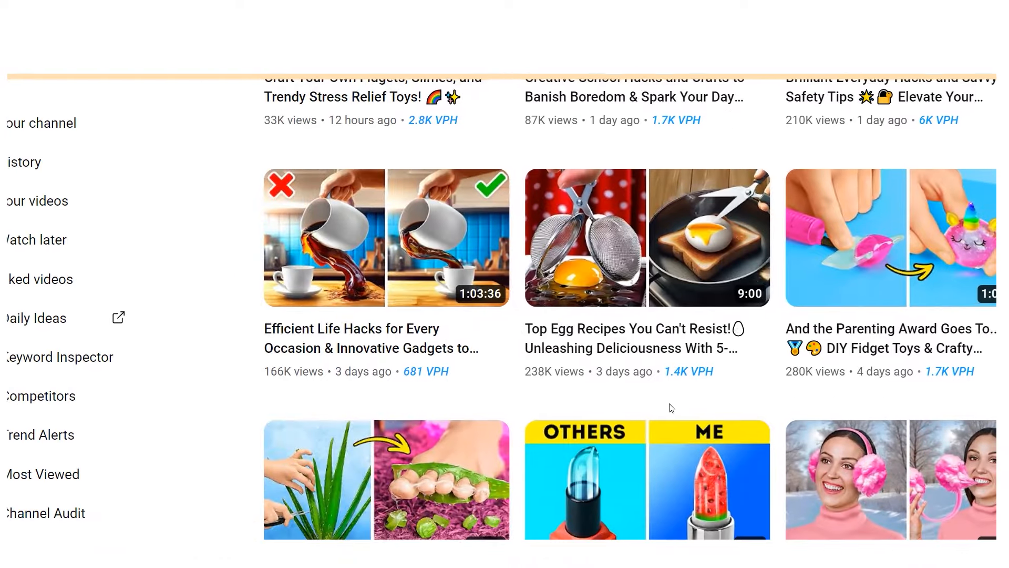
pyautogui.scroll(-3)
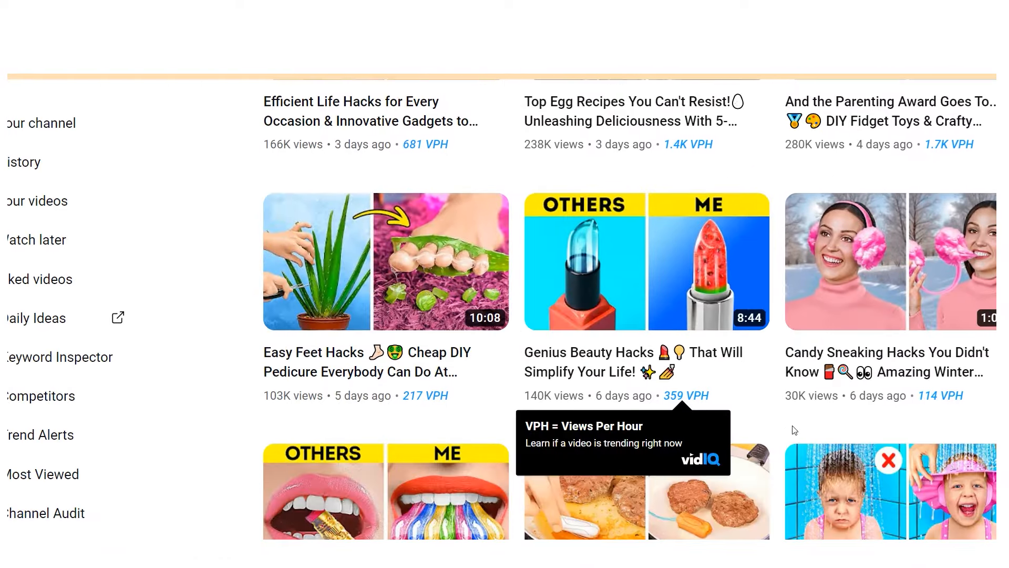
pyautogui.scroll(-3)
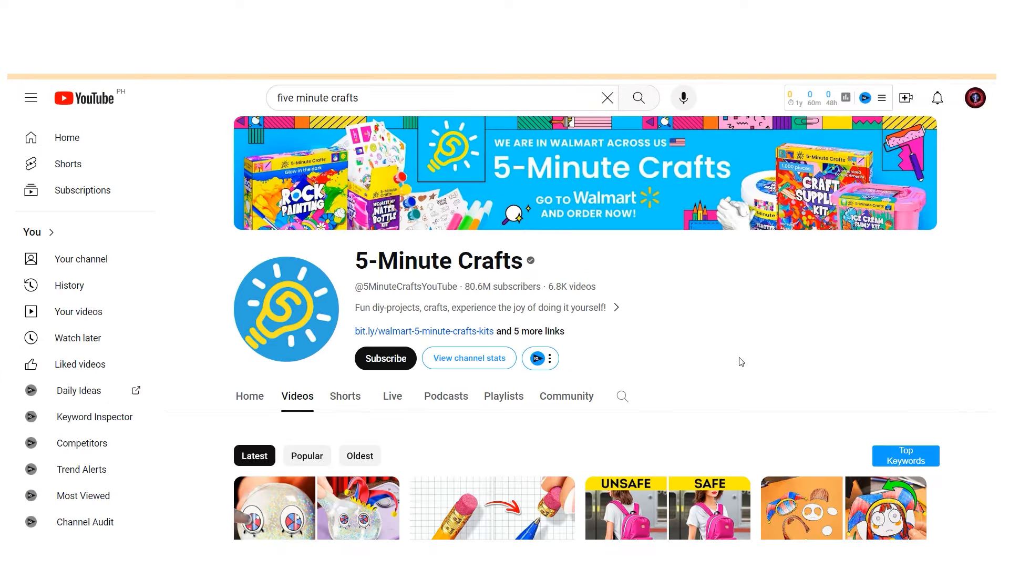
pyautogui.moveTo(672, 190)
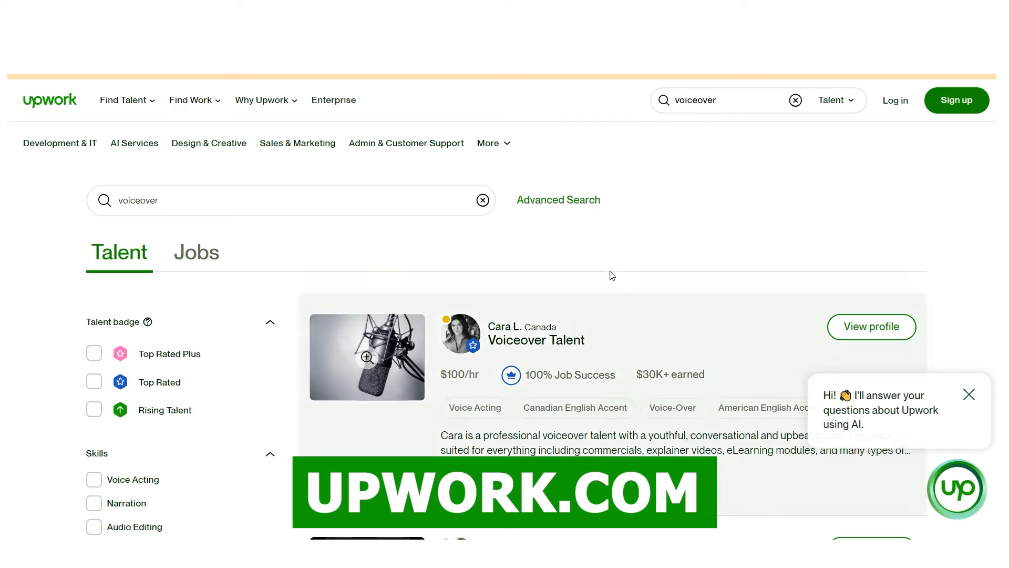
# Browse the voiceover talent results, then search Upwork talent for 'scriptwriting'.
pyautogui.scroll(-3)
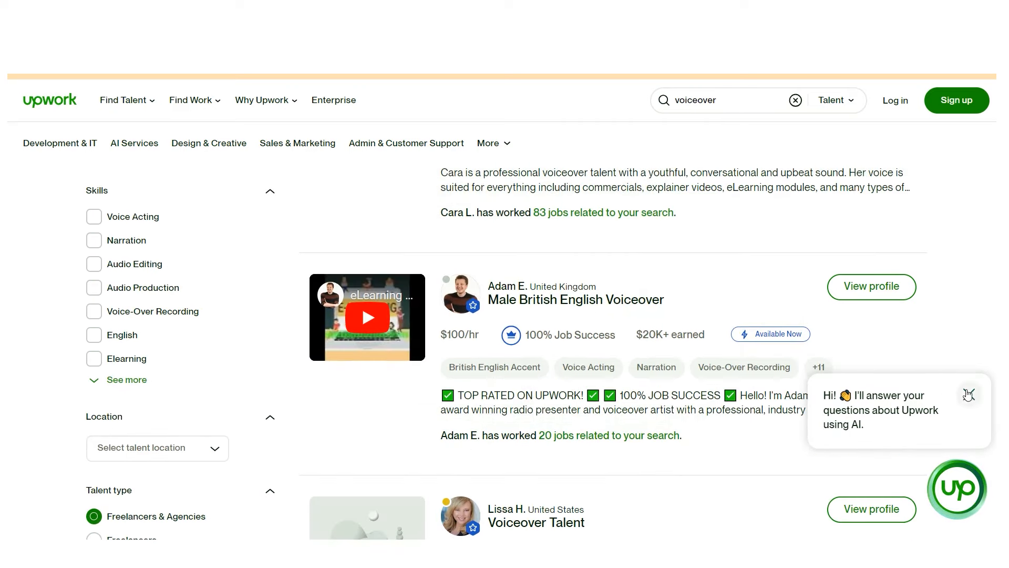
pyautogui.scroll(-3)
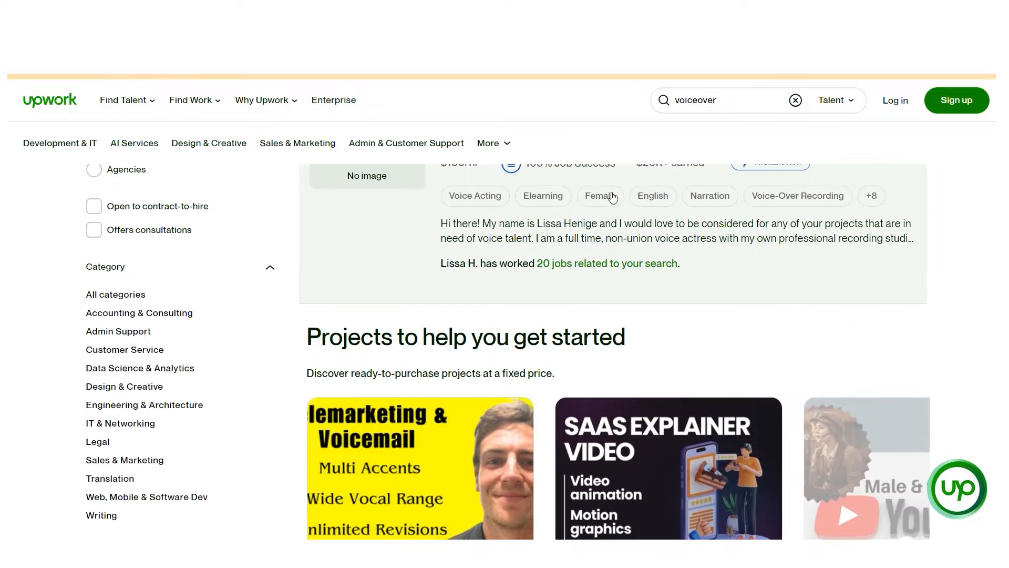
pyautogui.write('scriptwriting')
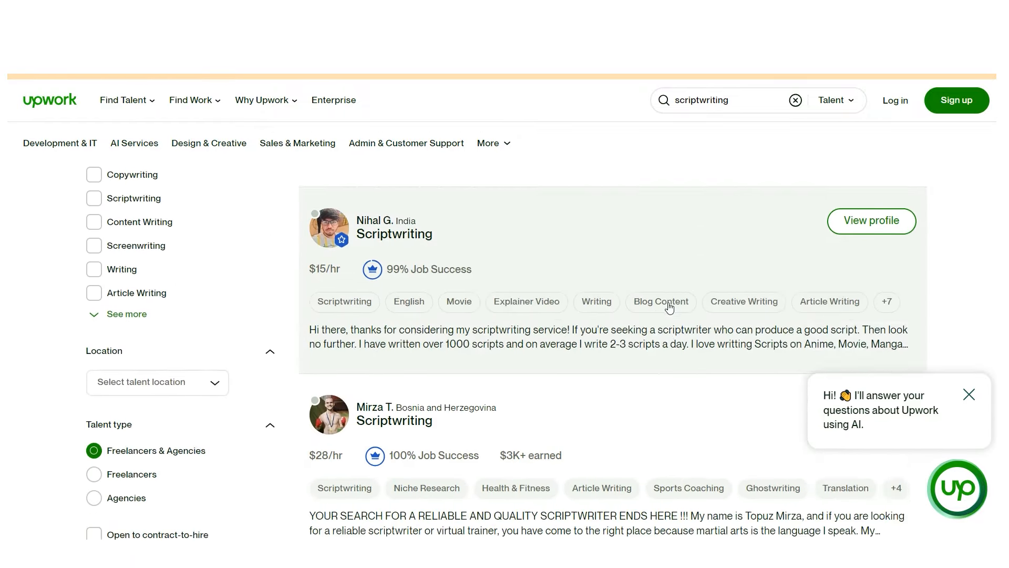
# Browse the scriptwriting talent results and search again for 'voiceover'.
pyautogui.scroll(-3)
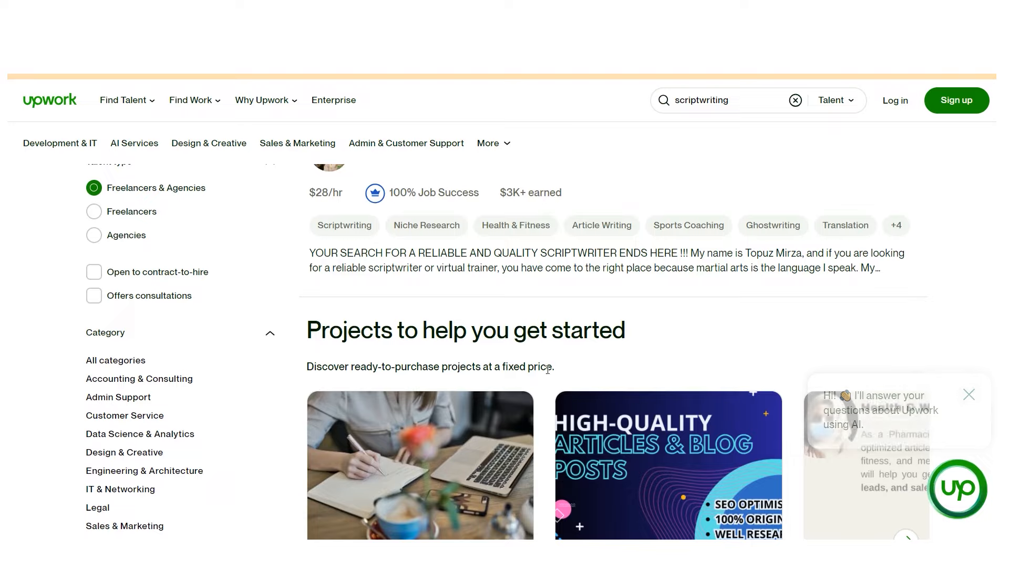
pyautogui.scroll(-3)
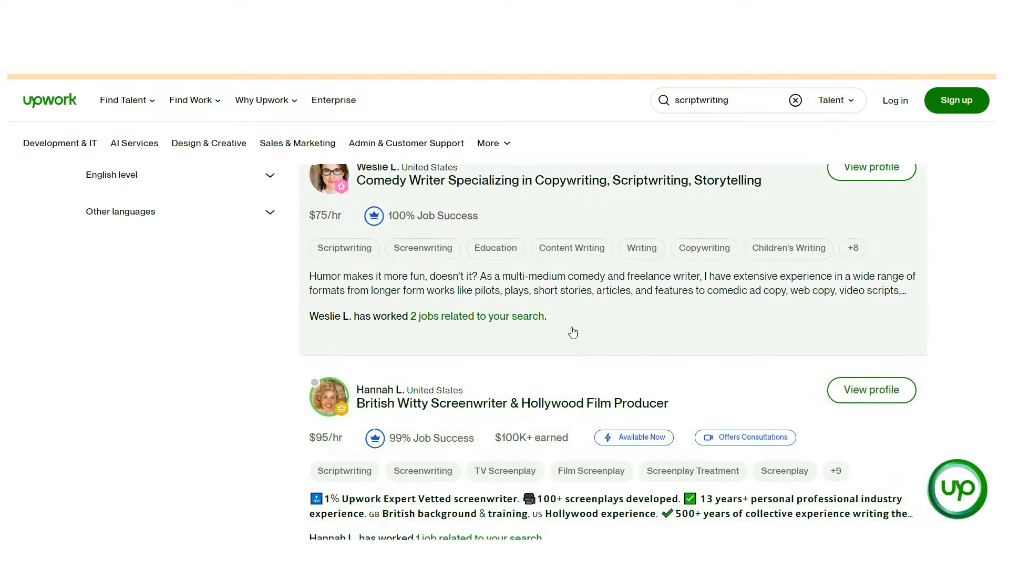
pyautogui.scroll(3)
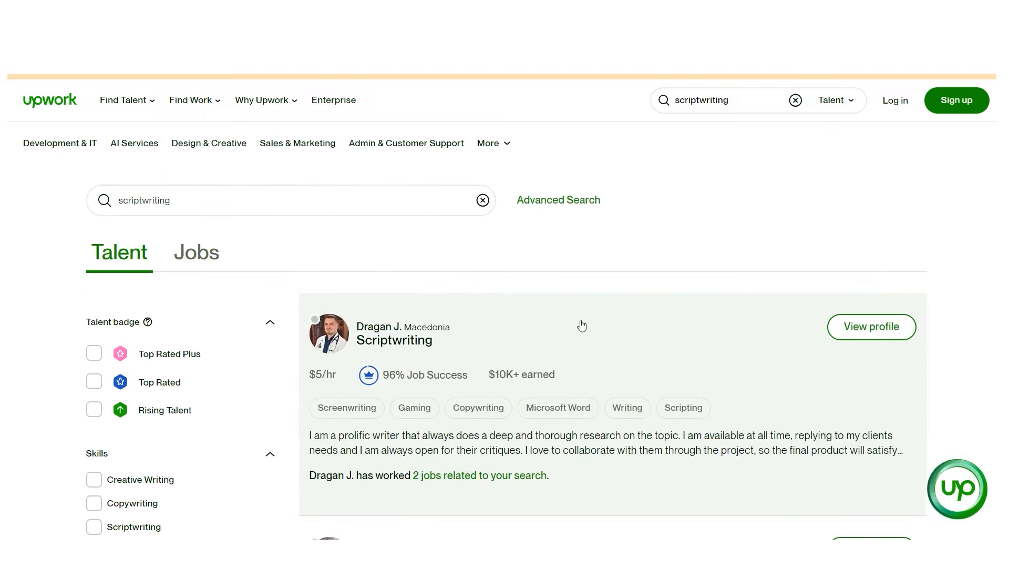
pyautogui.moveTo(575, 308)
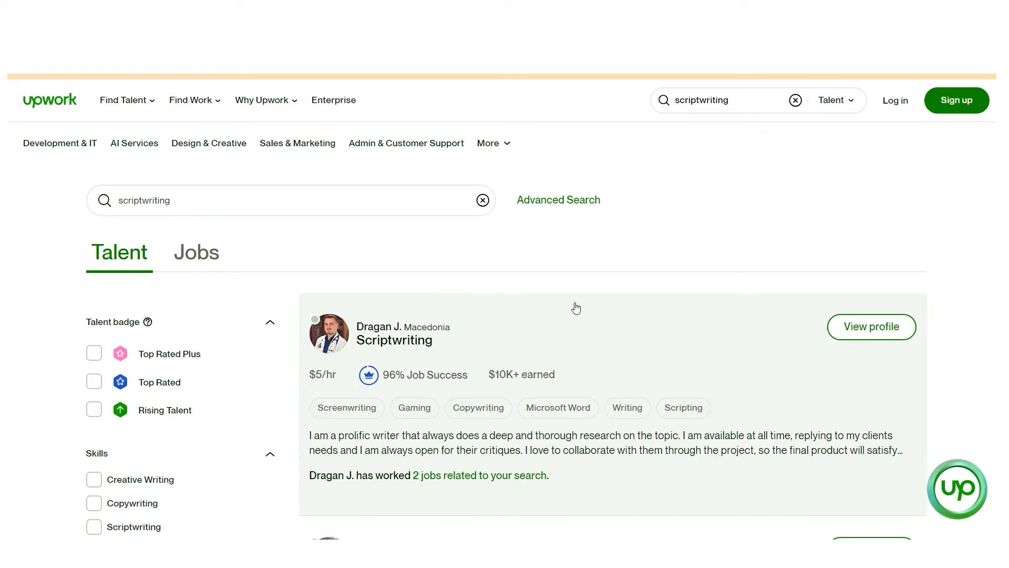
pyautogui.write('voiceover')
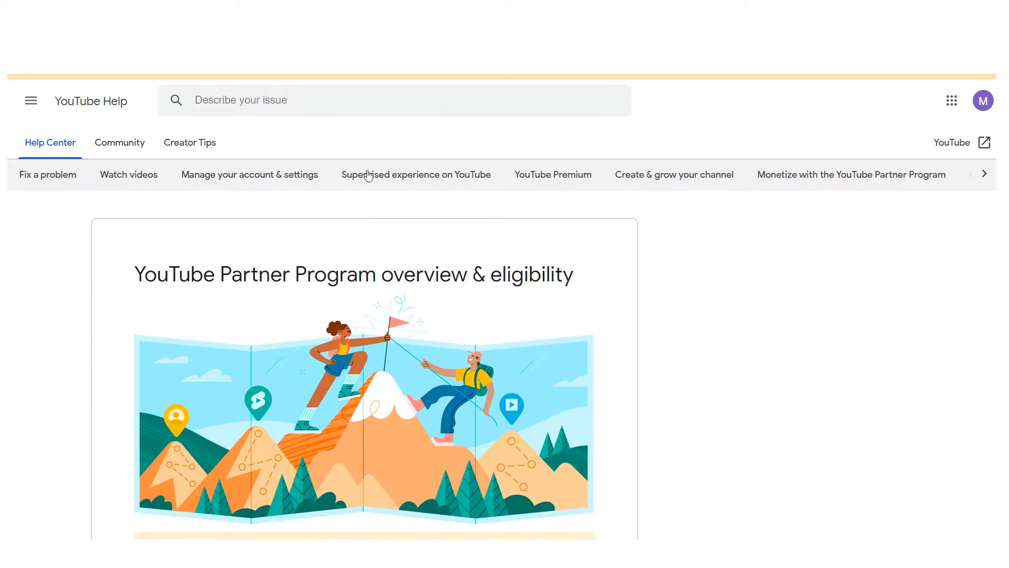
pyautogui.moveTo(447, 251)
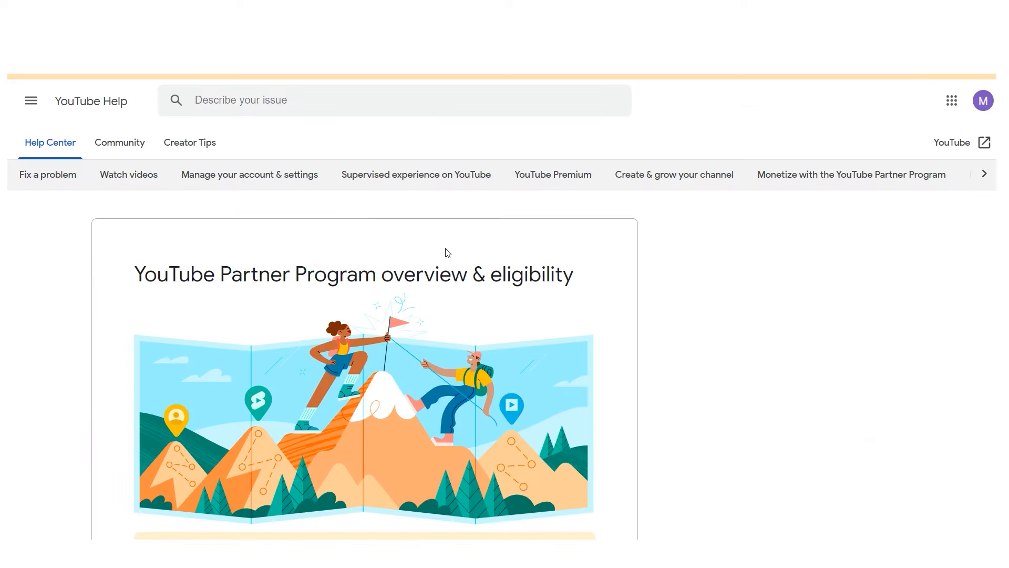
# Read the earnings overview, highlighting the Advertising revenue section and the phrase 'turn on ads'.
pyautogui.scroll(-3)
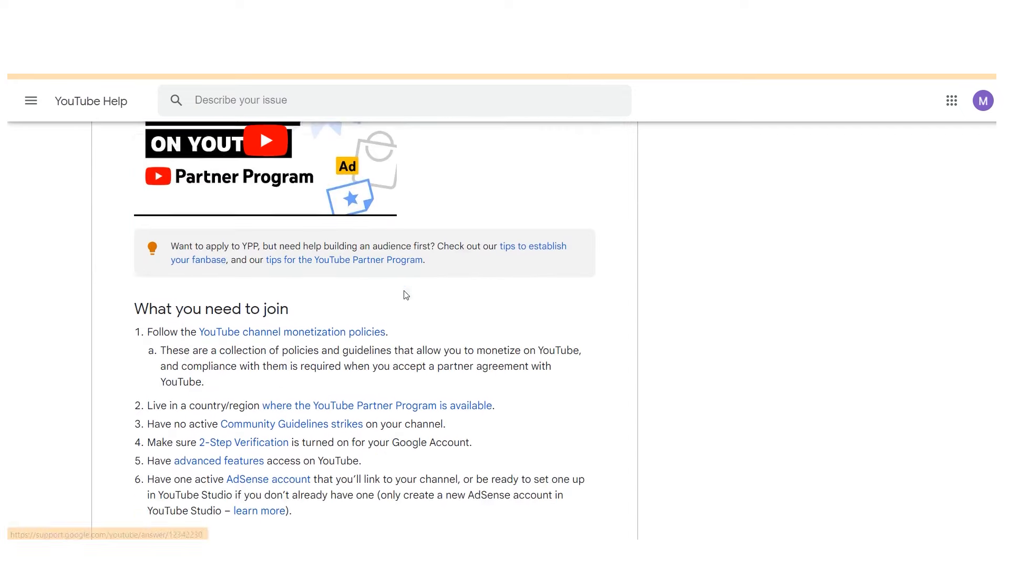
pyautogui.scroll(-3)
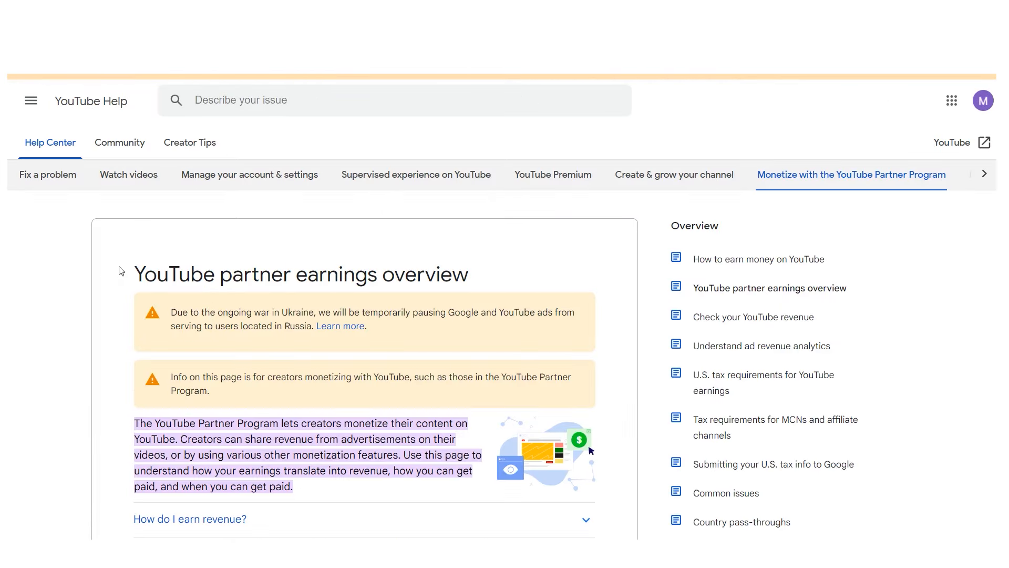
pyautogui.scroll(-3)
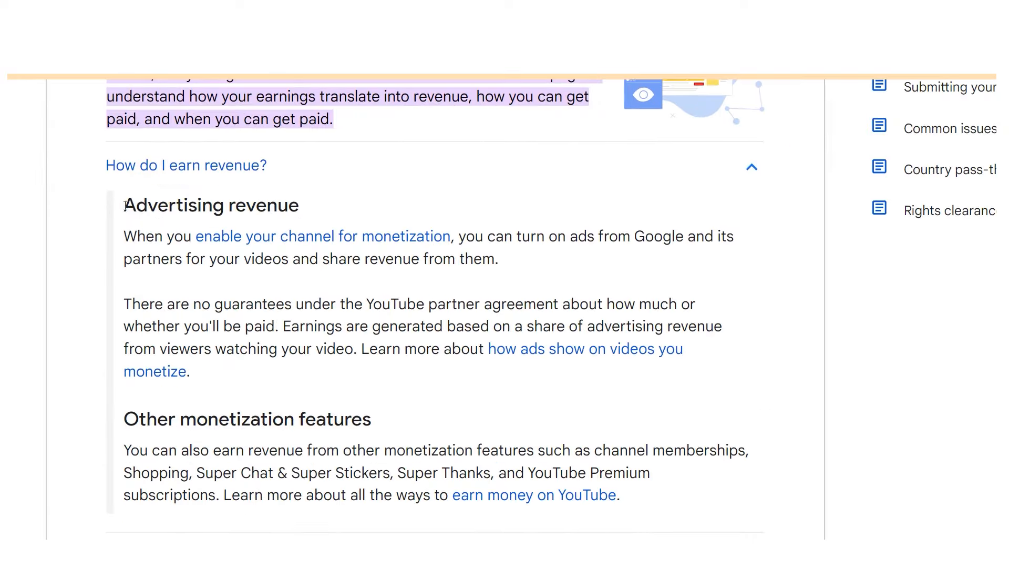
pyautogui.moveTo(124, 205); pyautogui.dragTo(372, 419)
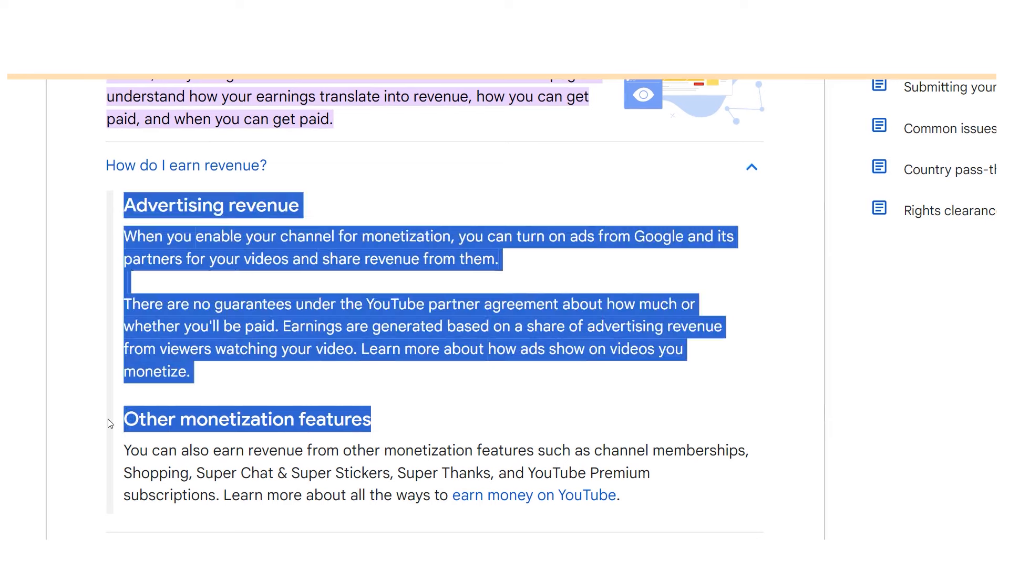
pyautogui.click(341, 358)
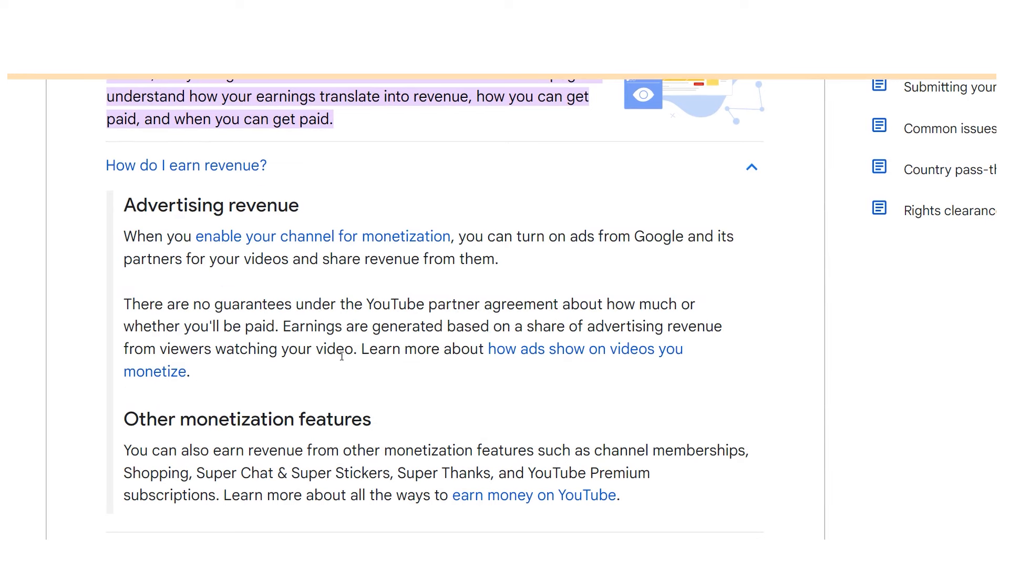
pyautogui.moveTo(500, 236); pyautogui.dragTo(595, 236)
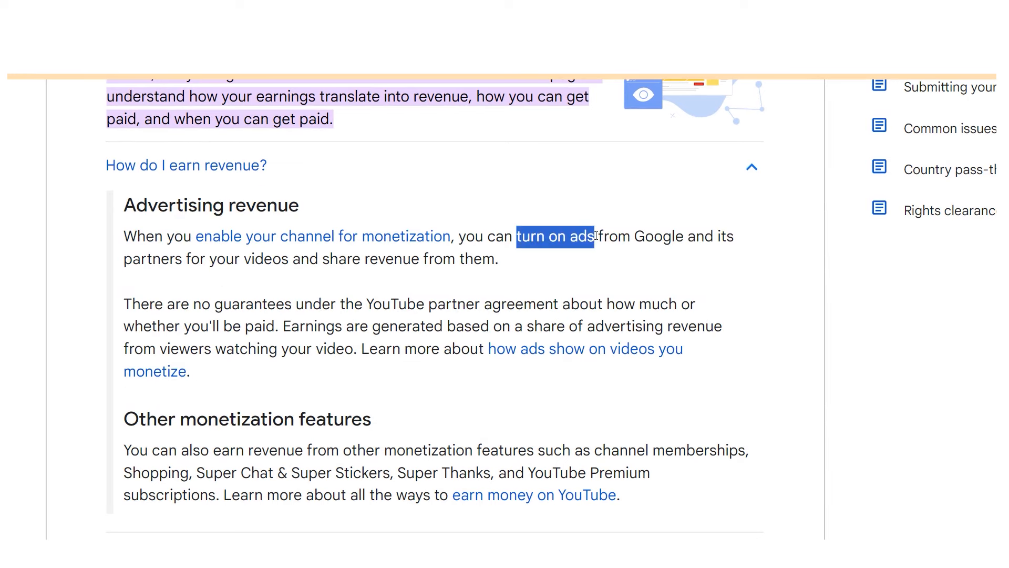
# Continue down the overview and move to the 'How to earn money on YouTube' article.
pyautogui.scroll(-3)
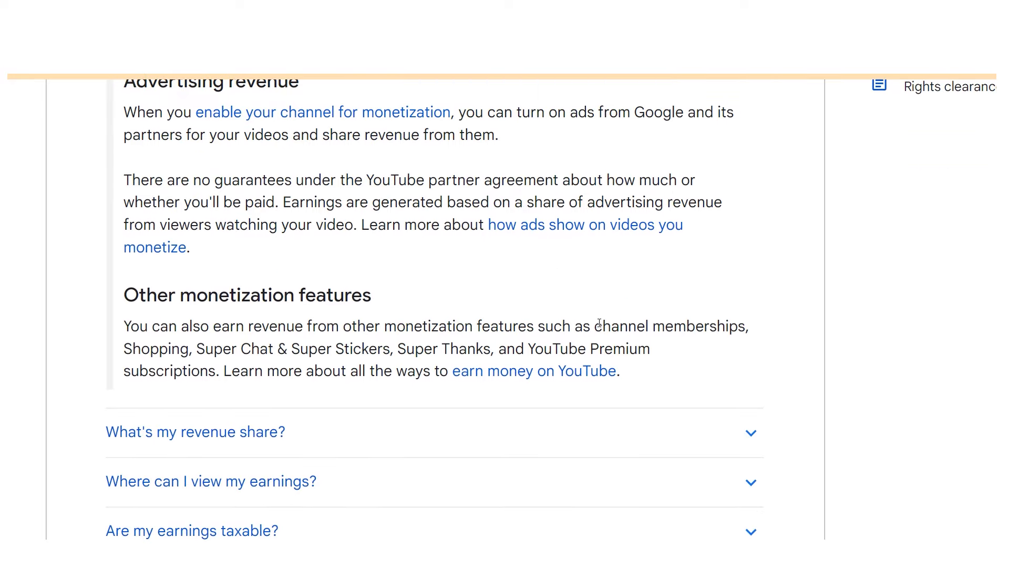
pyautogui.moveTo(597, 326); pyautogui.dragTo(220, 371)
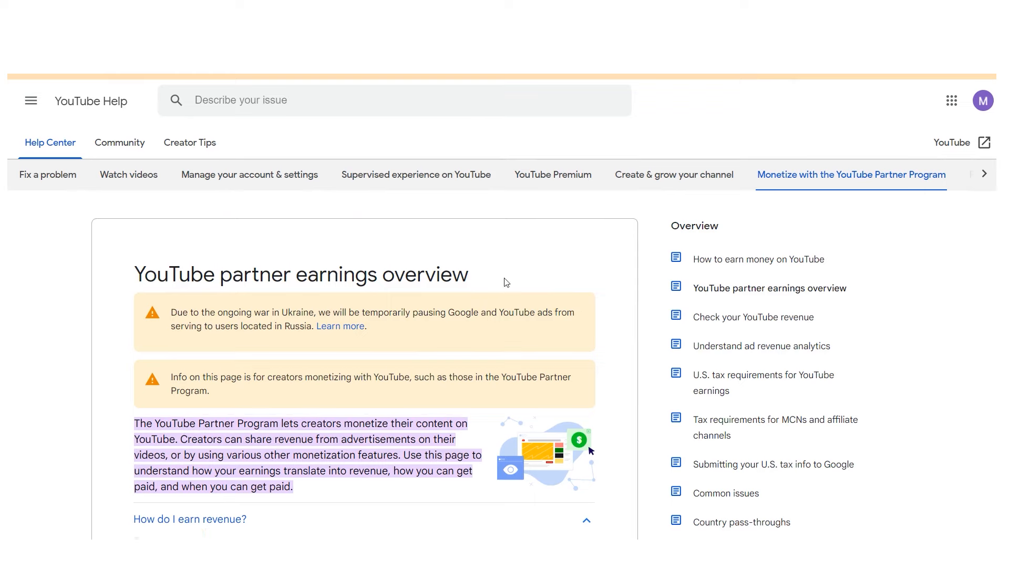
pyautogui.moveTo(759, 258)
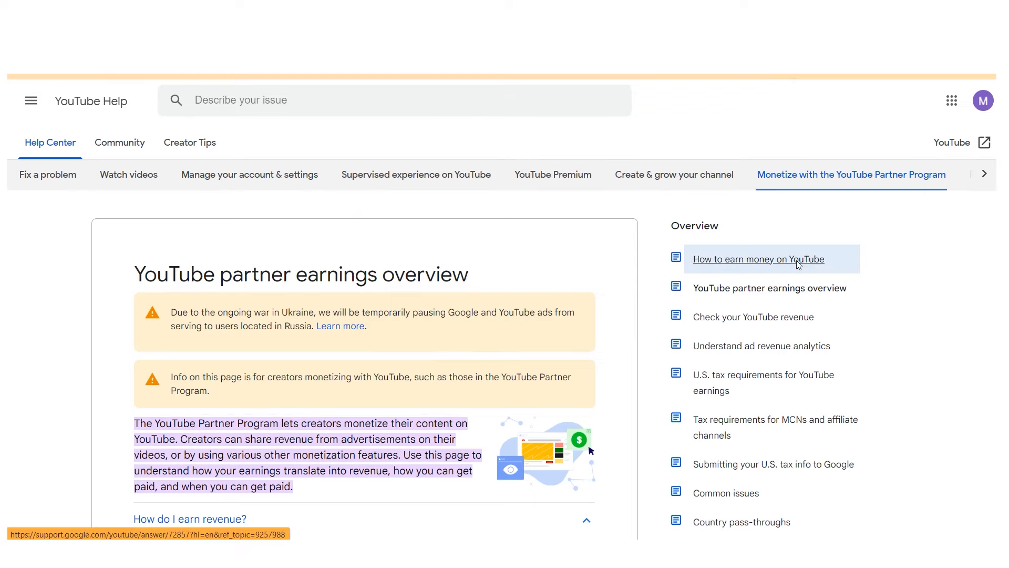
pyautogui.click(758, 259)
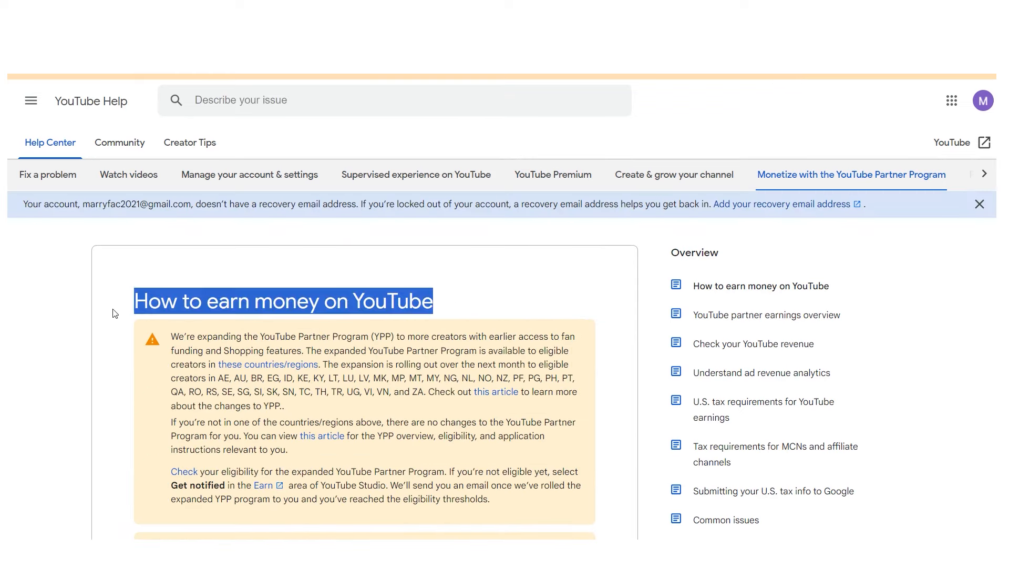
pyautogui.scroll(-3)
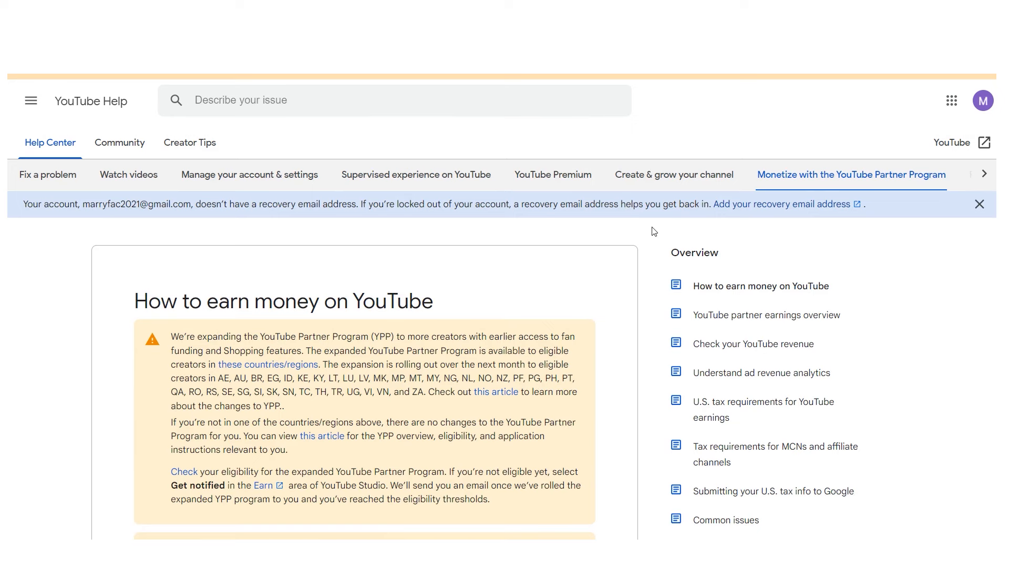
pyautogui.moveTo(668, 79)
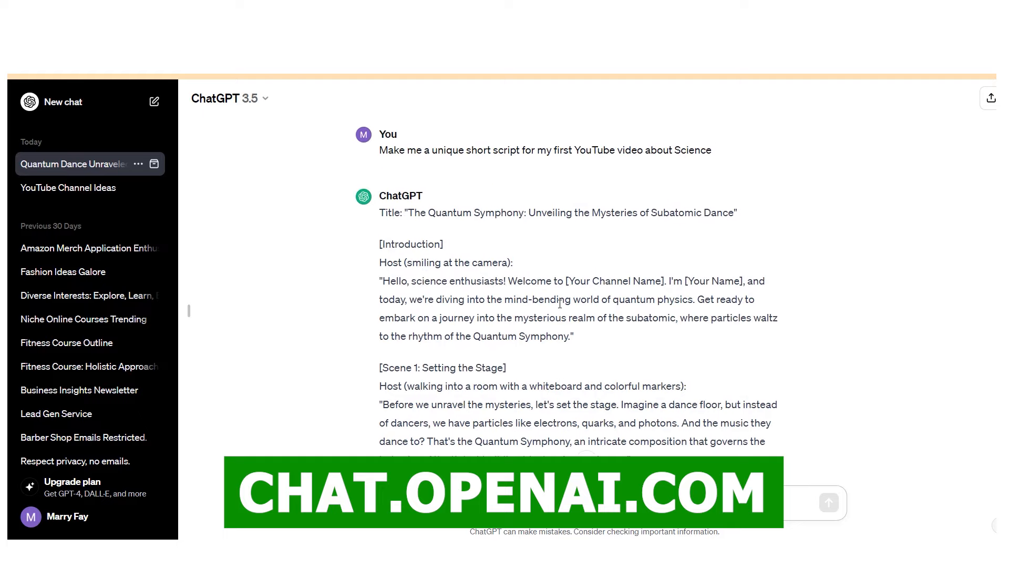
pyautogui.tripleClick(545, 149)
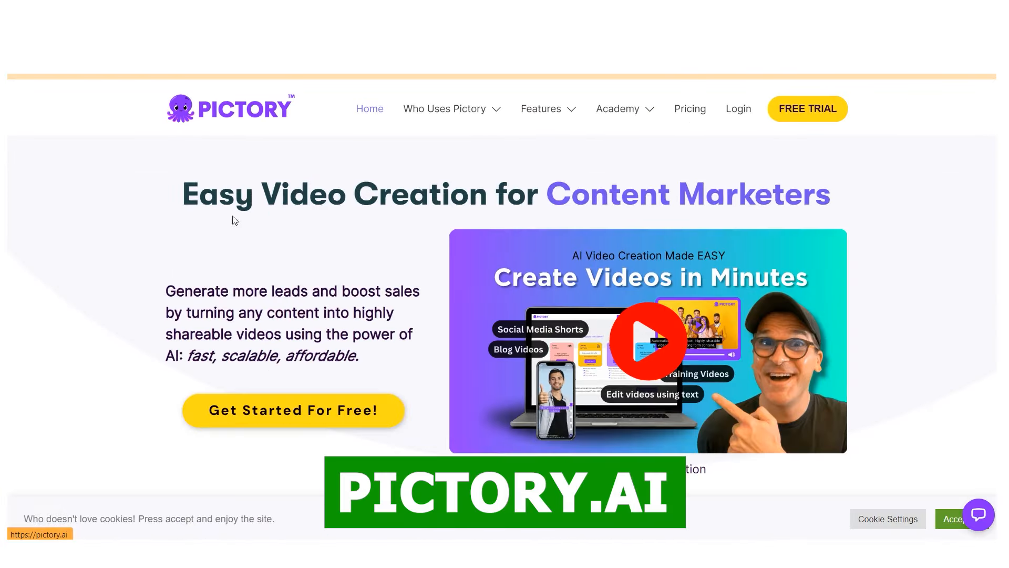
pyautogui.moveTo(907, 208)
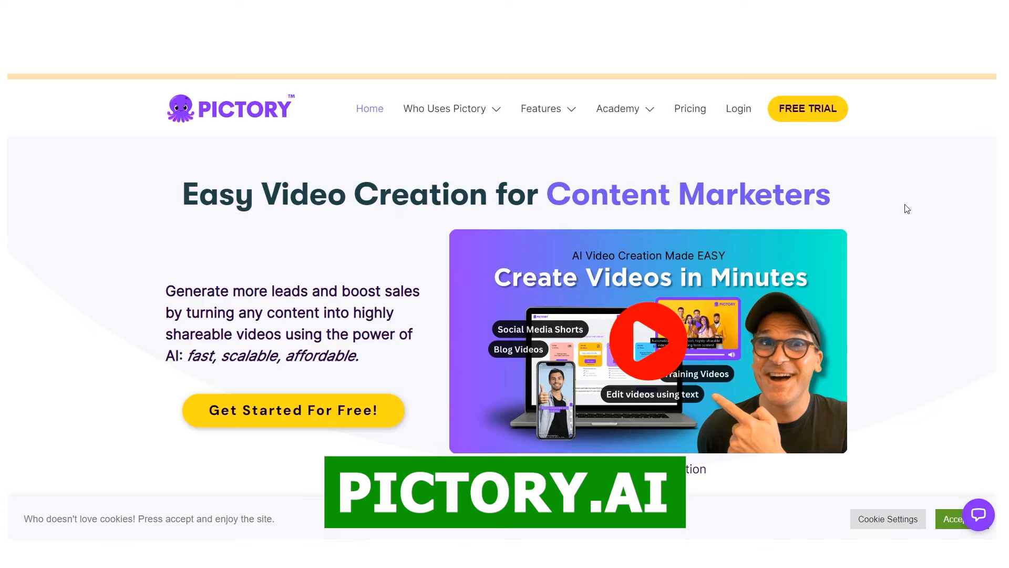
pyautogui.scroll(-3)
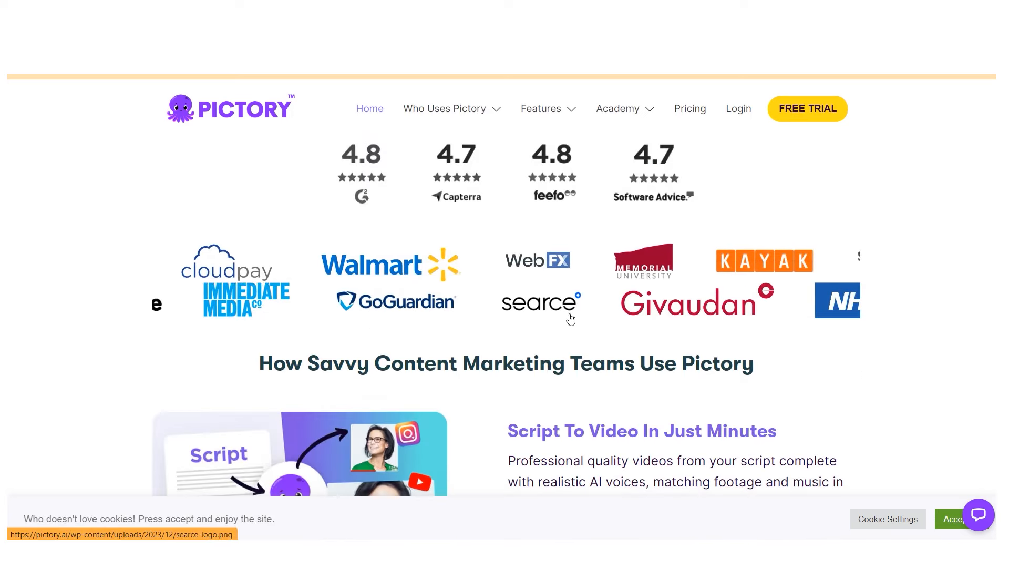
pyautogui.scroll(-3)
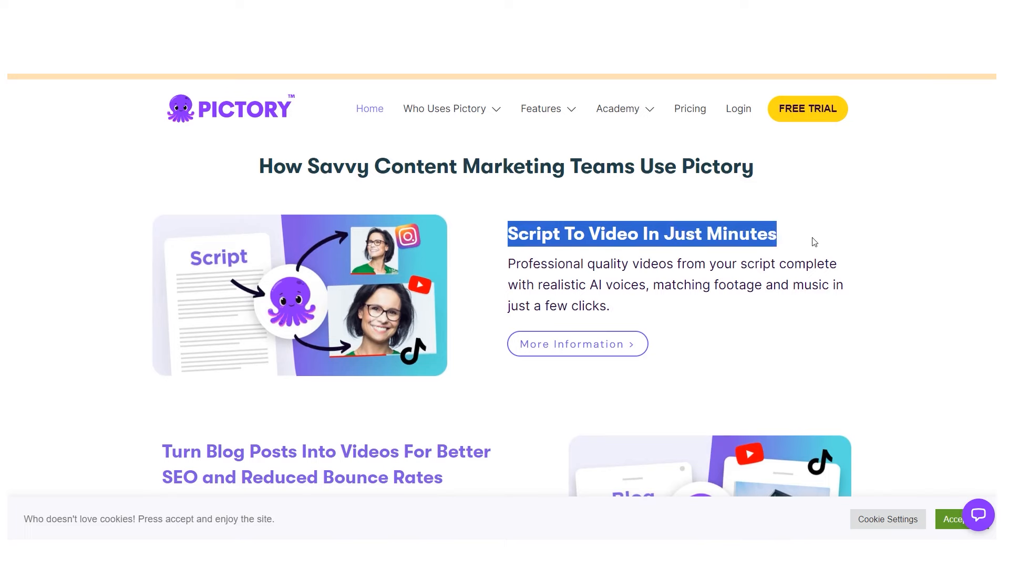
pyautogui.scroll(-3)
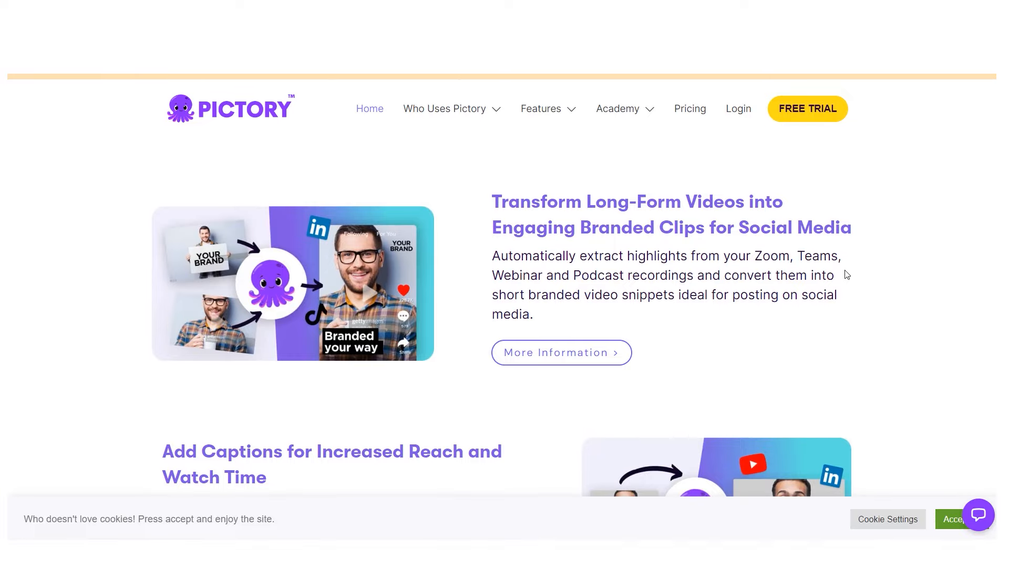
pyautogui.scroll(-3)
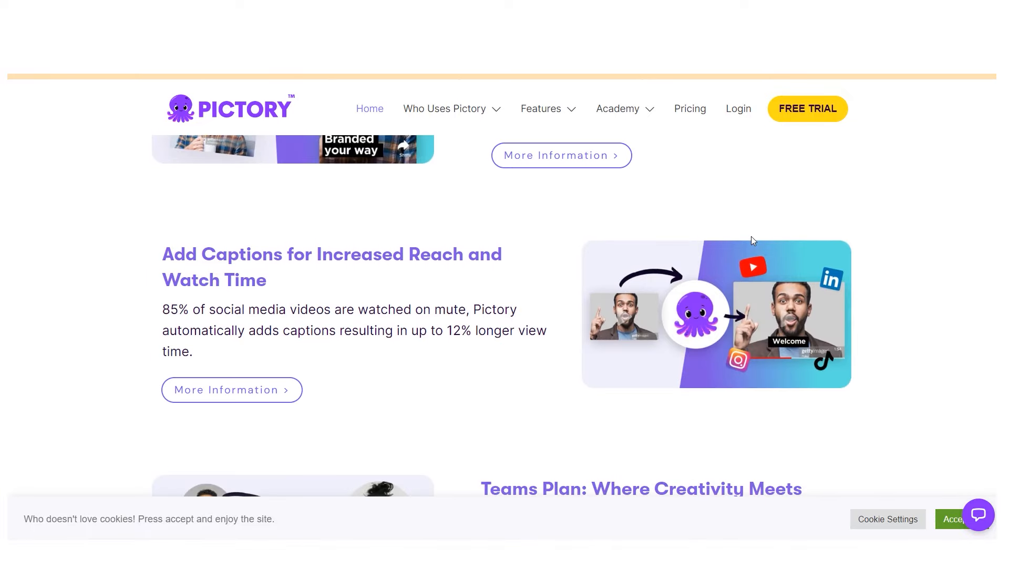
pyautogui.scroll(-3)
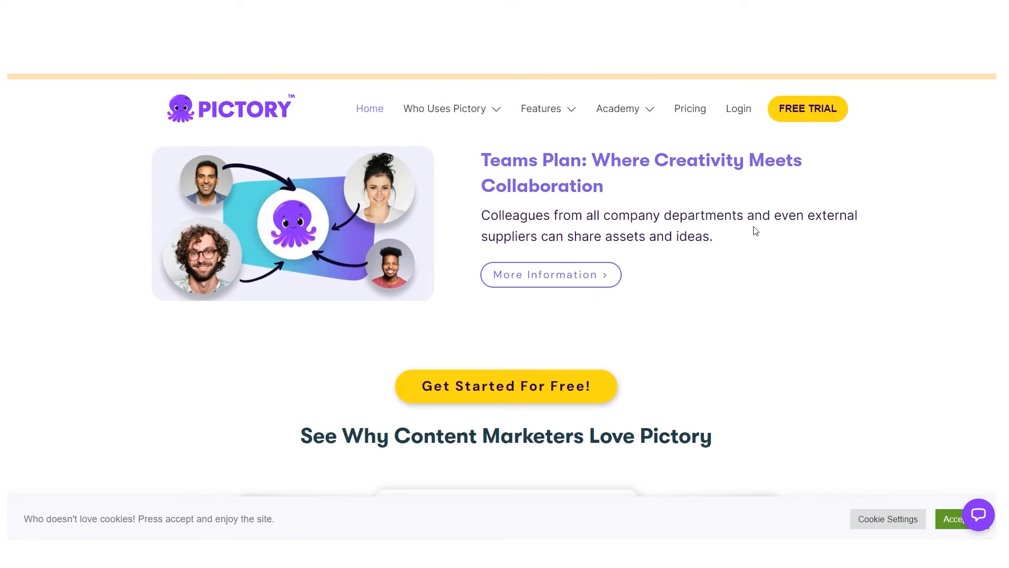
pyautogui.scroll(-3)
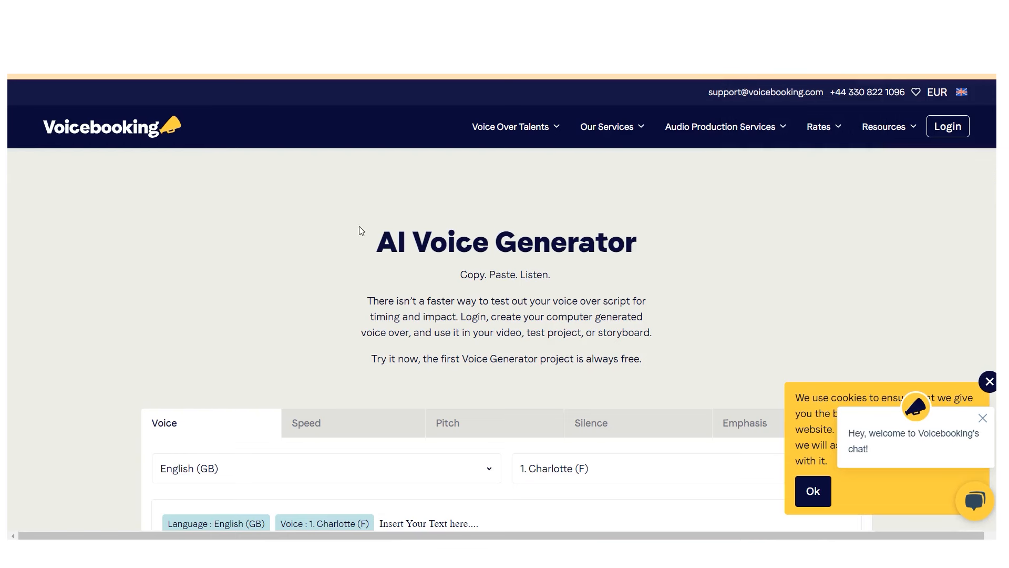
pyautogui.moveTo(688, 247)
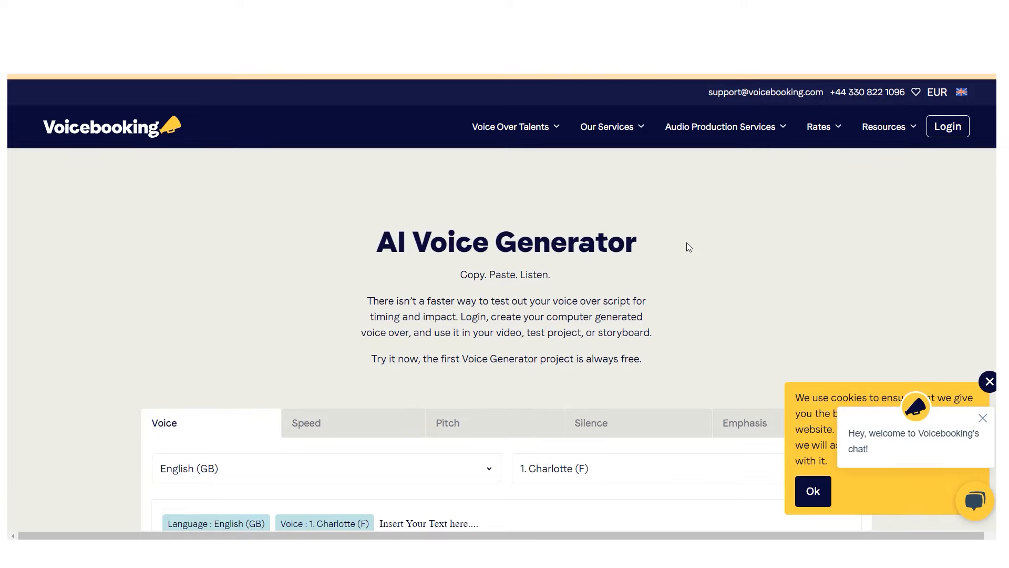
pyautogui.scroll(-3)
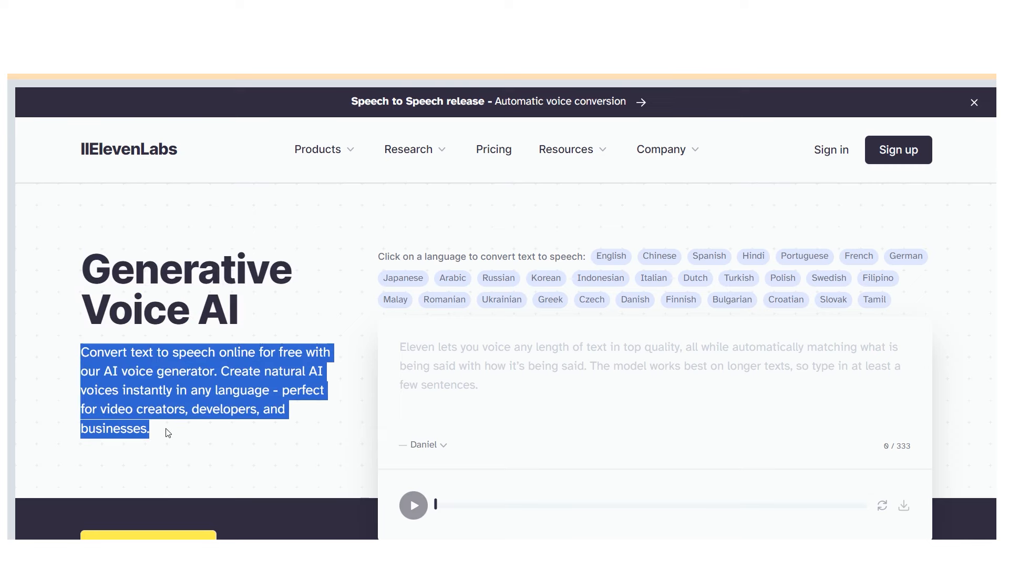
pyautogui.scroll(-3)
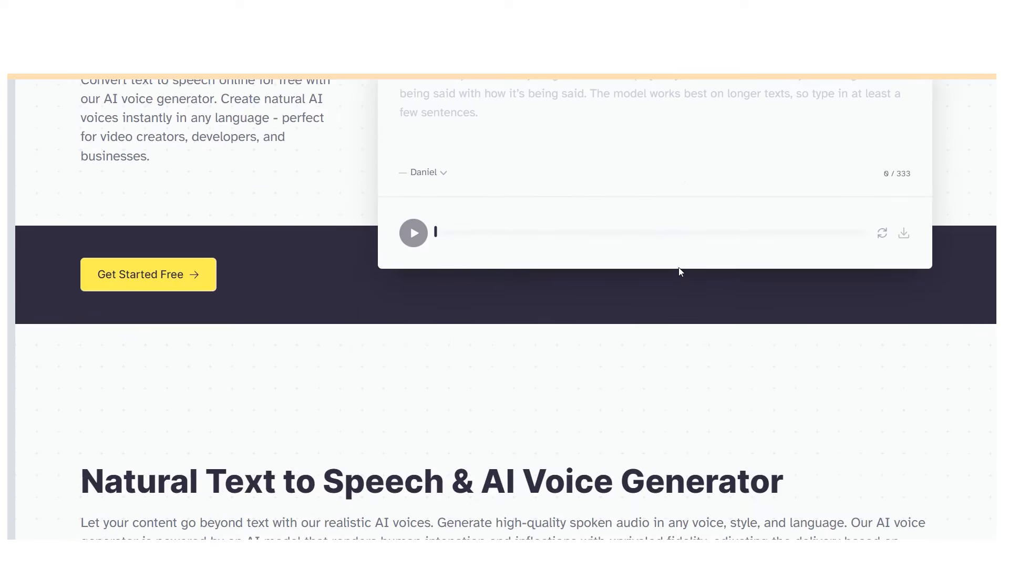
pyautogui.scroll(-3)
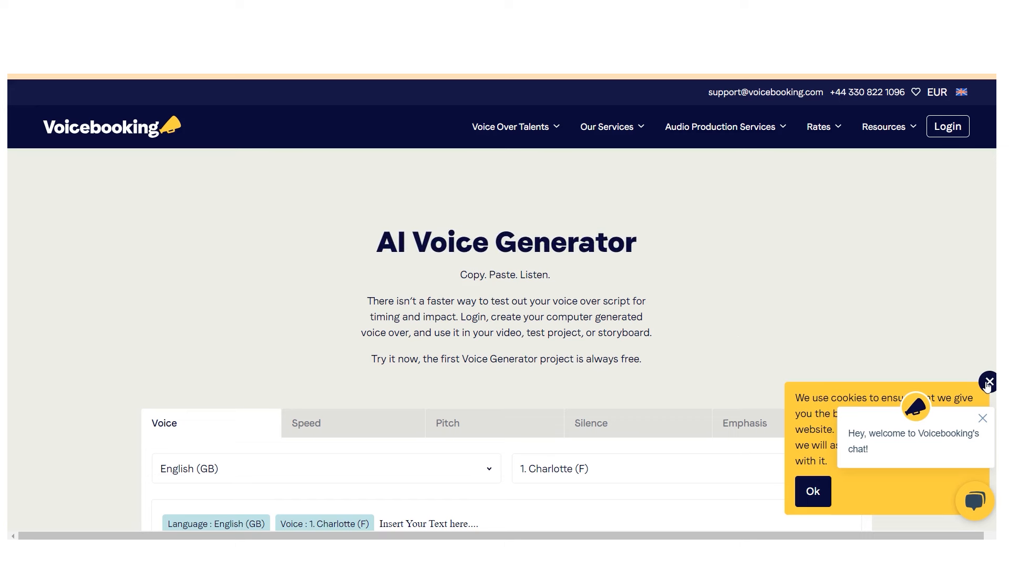
pyautogui.click(988, 380)
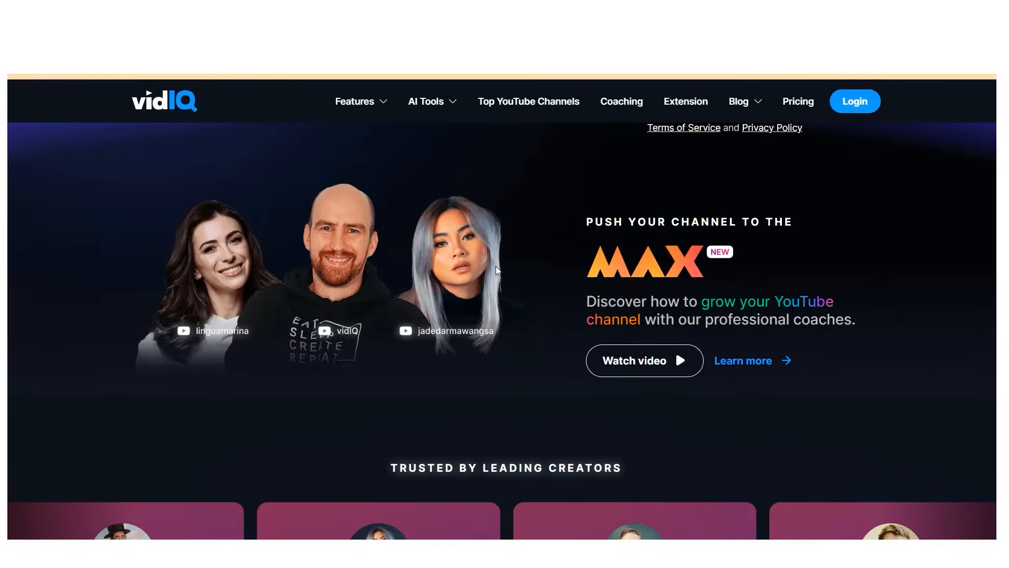
pyautogui.scroll(-3)
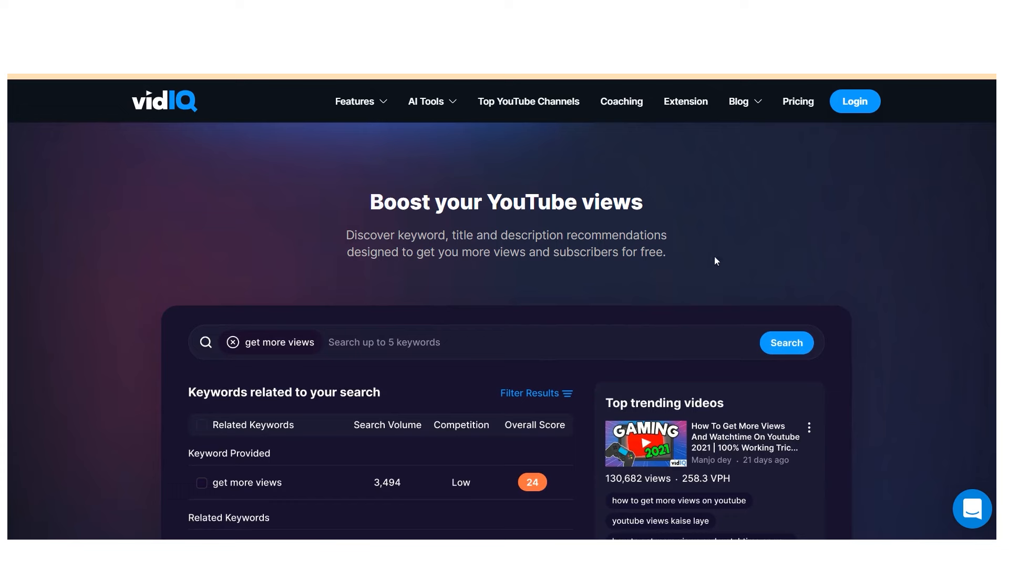
pyautogui.moveTo(370, 200); pyautogui.dragTo(667, 252)
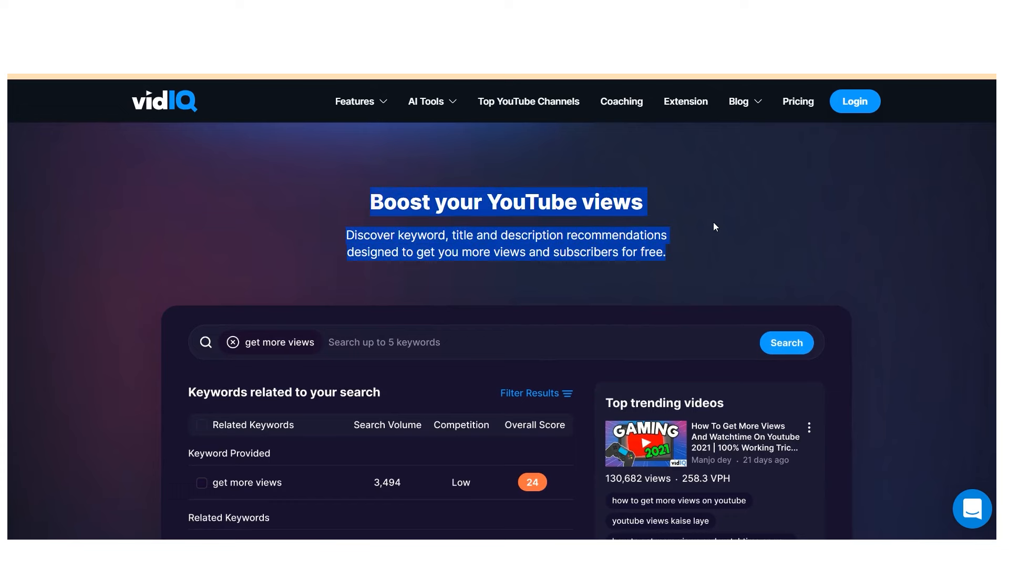
pyautogui.scroll(-3)
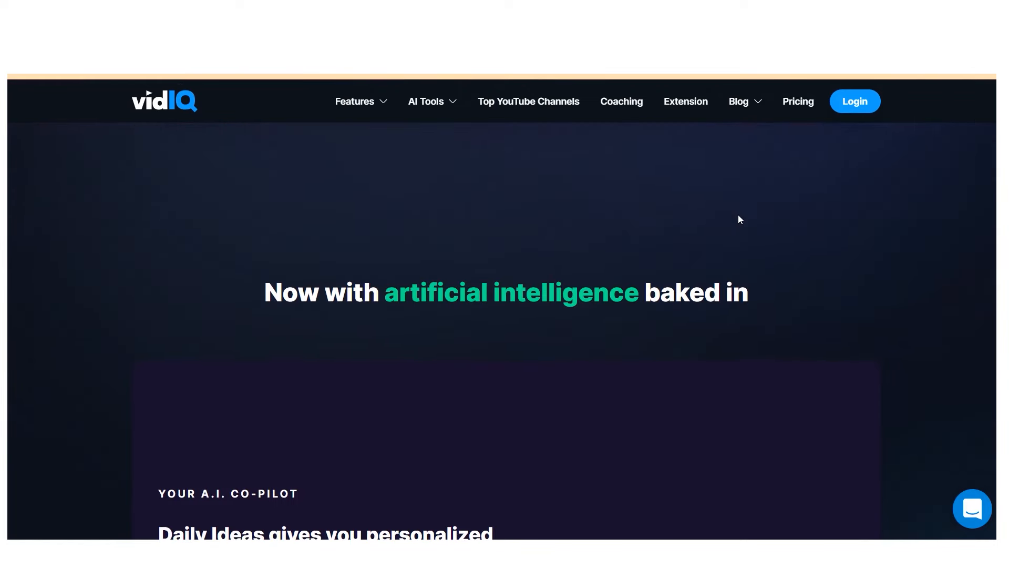
pyautogui.scroll(-3)
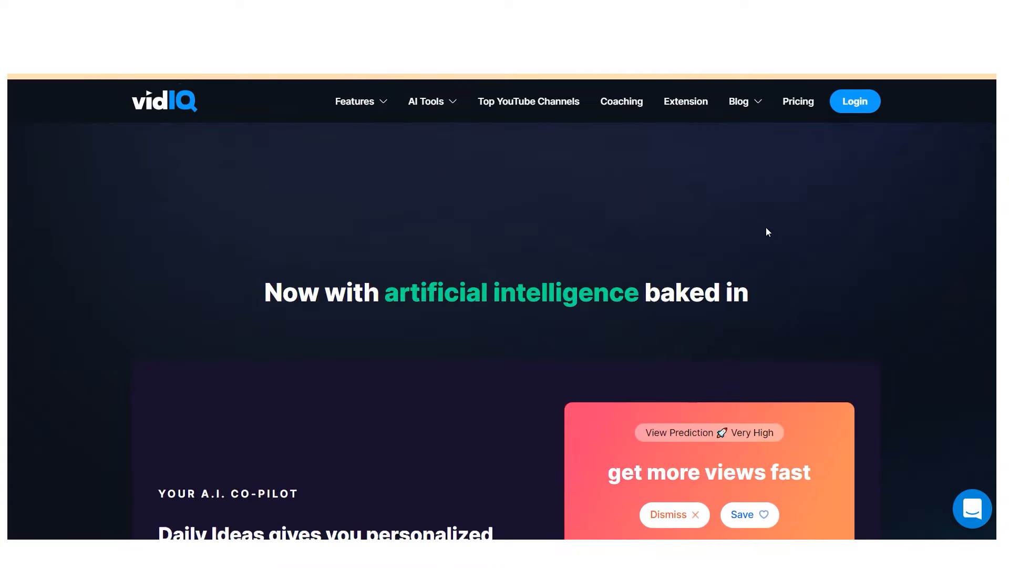
pyautogui.scroll(-3)
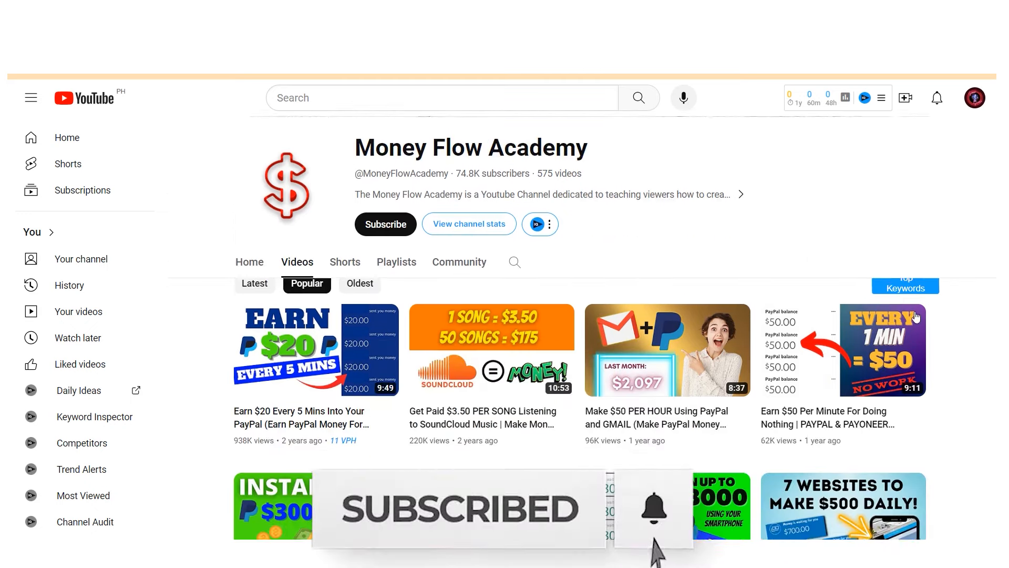
pyautogui.scroll(-3)
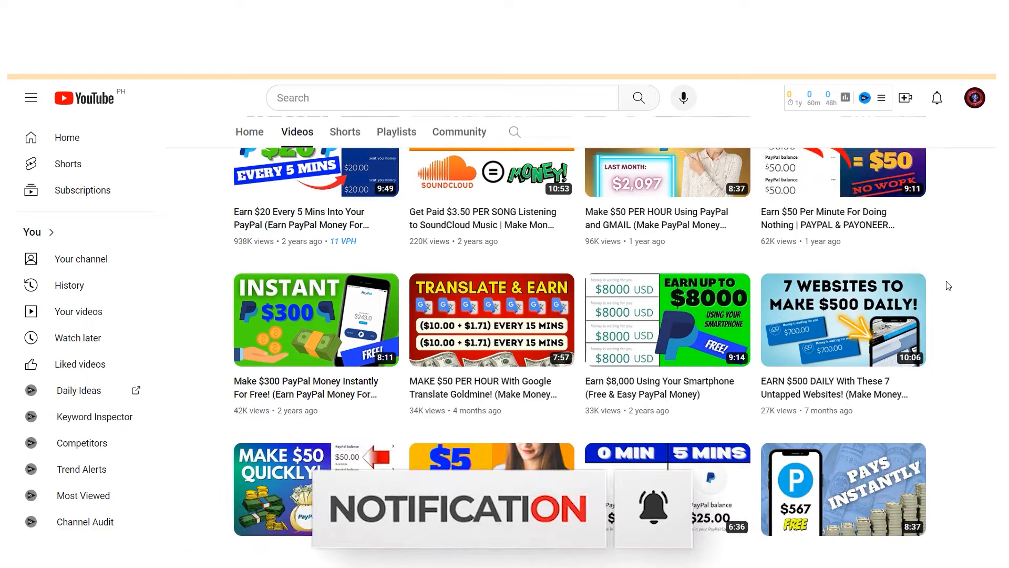
pyautogui.scroll(-3)
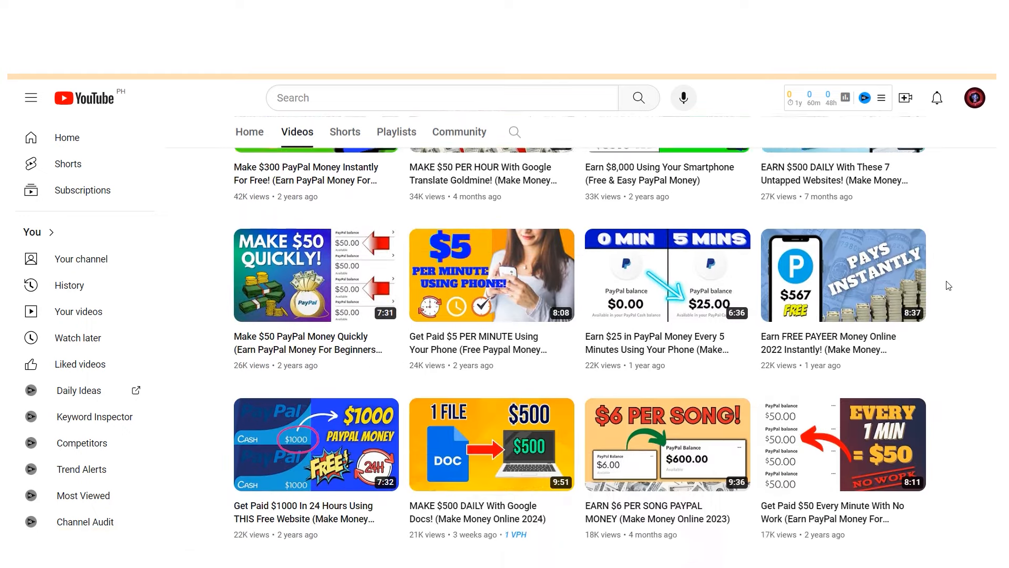